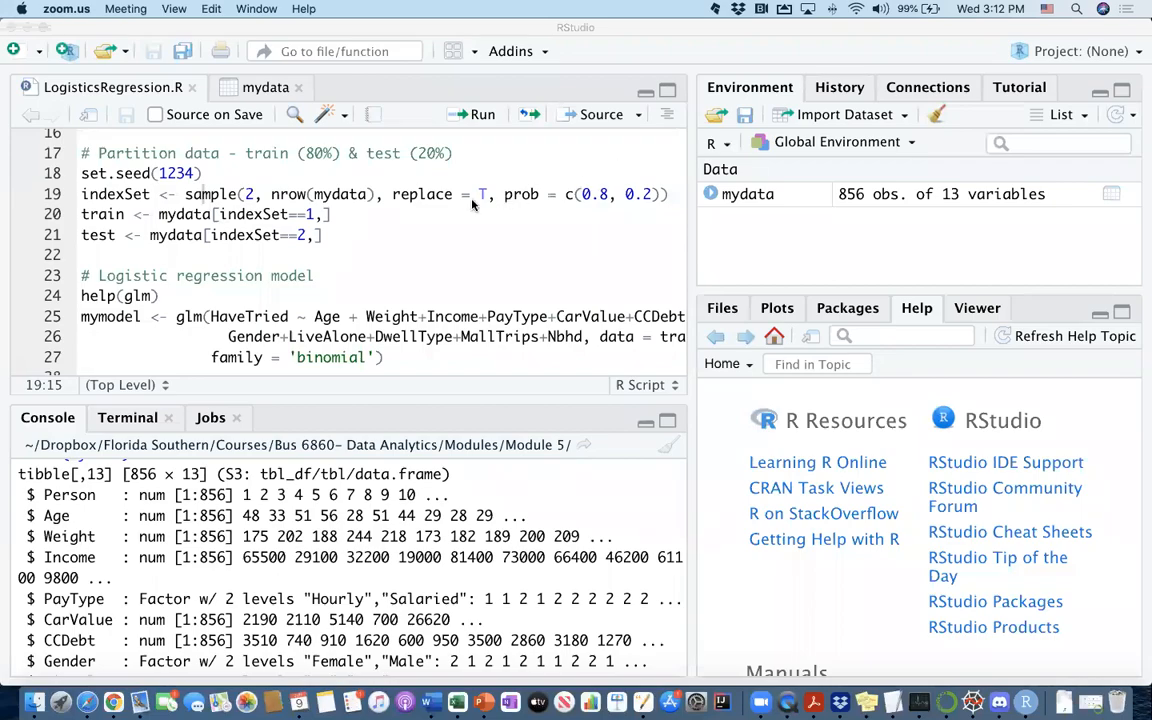
mouse_move(268, 206)
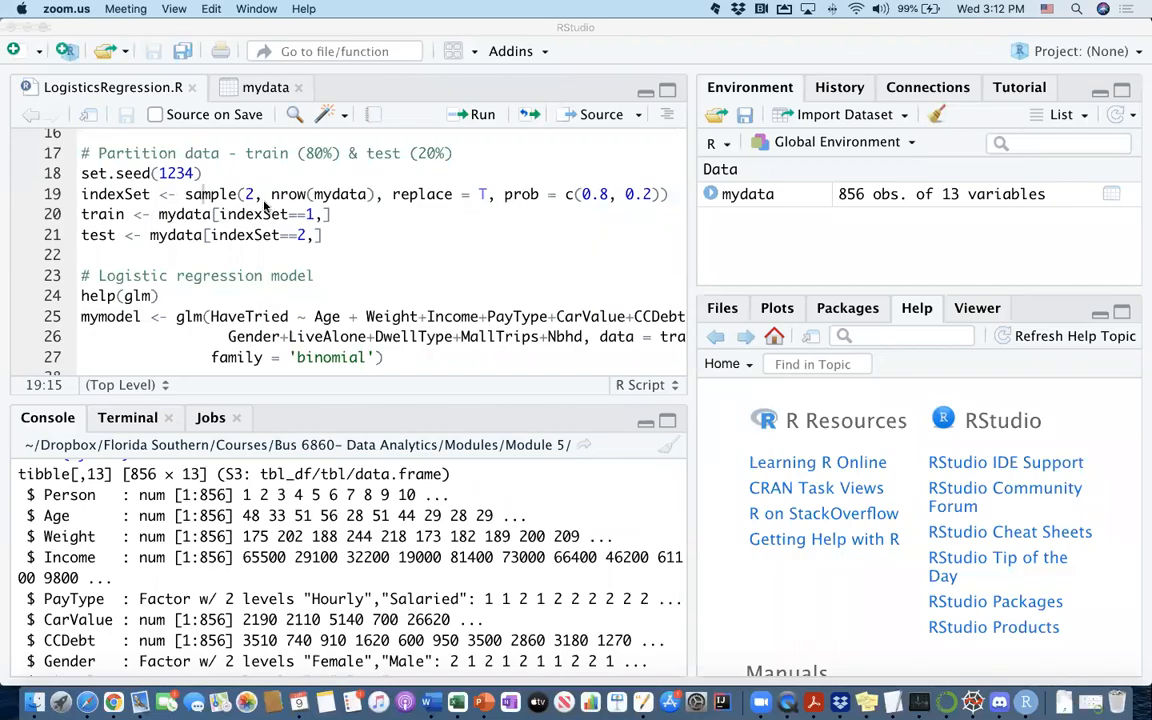
mouse_move(252, 180)
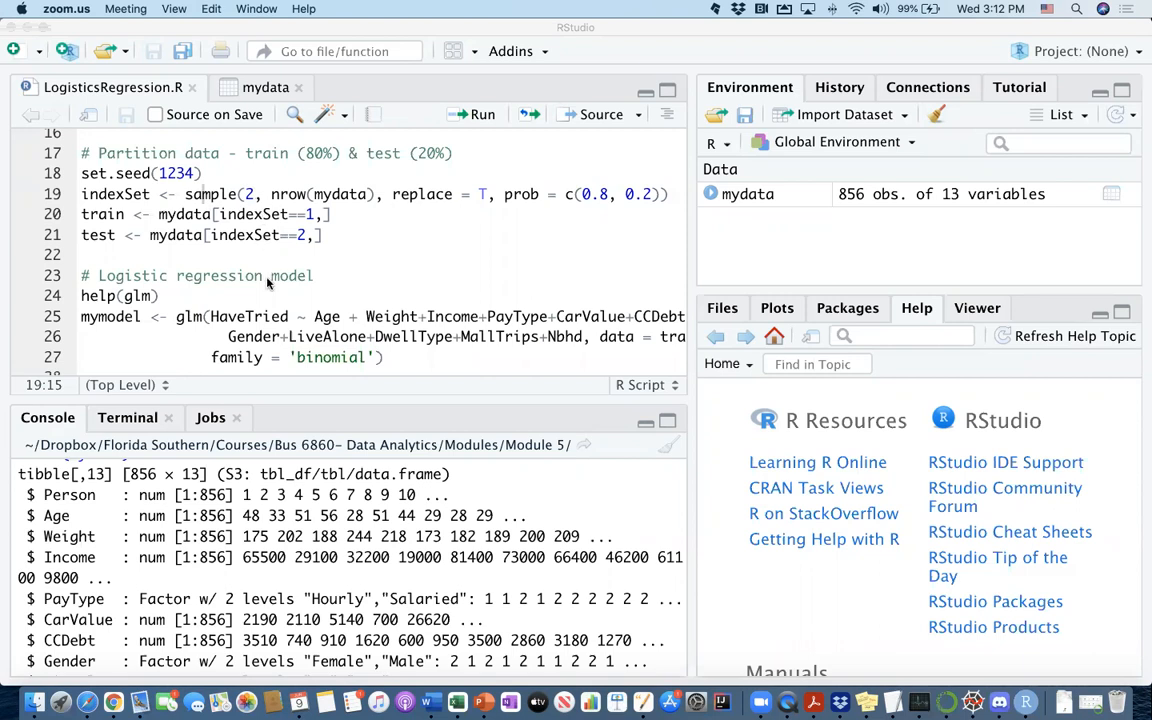
mouse_move(278, 176)
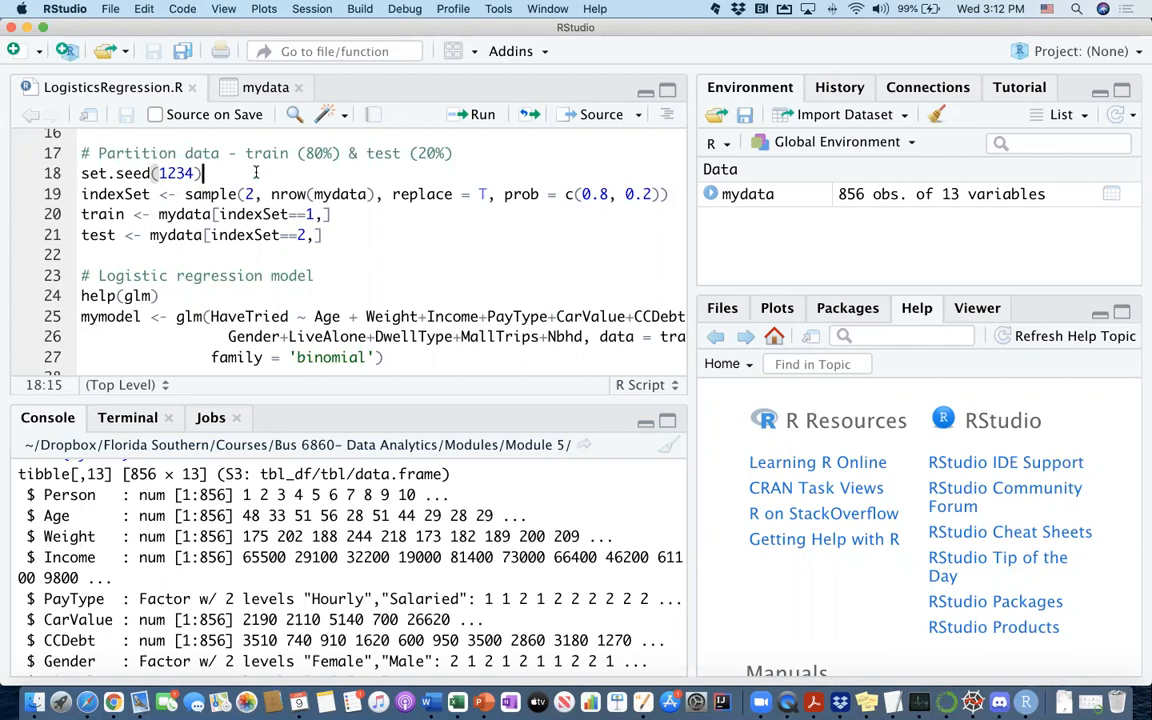
Look through the rows of the mydata table, then return to the logistic regression script
scroll(up, 3)
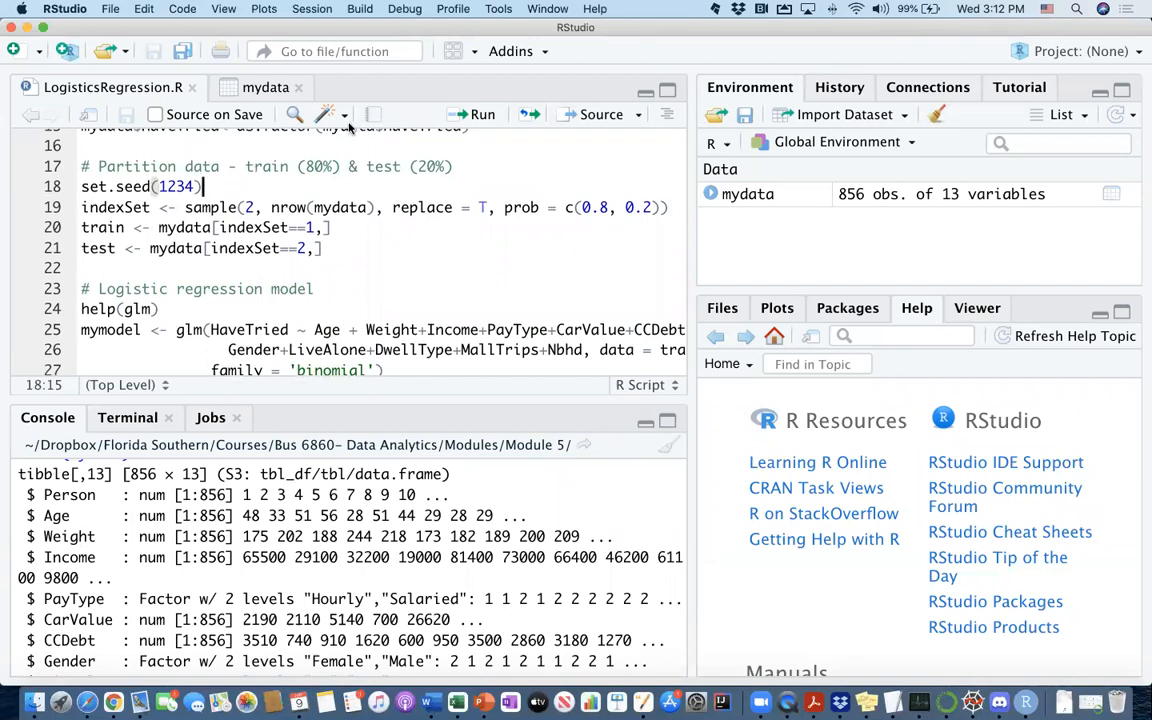
click(266, 88)
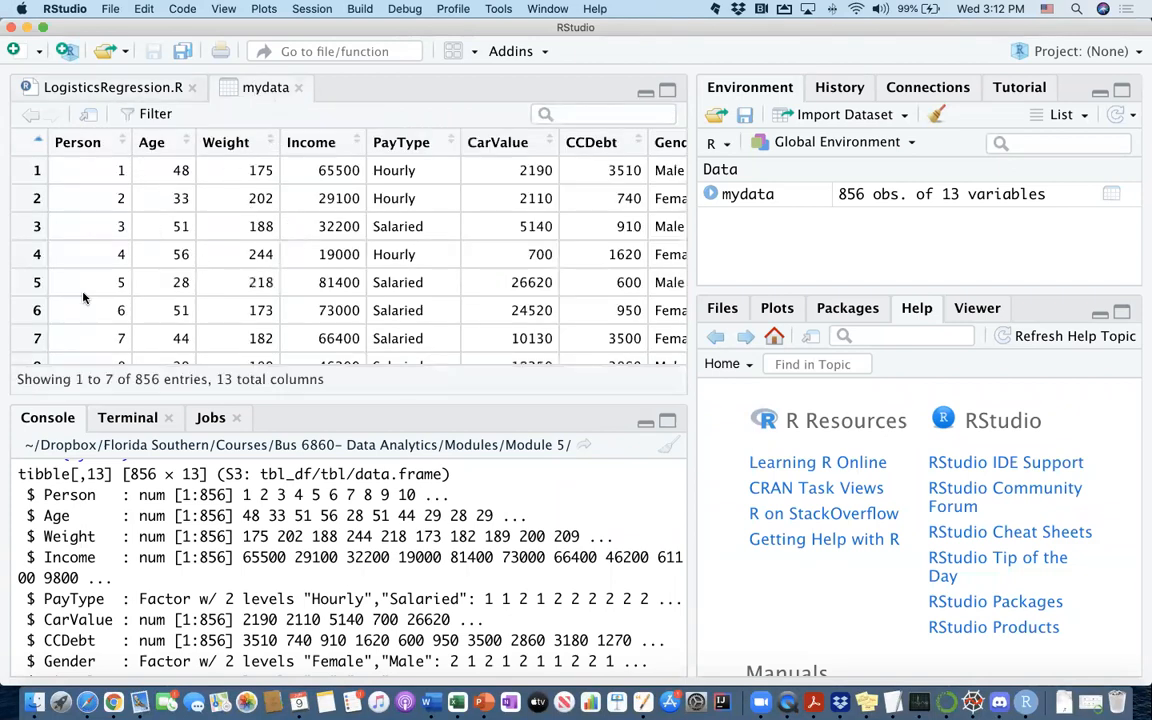
scroll(down, 3)
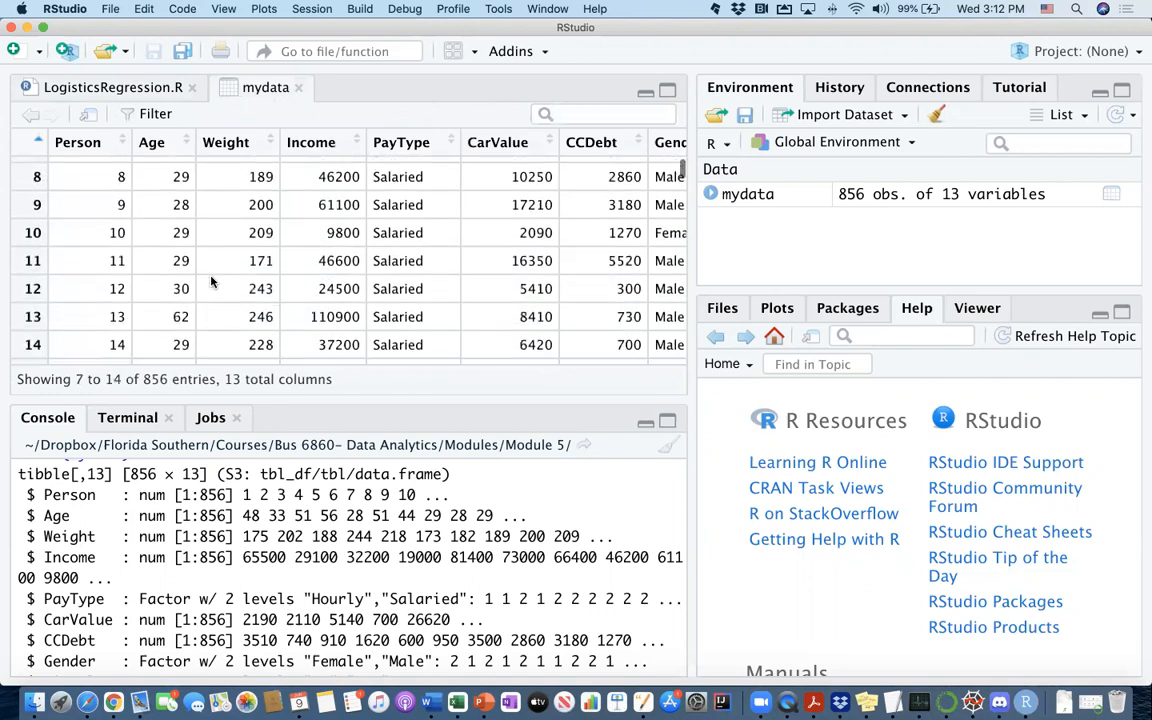
scroll(down, 3)
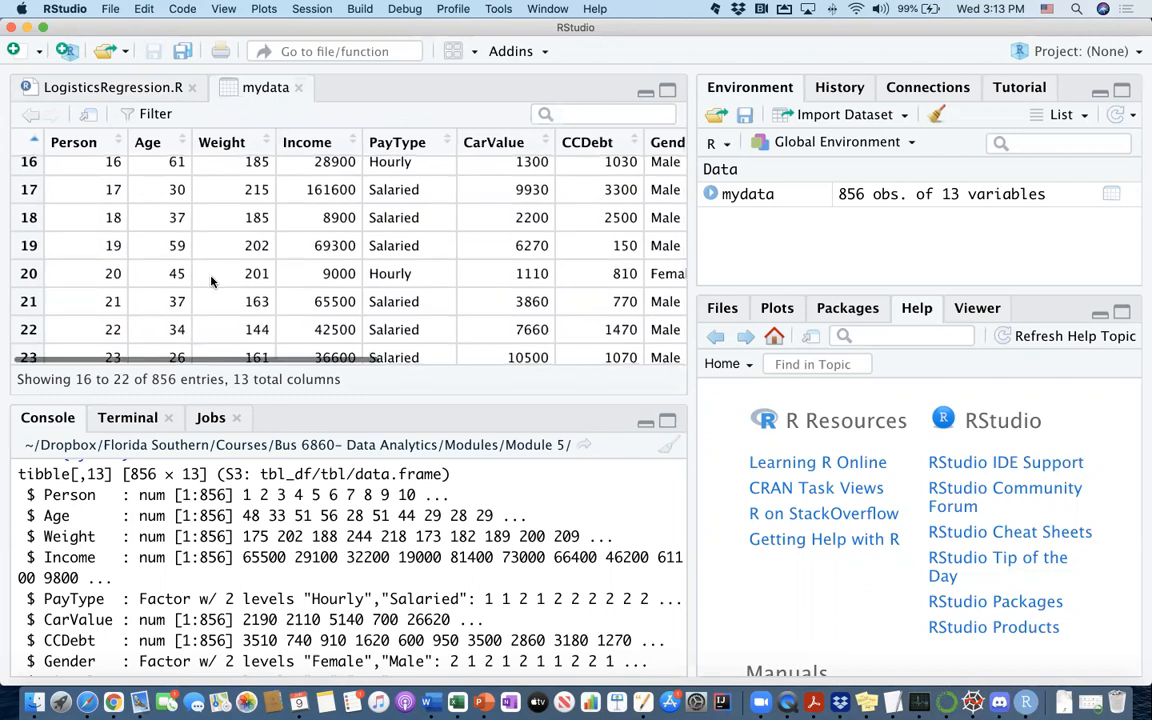
click(112, 88)
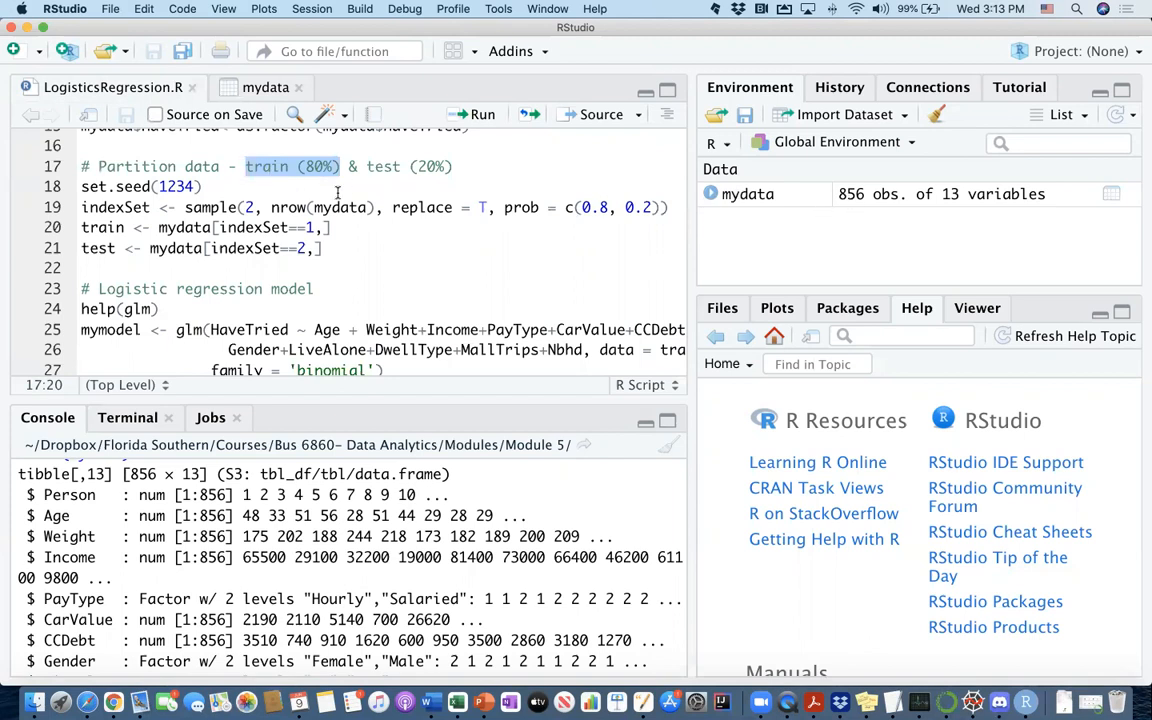
mouse_move(738, 210)
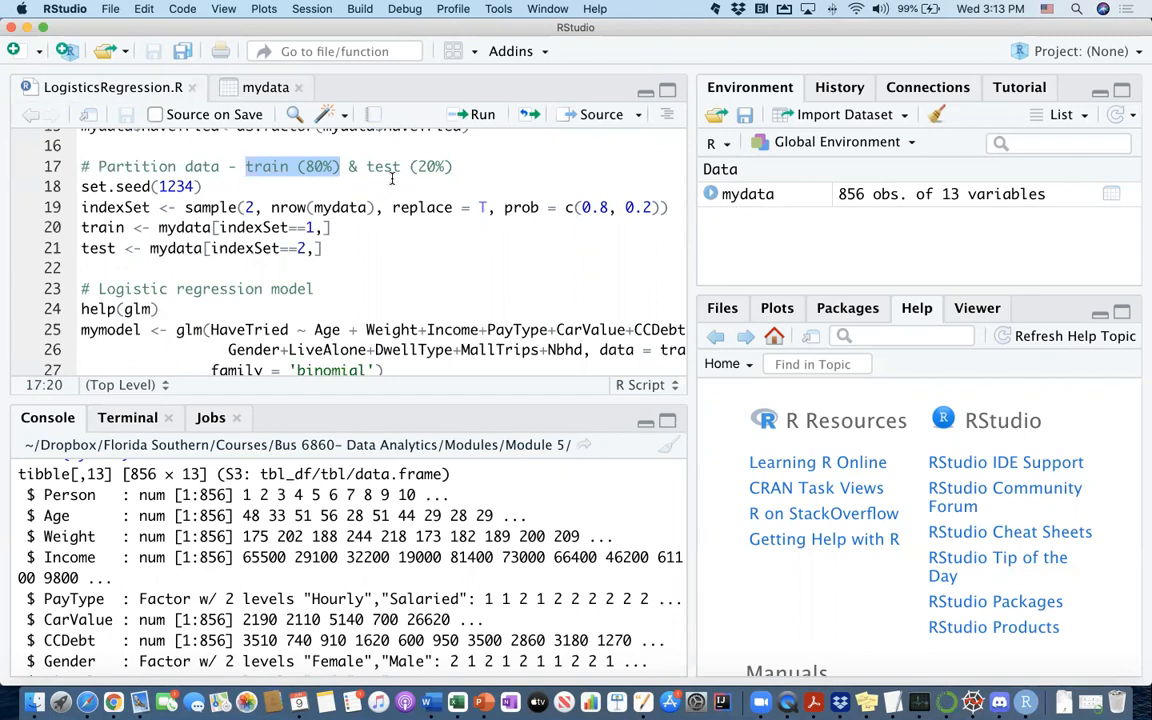
mouse_move(436, 176)
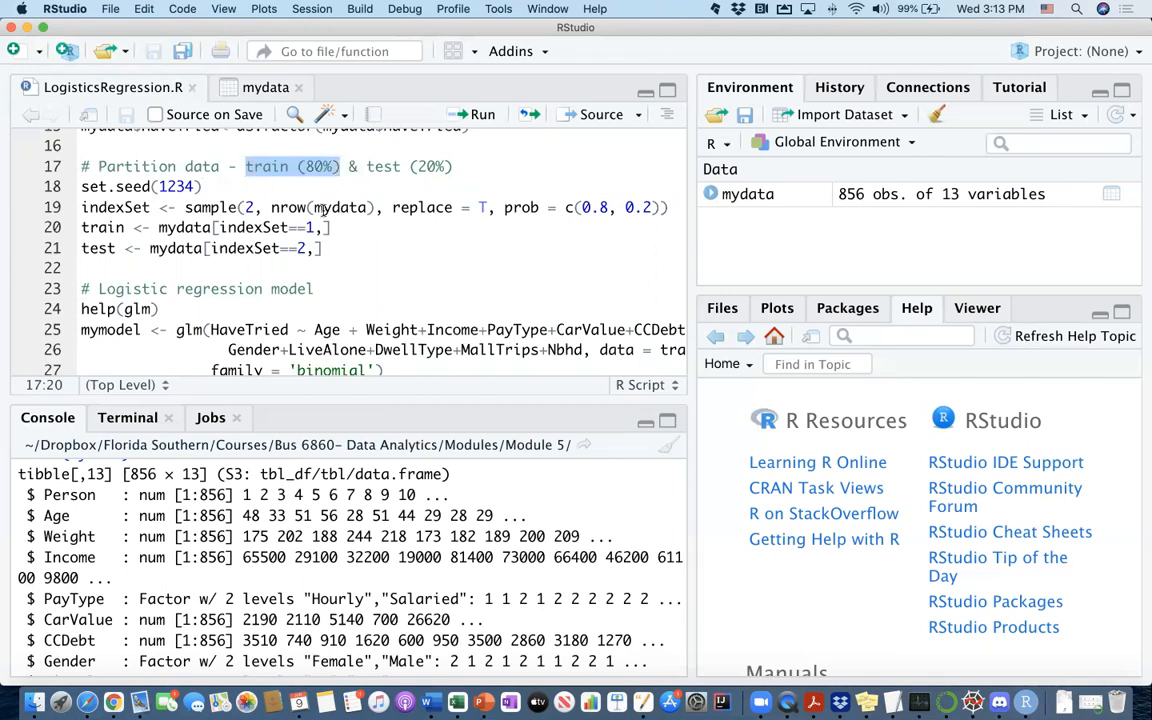
Add help(sample) below set.seed(1234), run it, and read the Random Samples and Permutations page
double_click(210, 206)
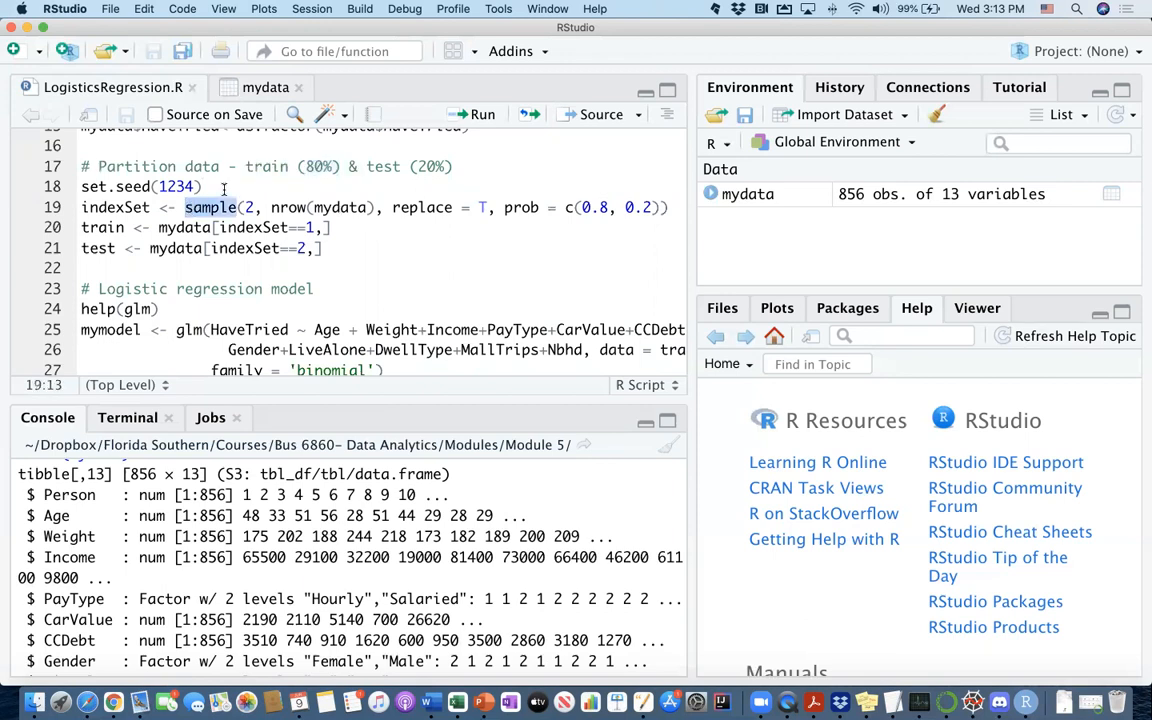
text(H)
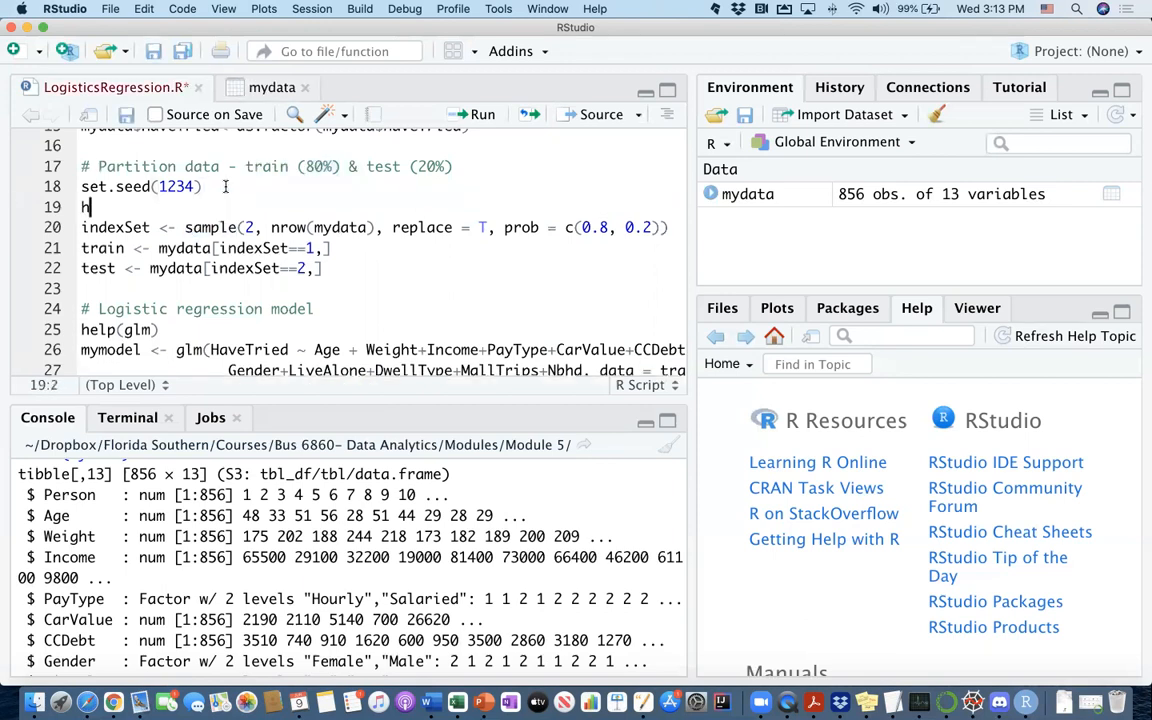
text(elp())
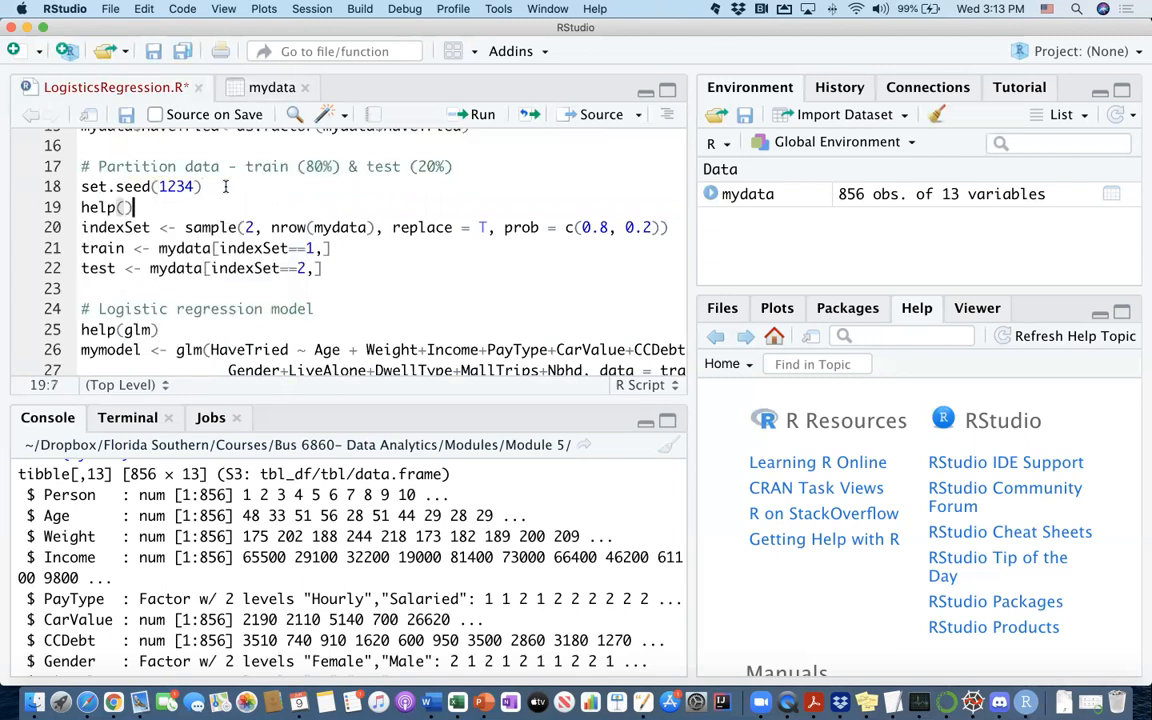
text(sample")
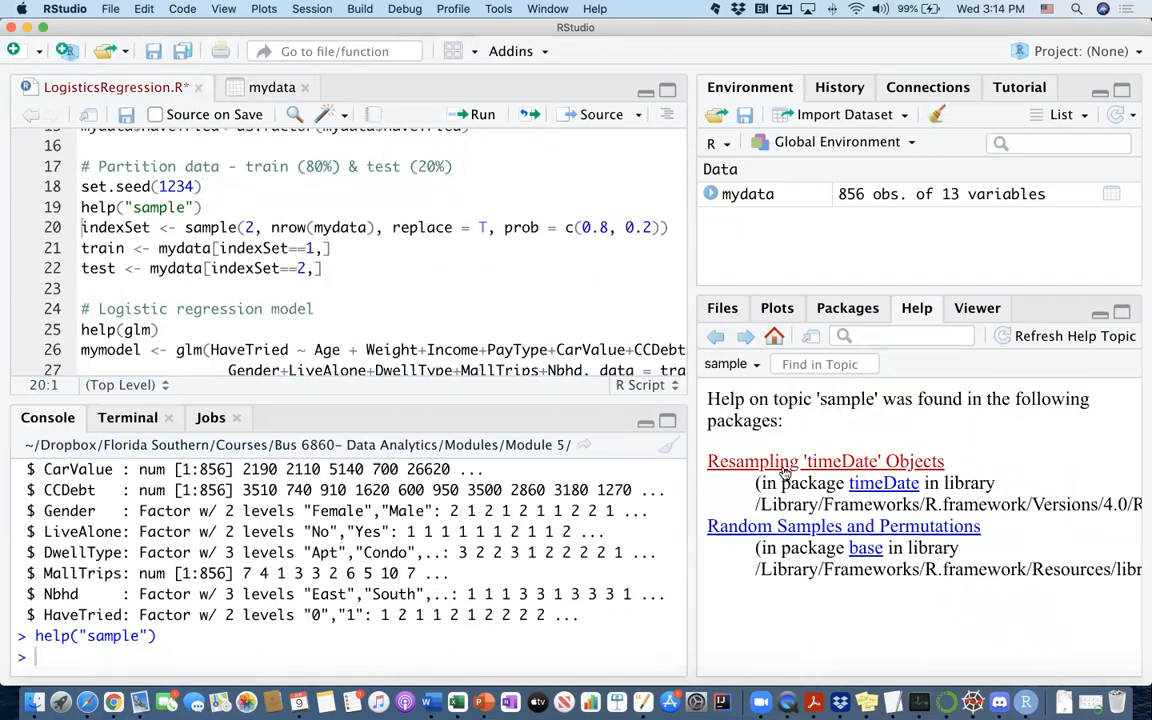
click(824, 460)
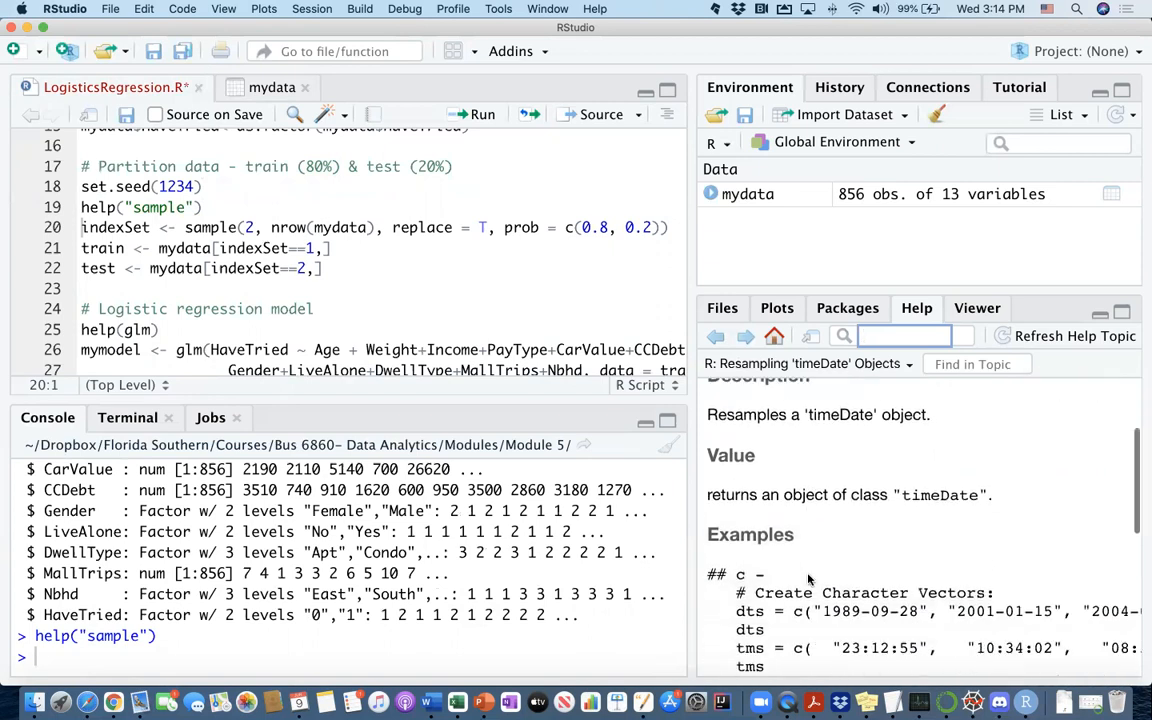
scroll(down, 3)
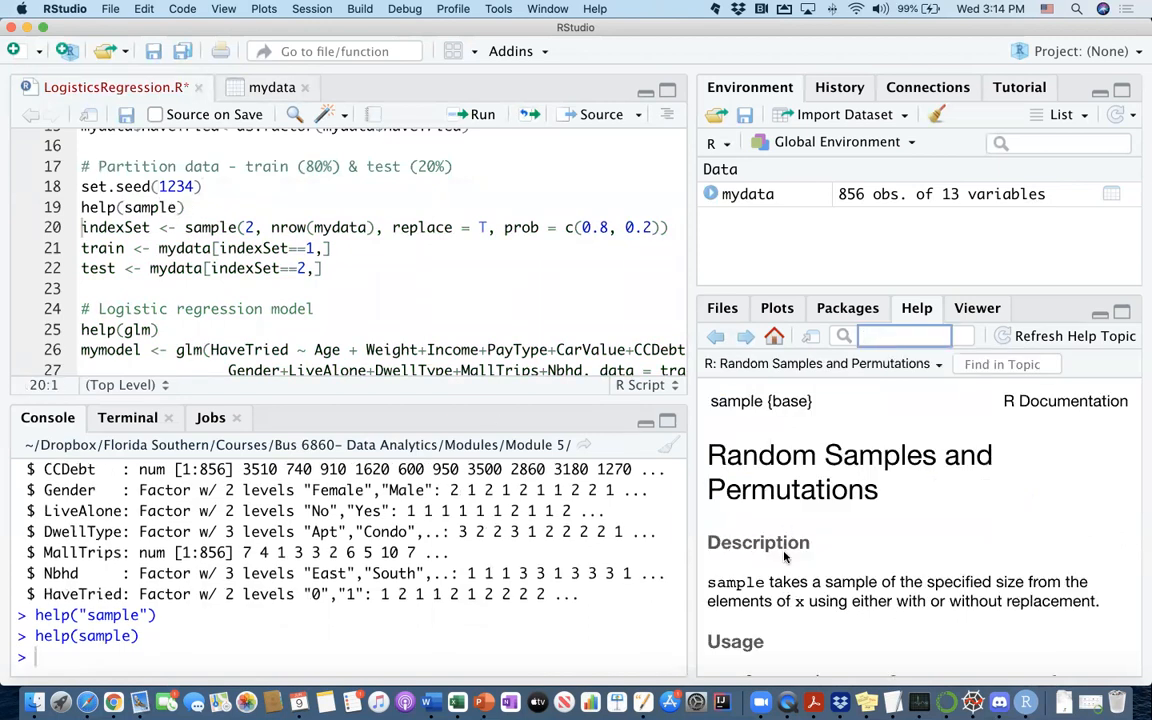
scroll(down, 3)
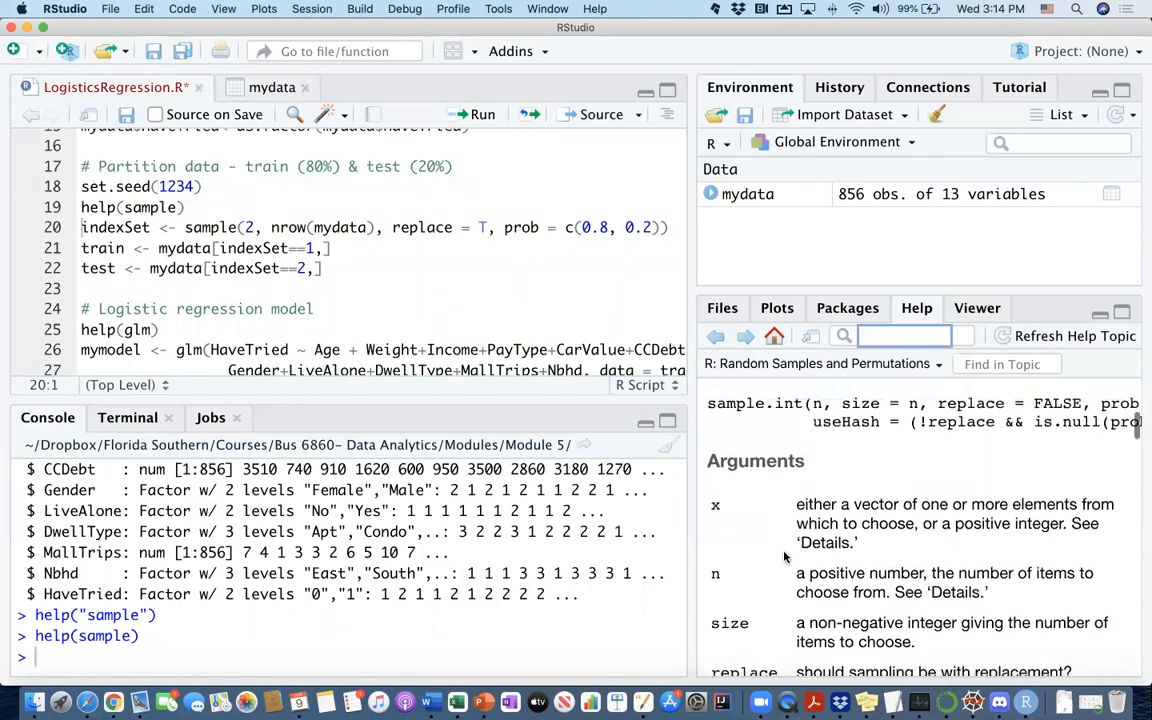
scroll(down, 3)
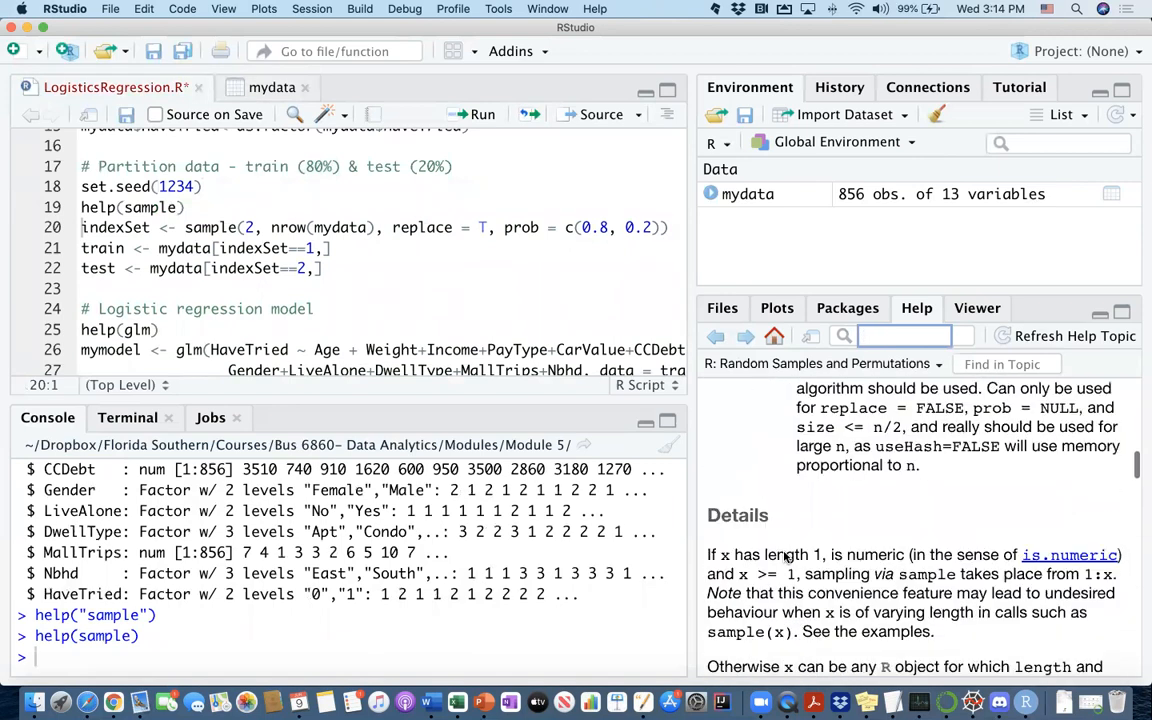
scroll(down, 3)
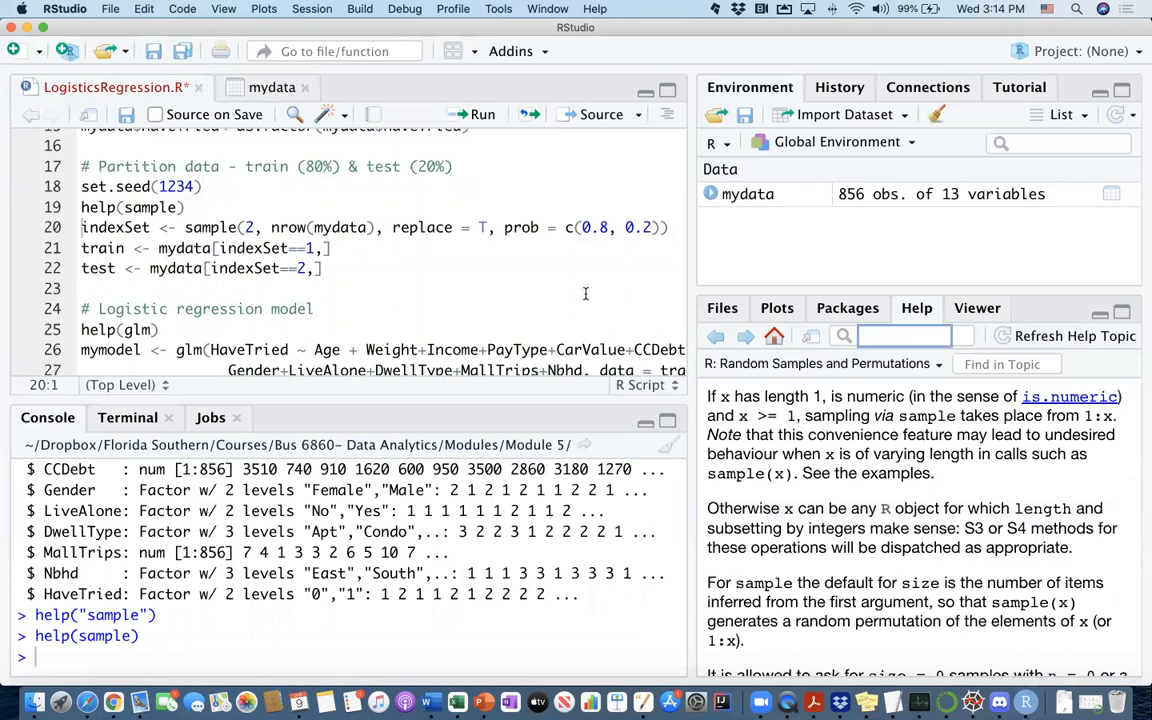
mouse_move(282, 230)
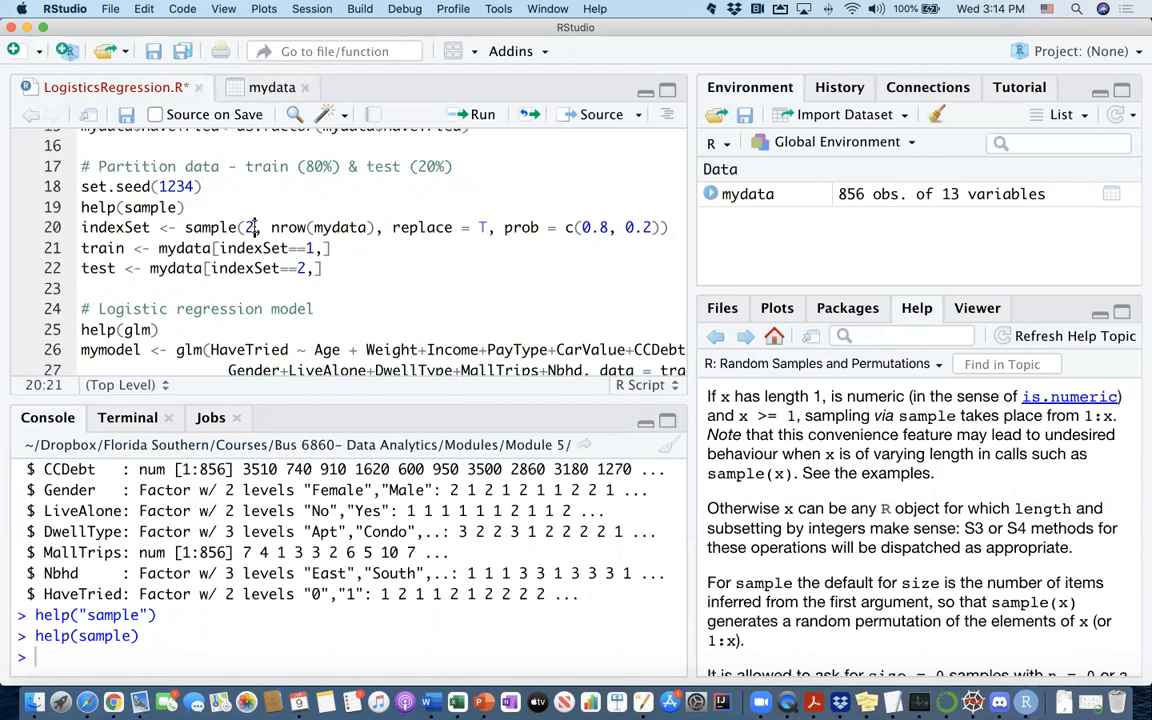
Point out the first argument of the sample(2, nrow(mydata), ...) call in the script
click(248, 228)
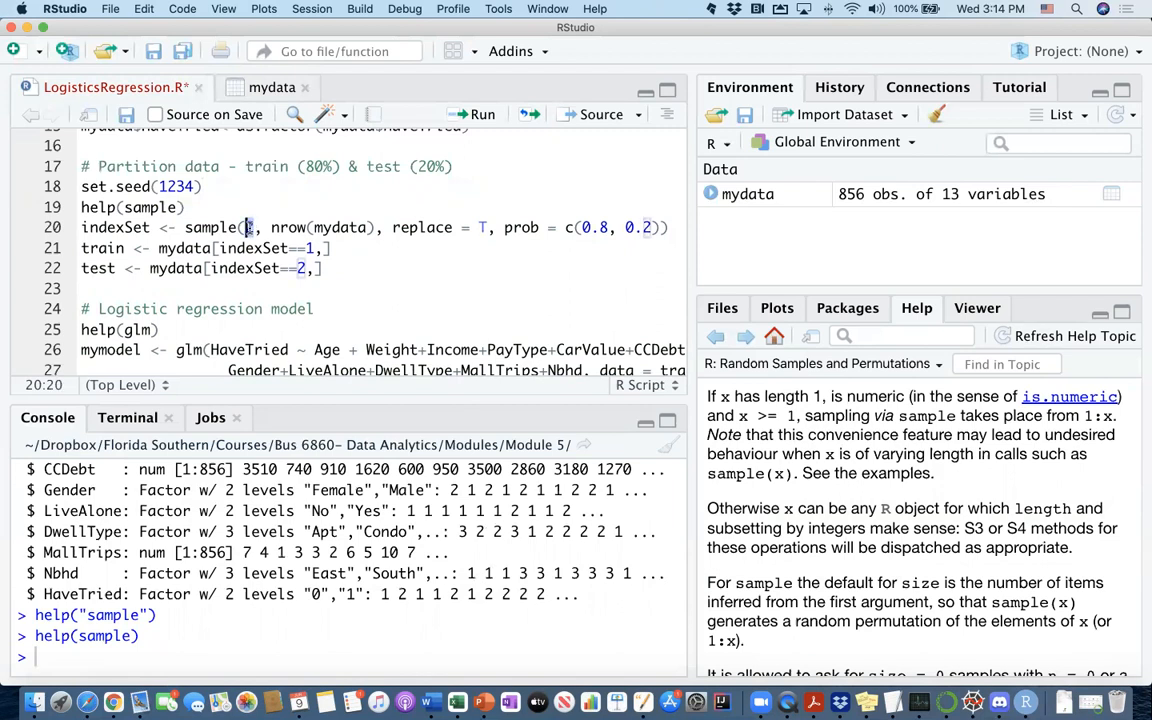
mouse_move(200, 228)
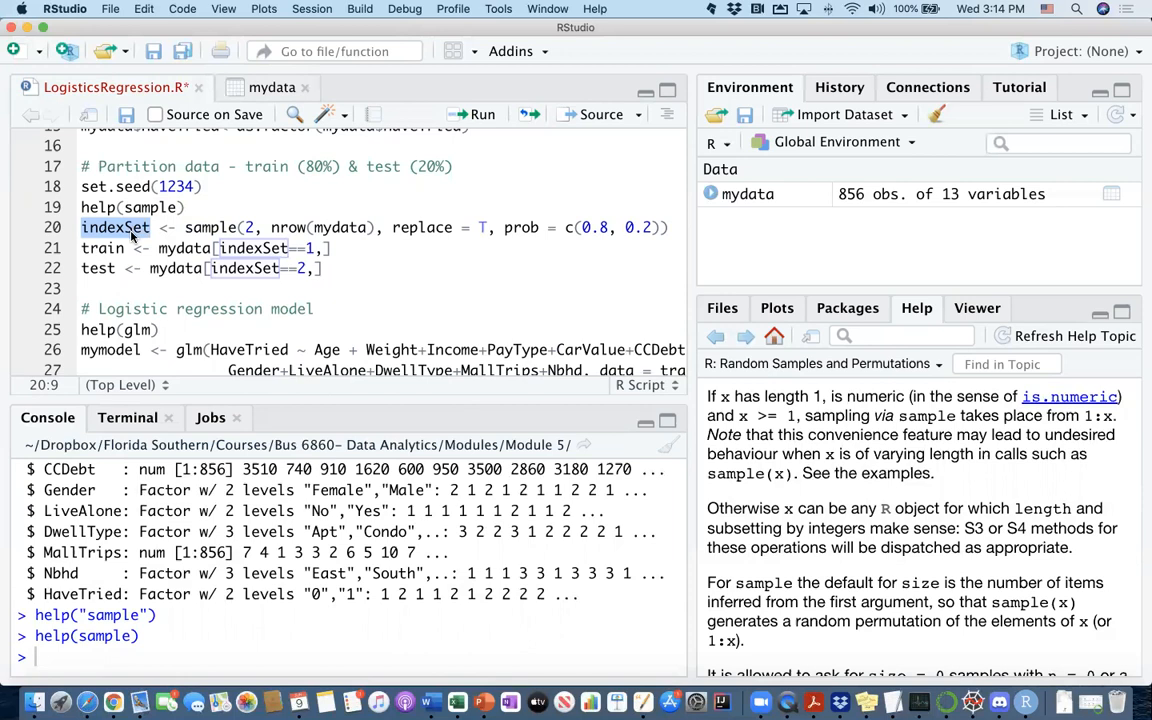
mouse_move(804, 80)
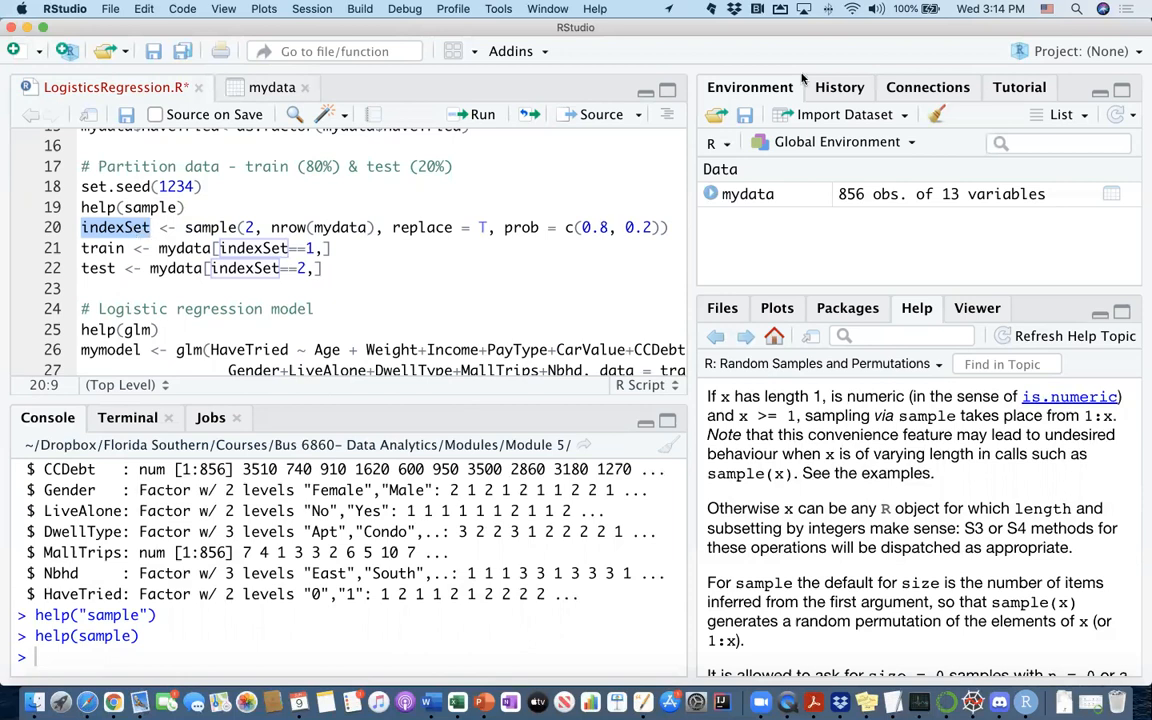
mouse_move(406, 216)
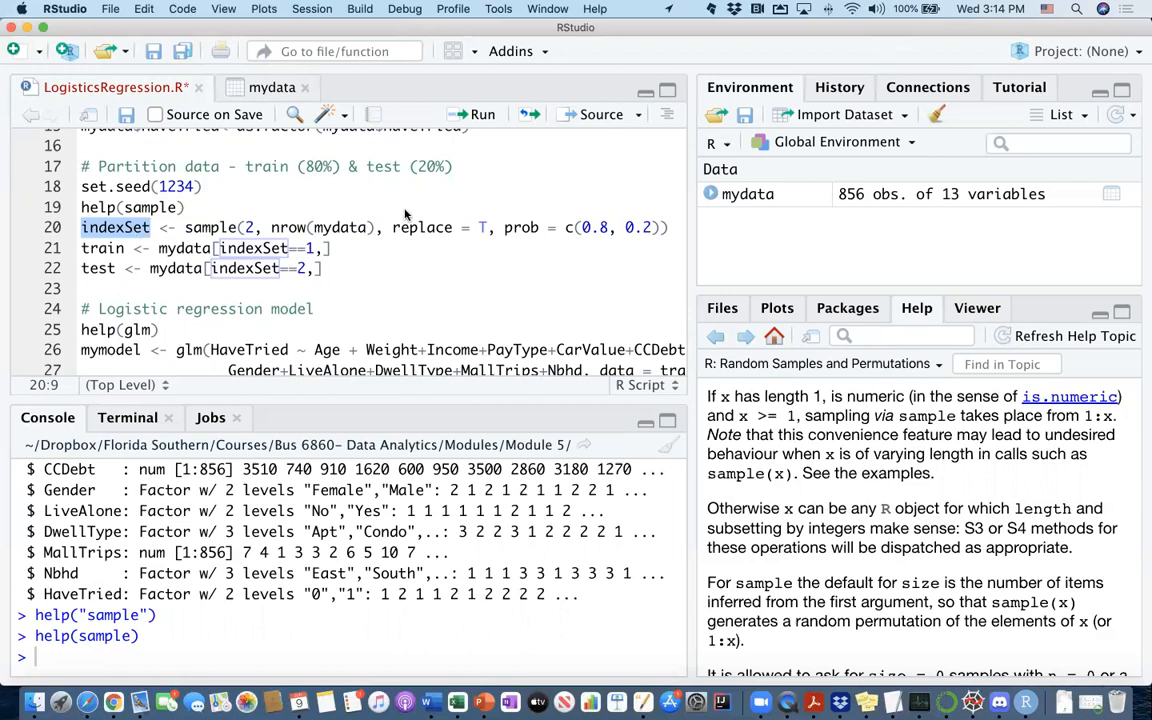
mouse_move(316, 244)
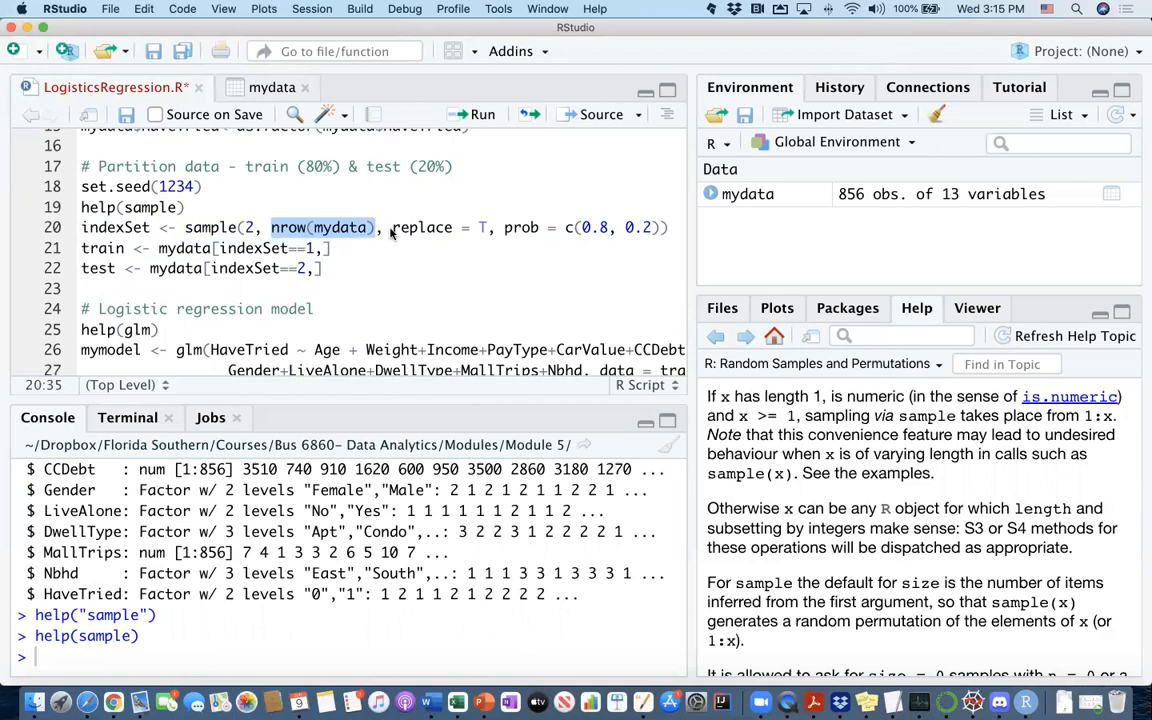
mouse_move(430, 236)
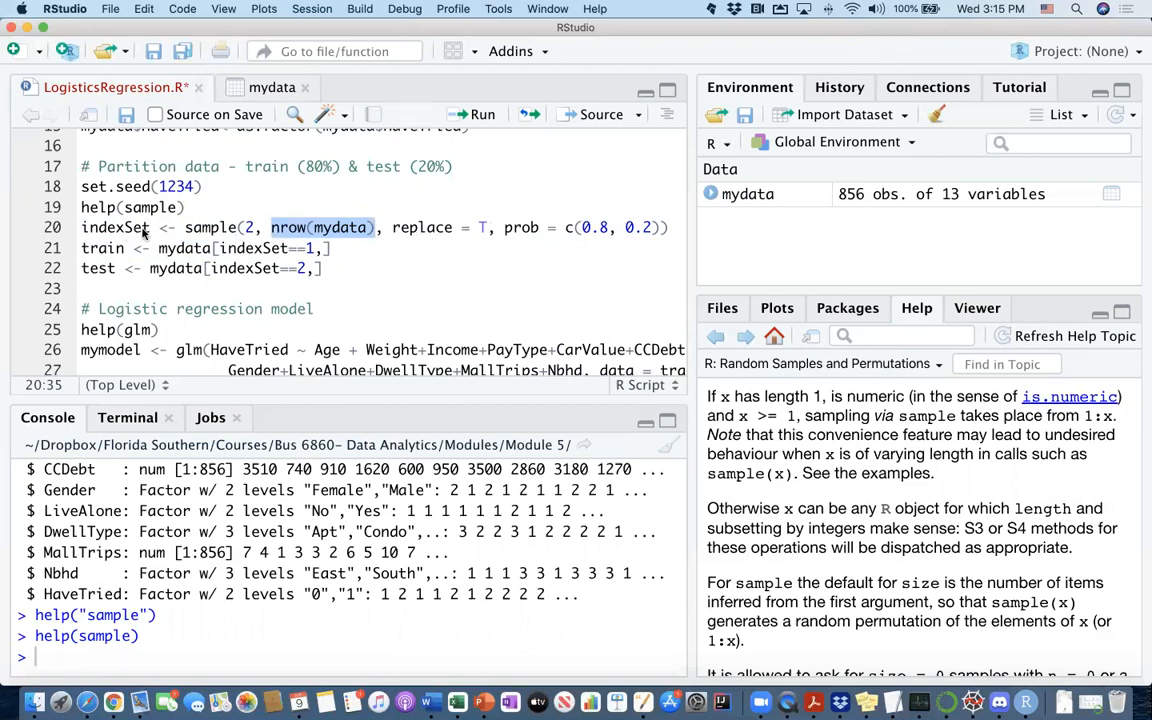
mouse_move(310, 244)
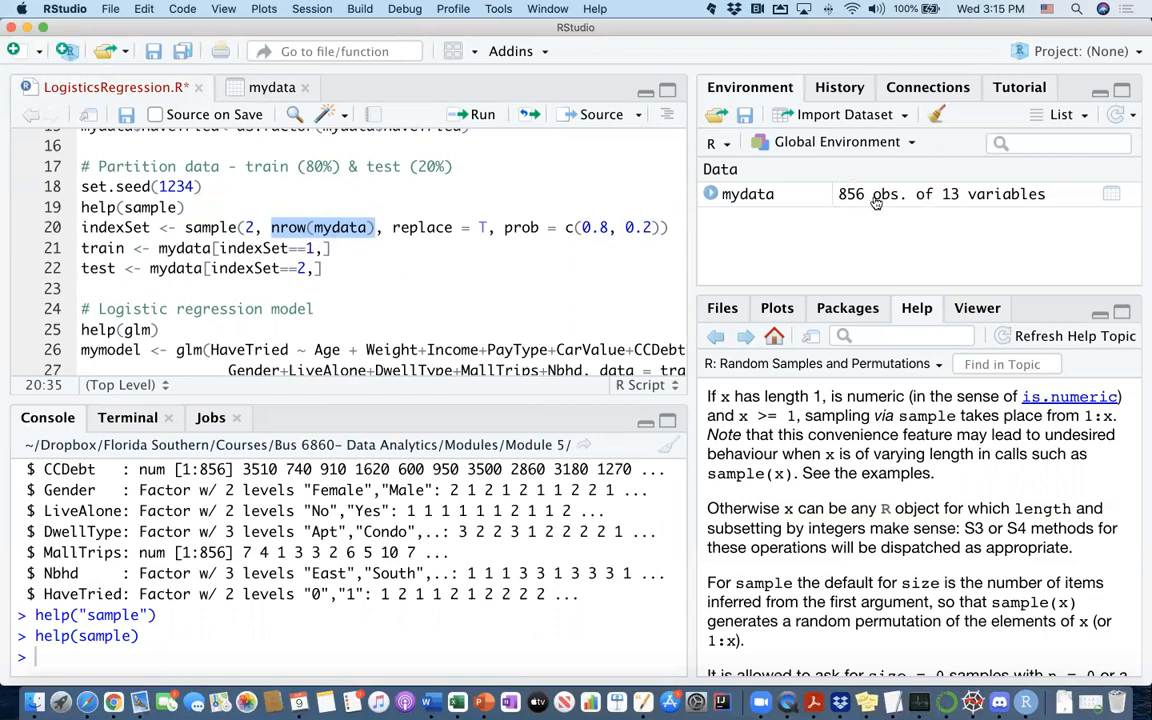
mouse_move(836, 184)
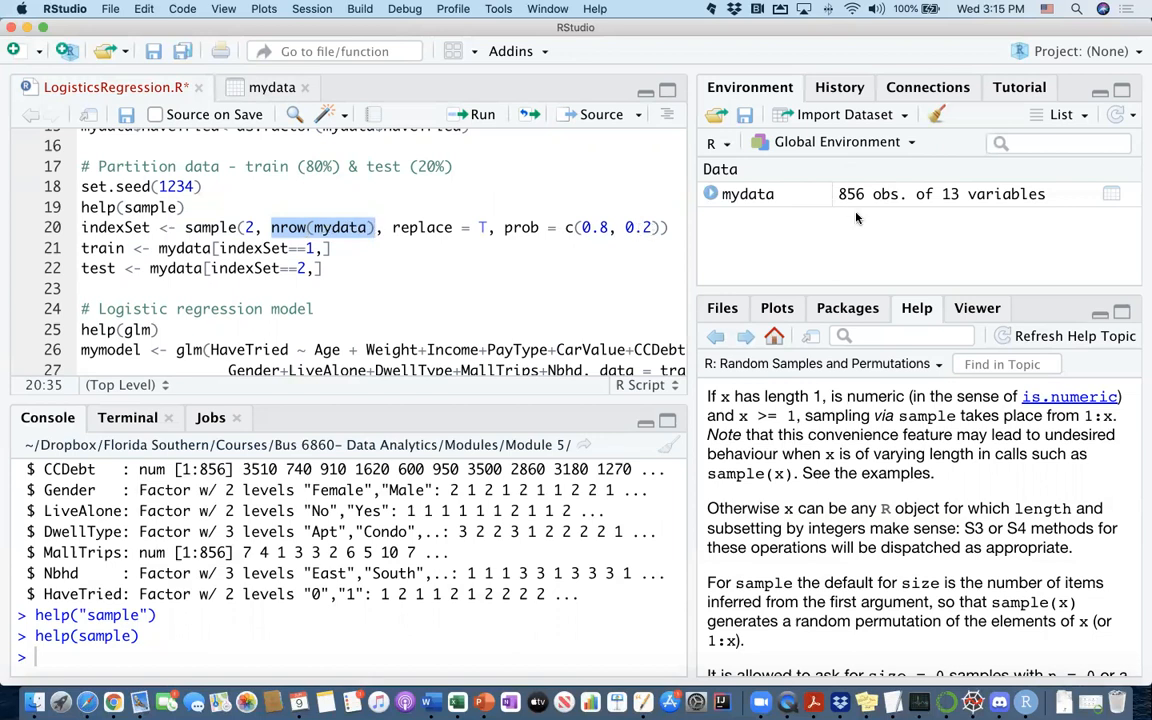
mouse_move(512, 232)
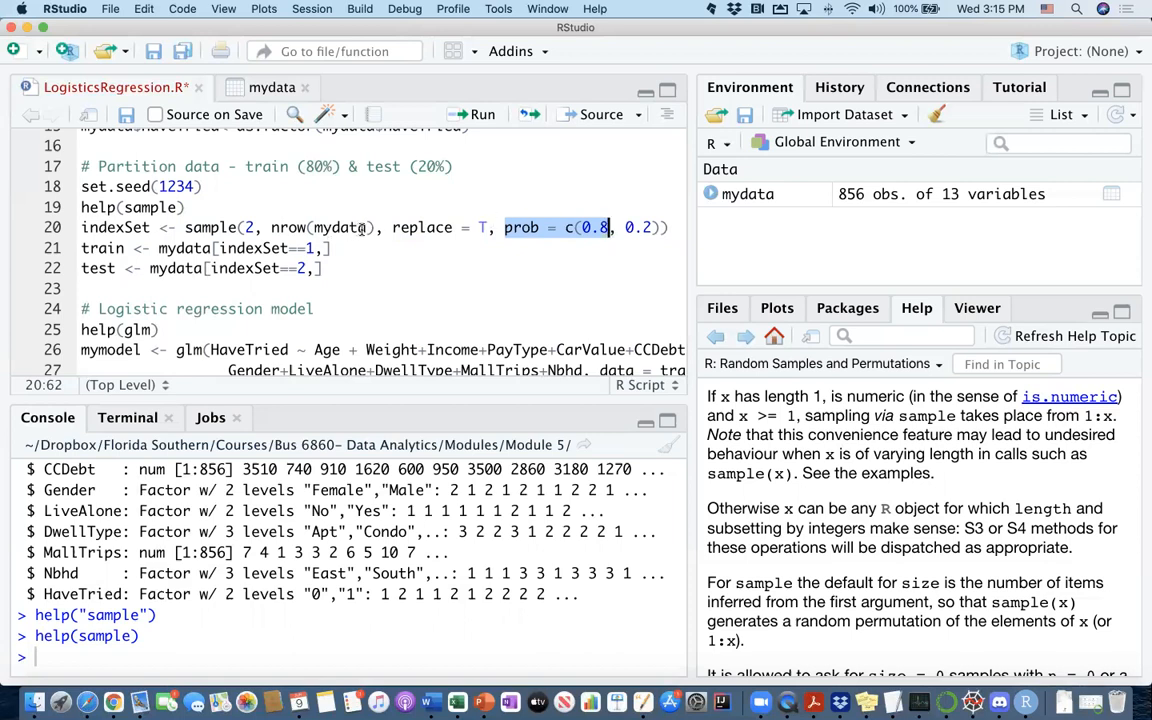
mouse_move(490, 228)
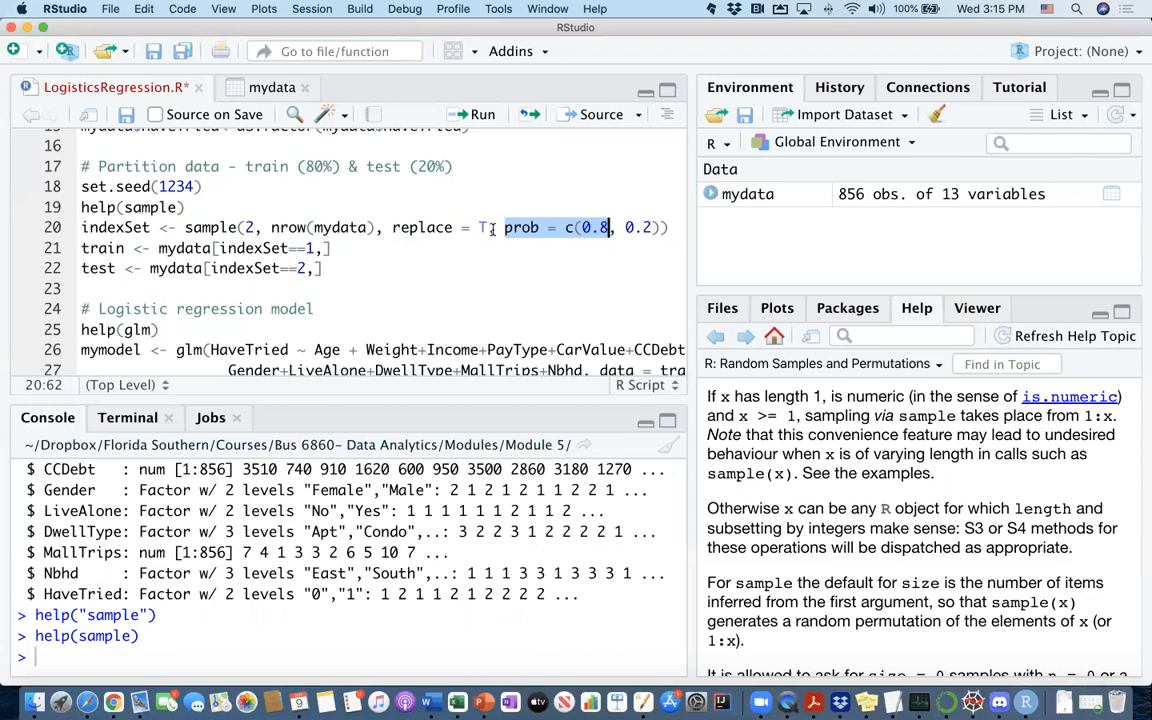
click(368, 228)
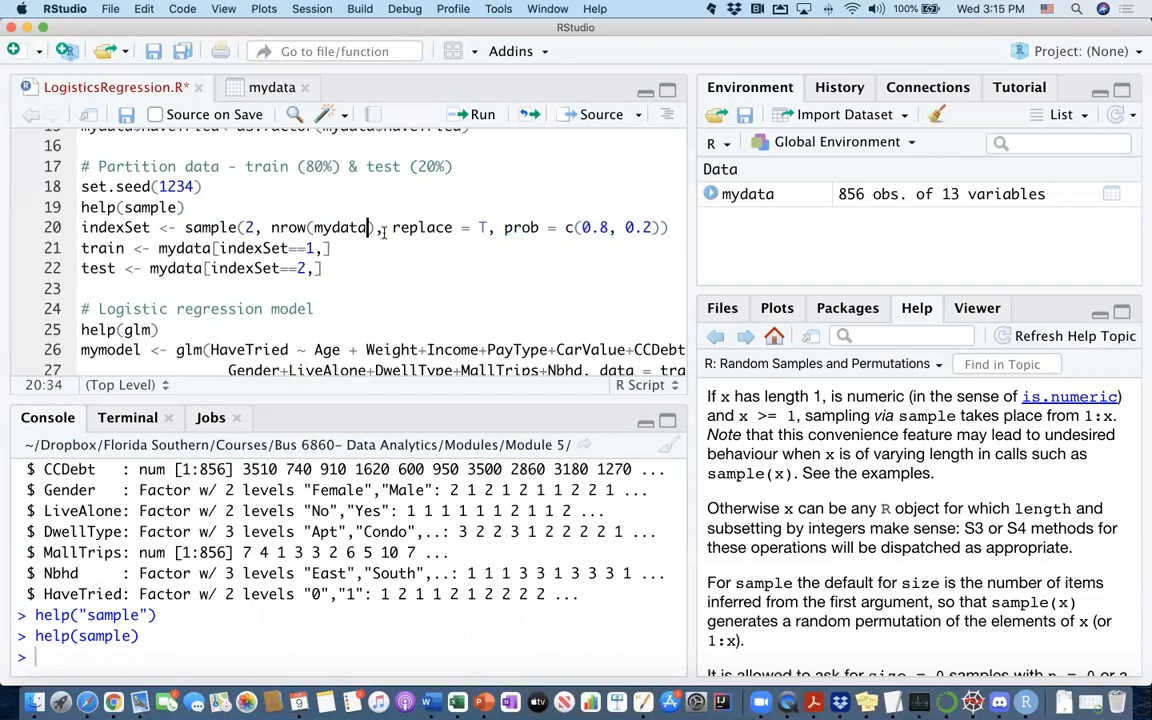
click(596, 228)
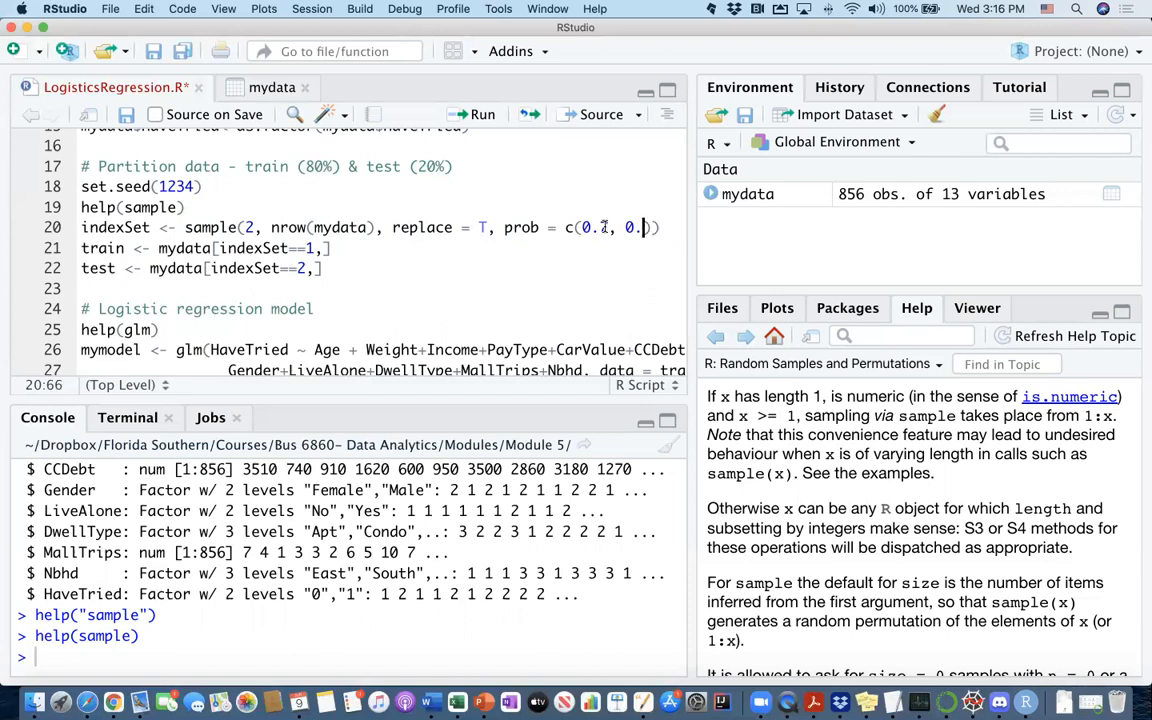
text(3)
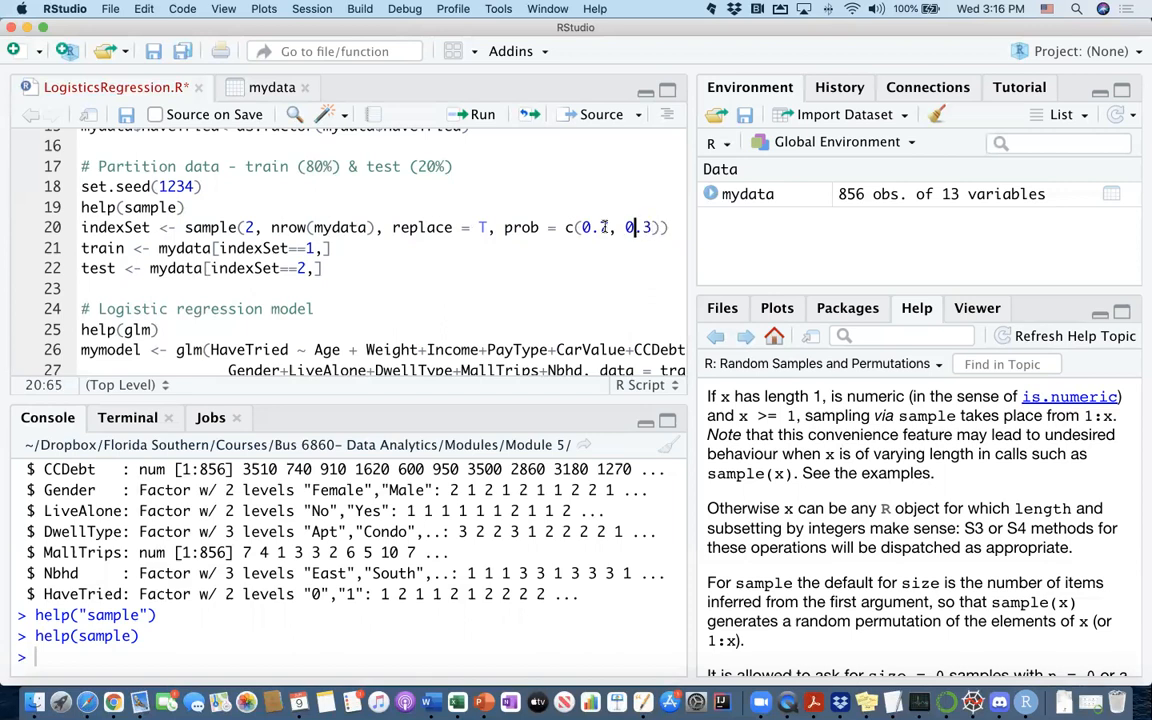
text(8)
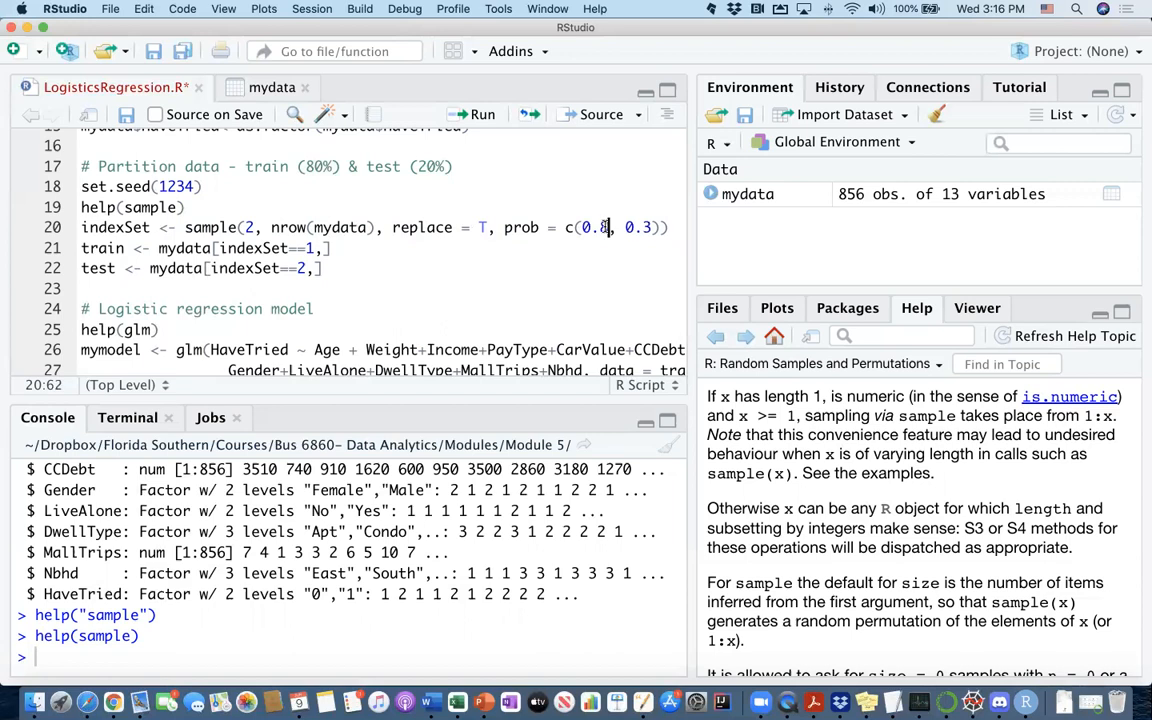
key(Backspace)
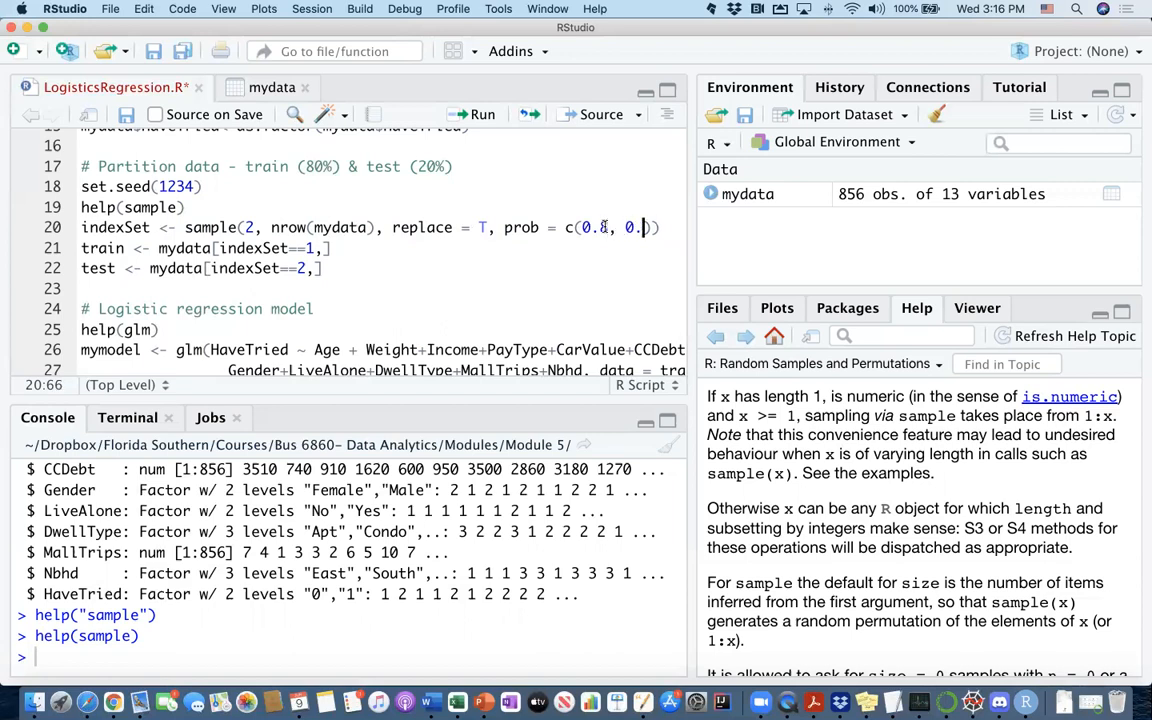
text(2)
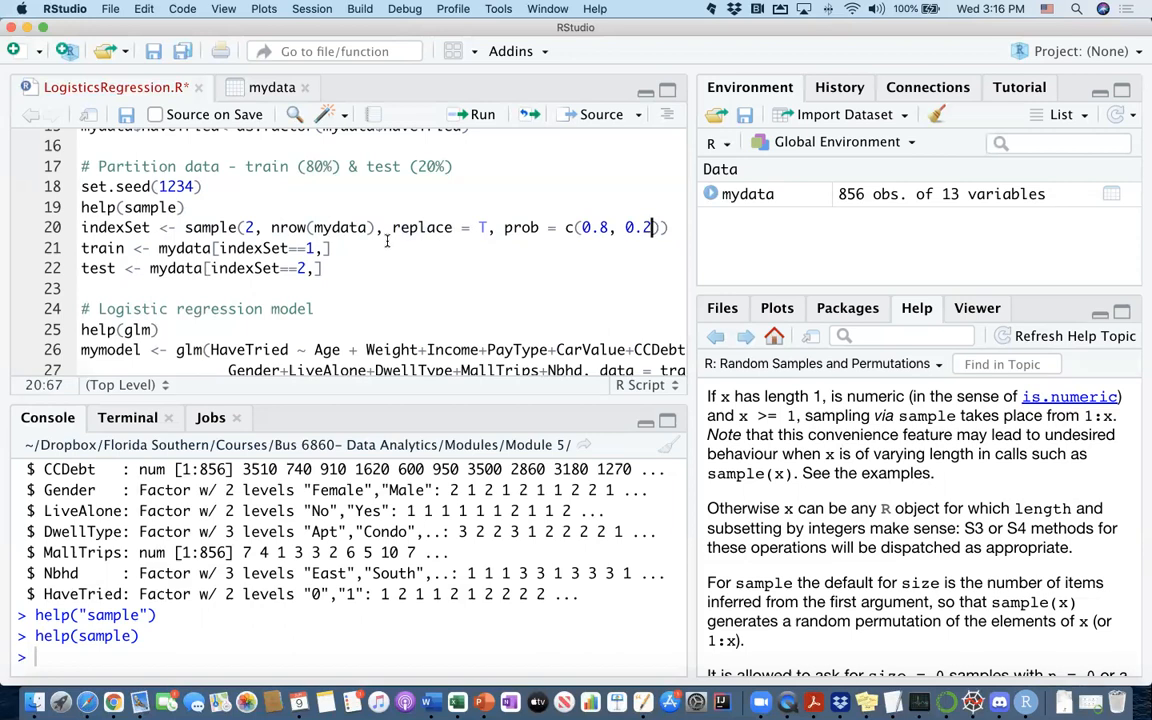
mouse_move(368, 228)
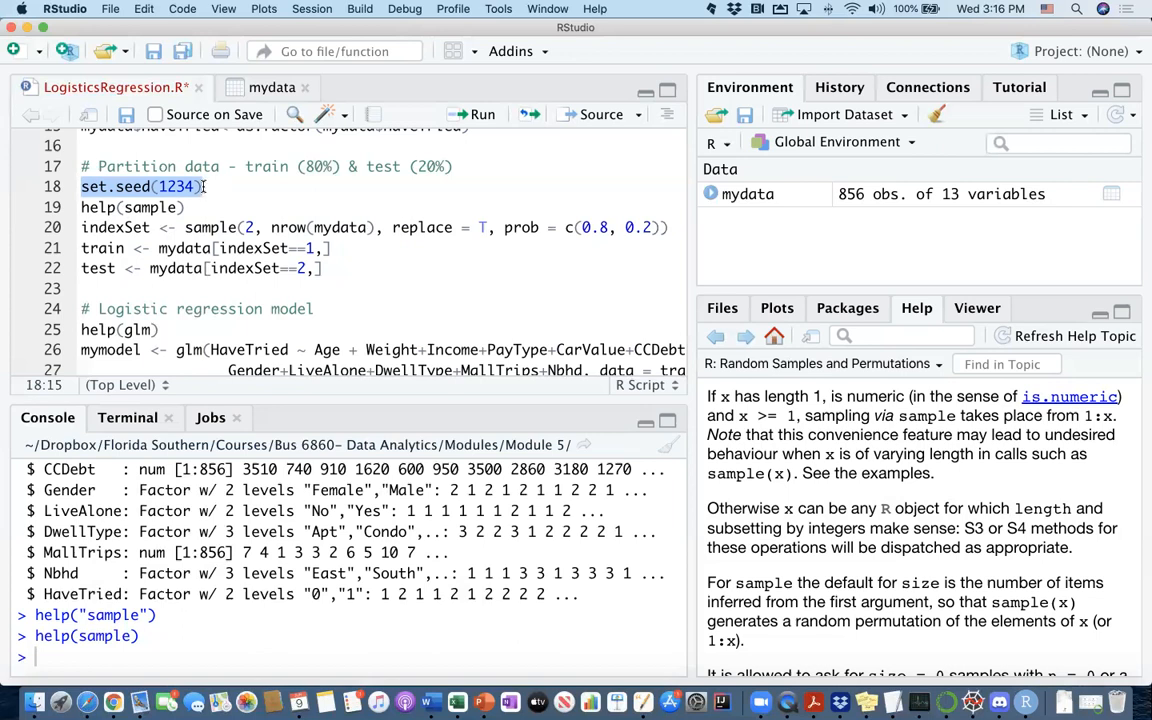
Highlight the set.seed(1234) line in the script while explaining the random seed
click(132, 186)
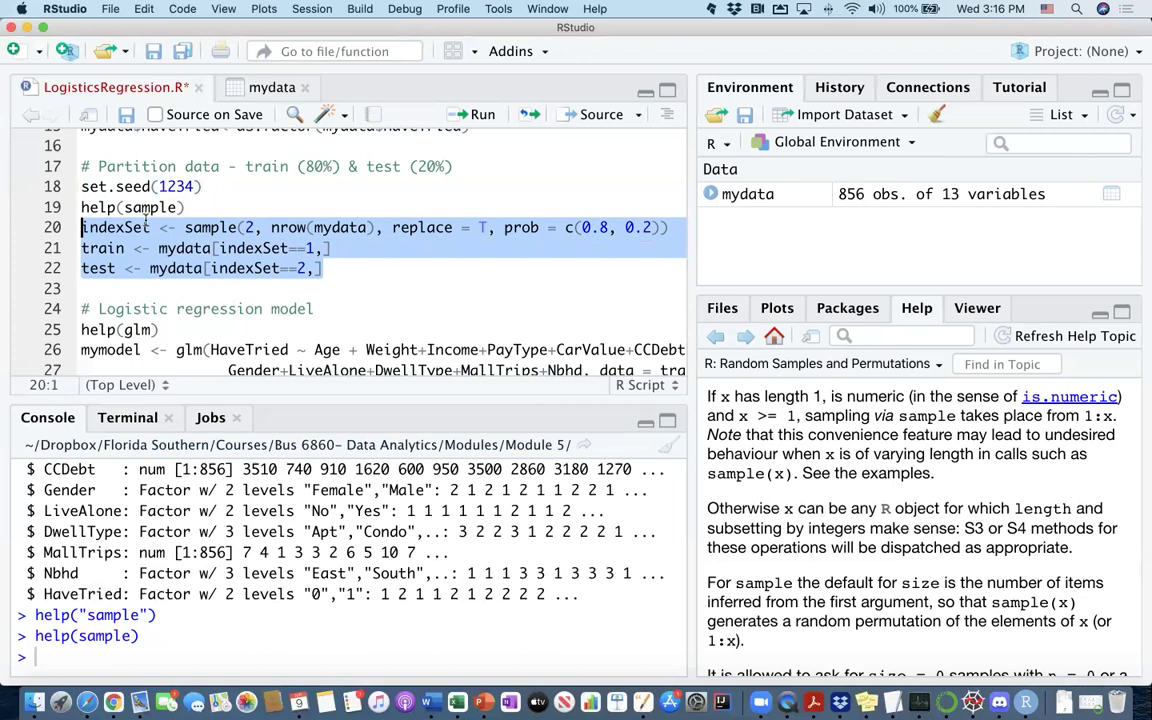
click(208, 186)
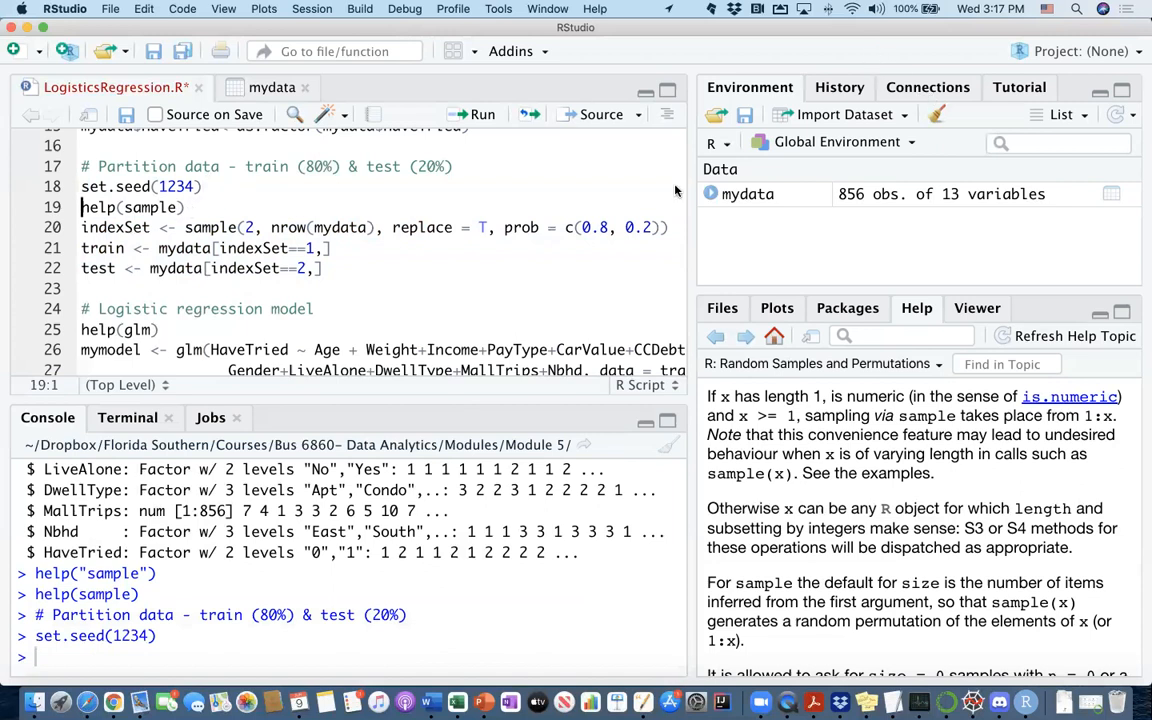
mouse_move(336, 250)
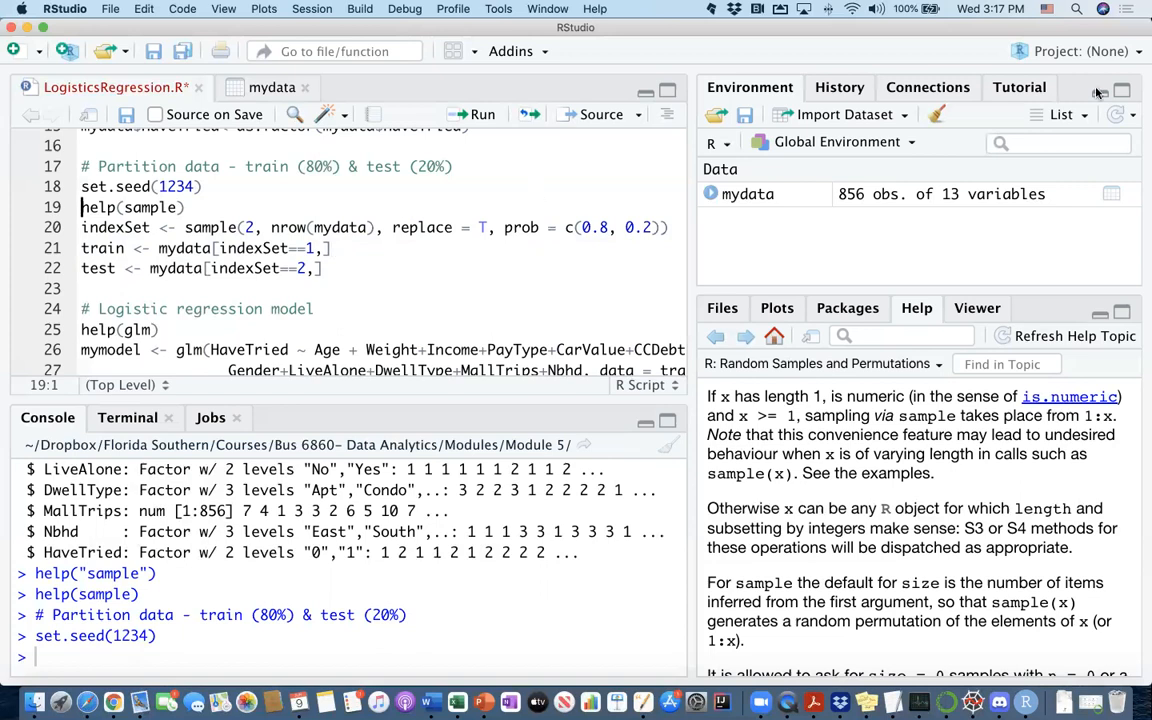
mouse_move(796, 156)
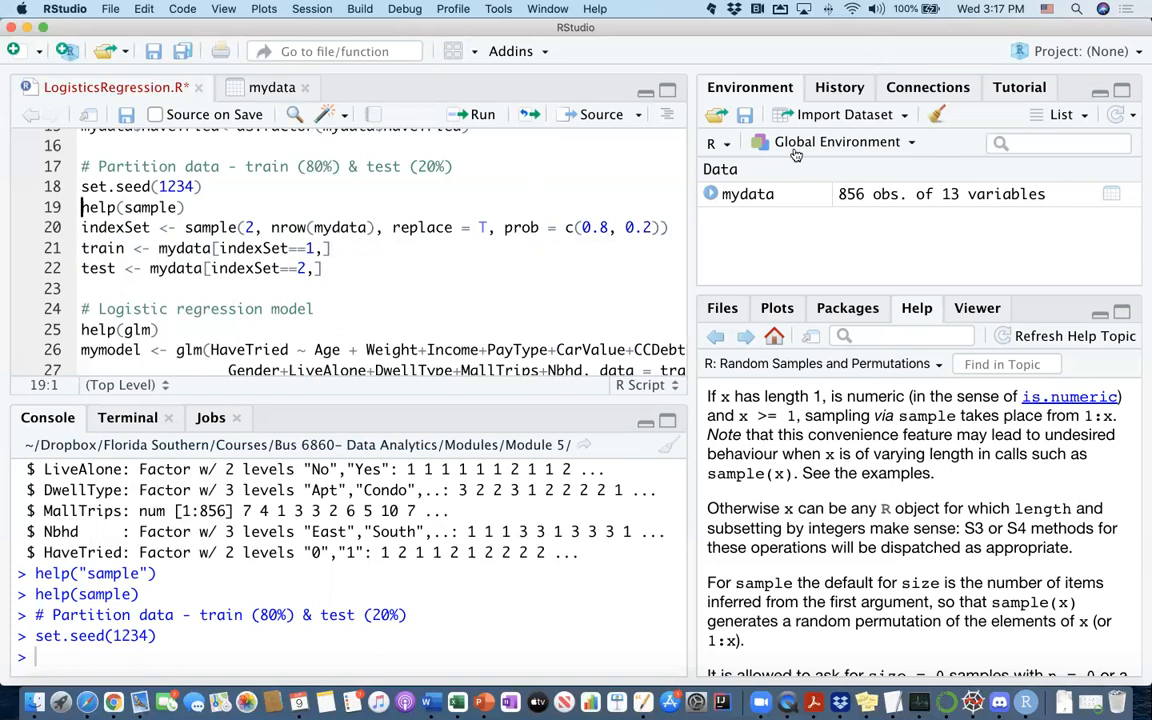
mouse_move(346, 268)
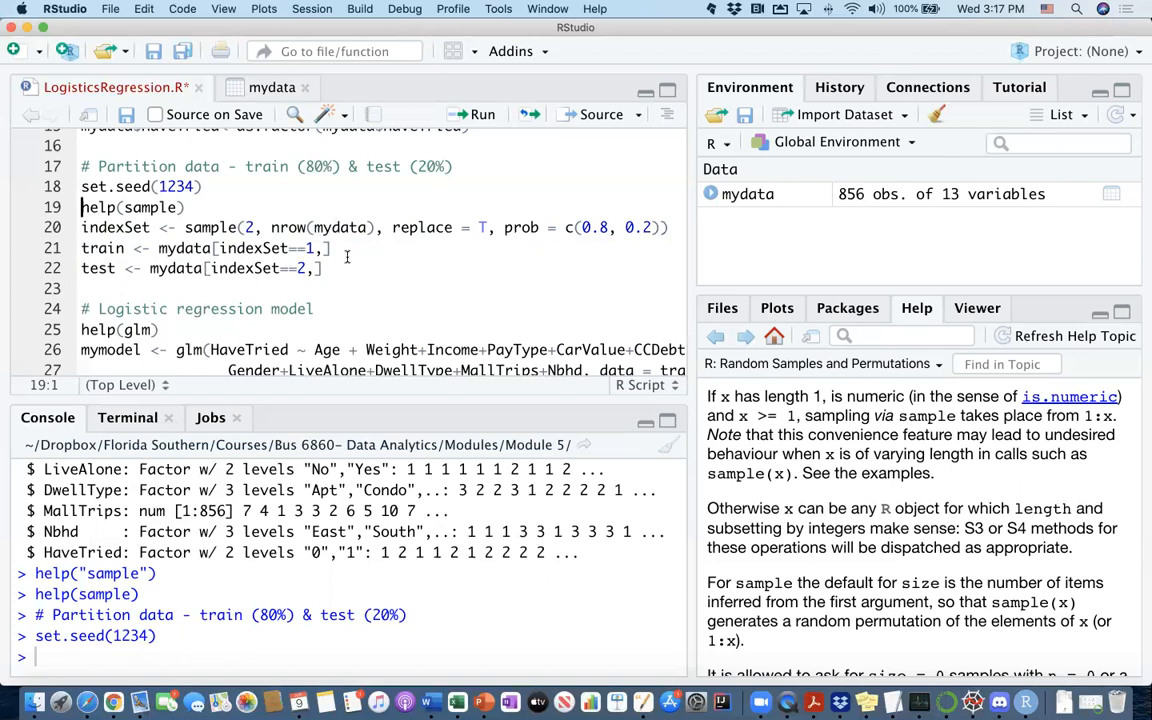
mouse_move(324, 244)
text(#)
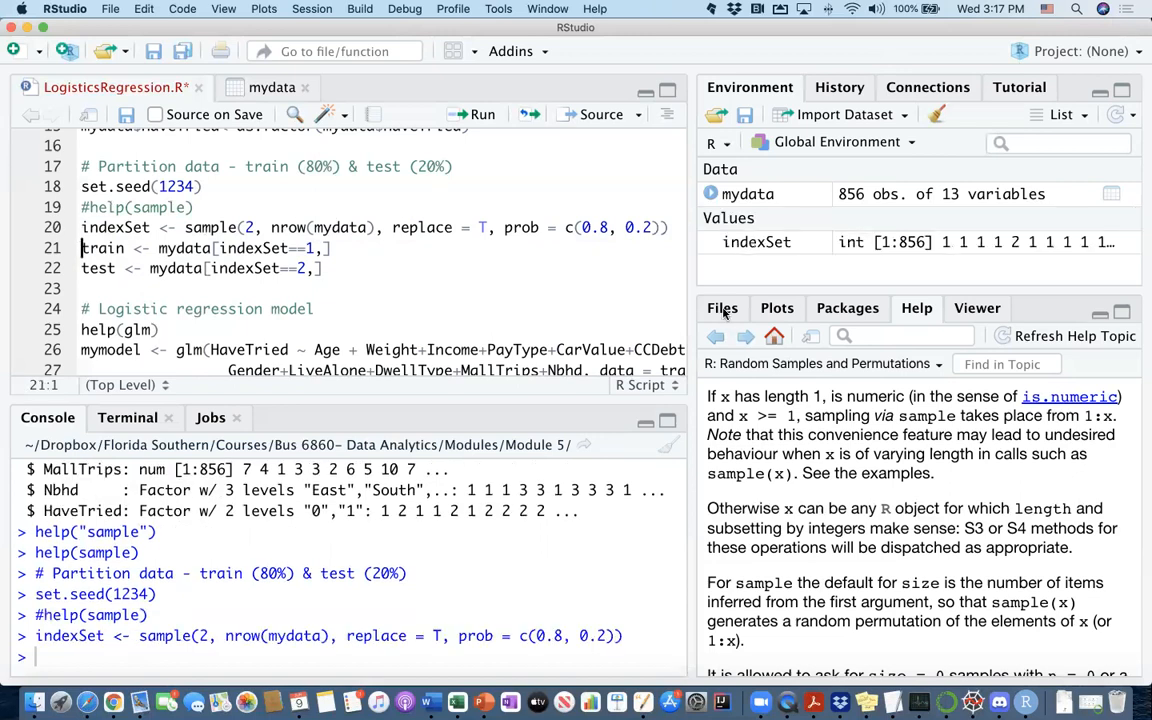
mouse_move(860, 252)
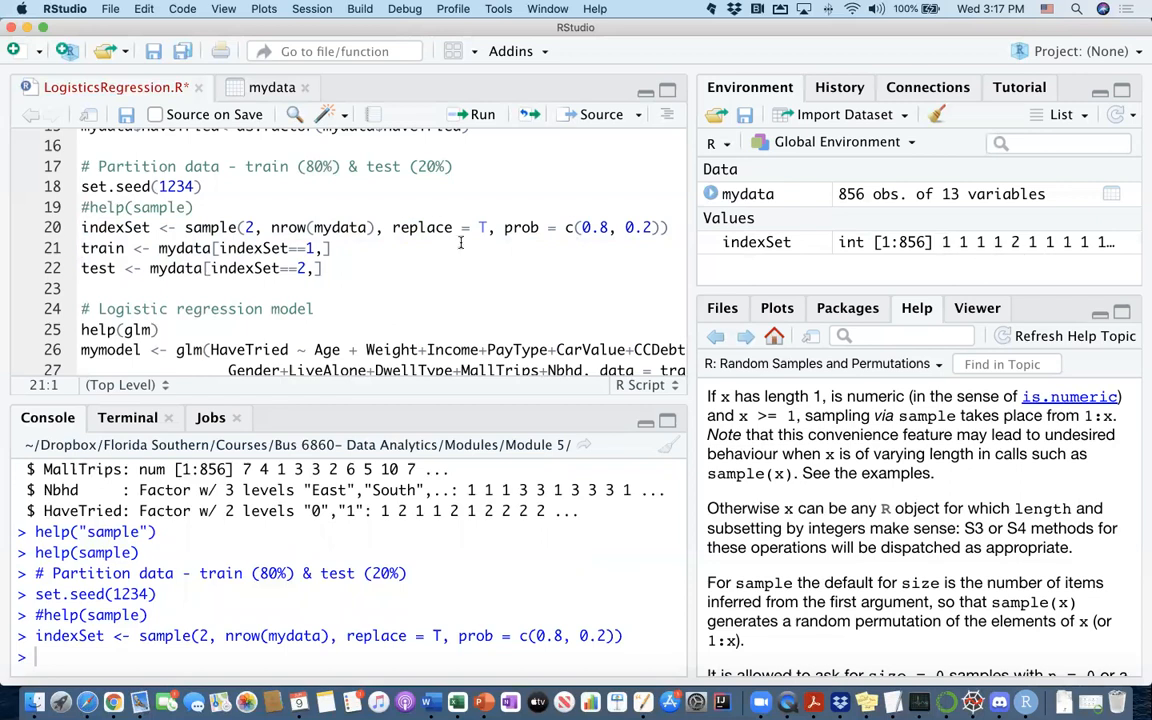
Reuse the indexSet name to print its 856 values, then expand mydata to list its variables
double_click(114, 228)
text(indexSet)
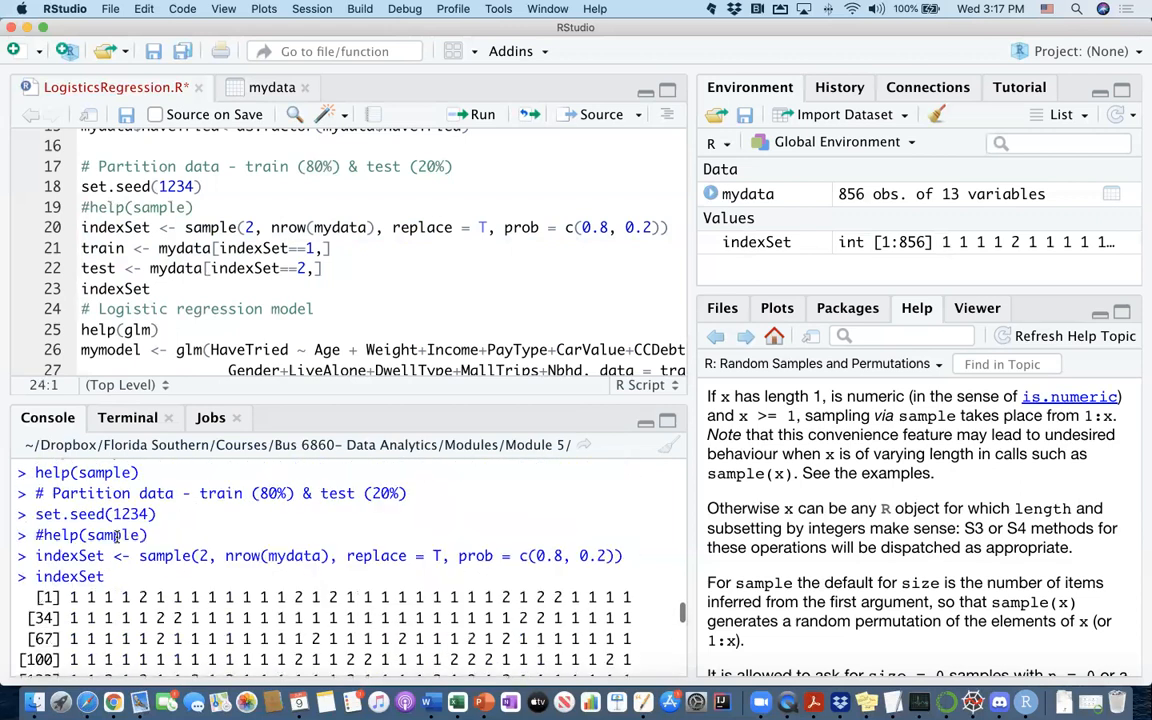
scroll(down, 3)
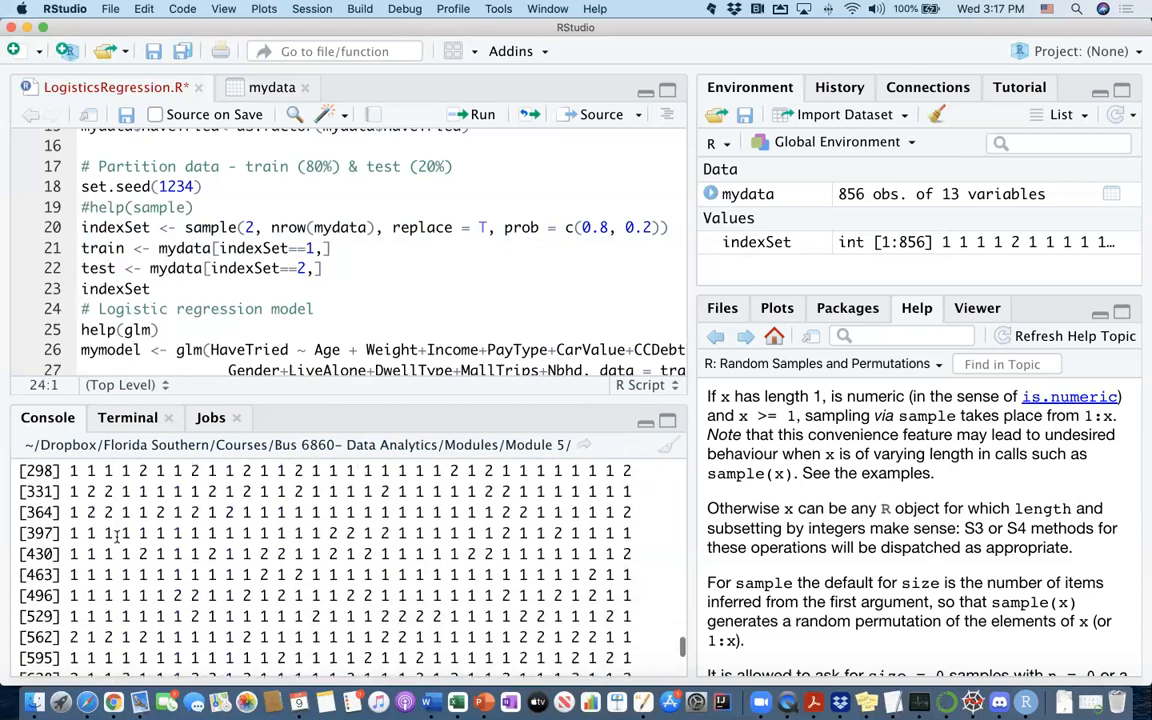
scroll(up, 3)
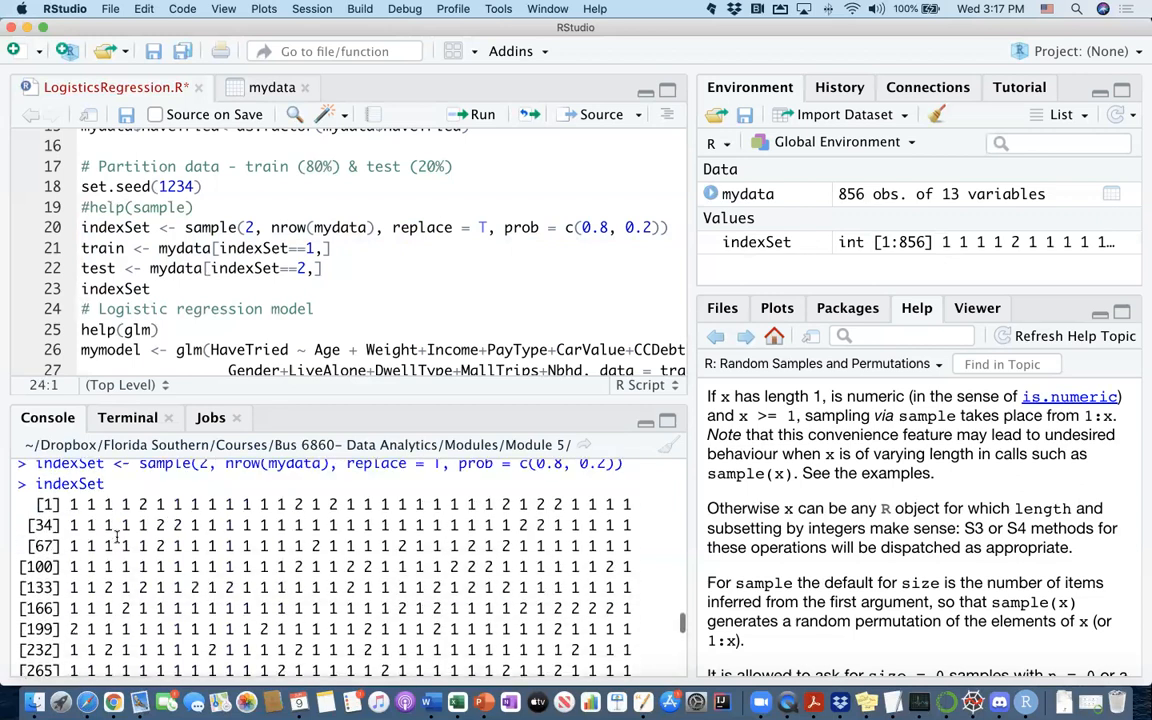
click(712, 194)
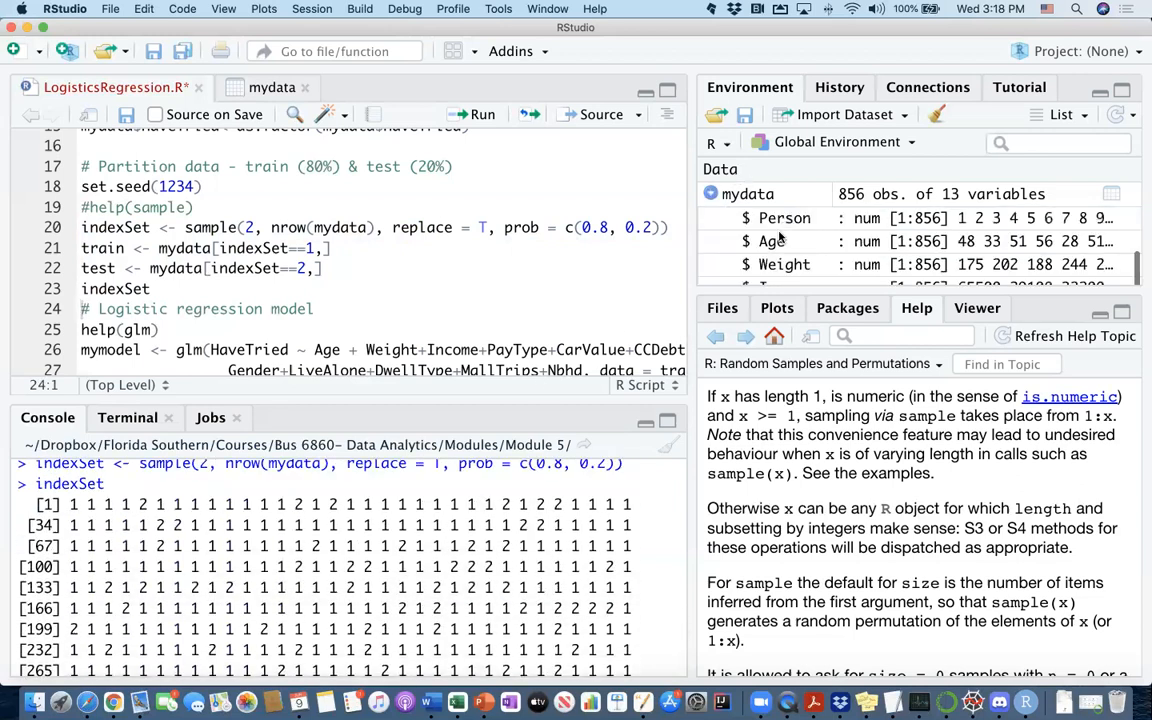
View the mydata table rows and return to the script to build the 677-row train set
click(272, 88)
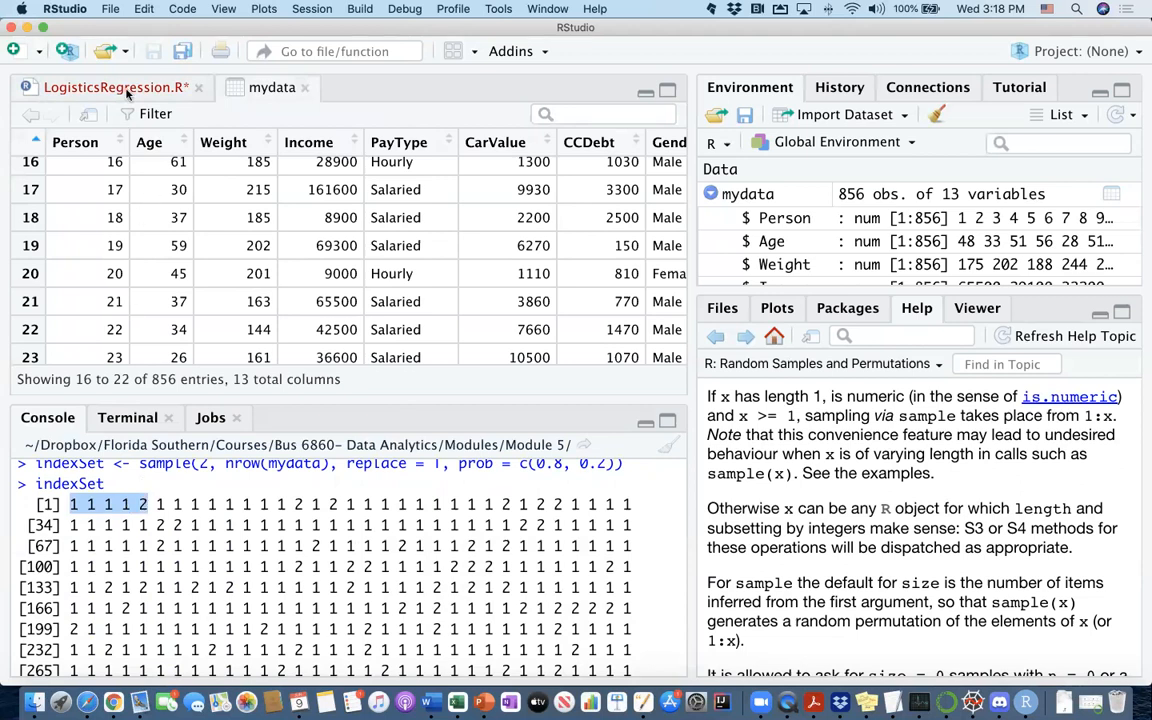
click(110, 88)
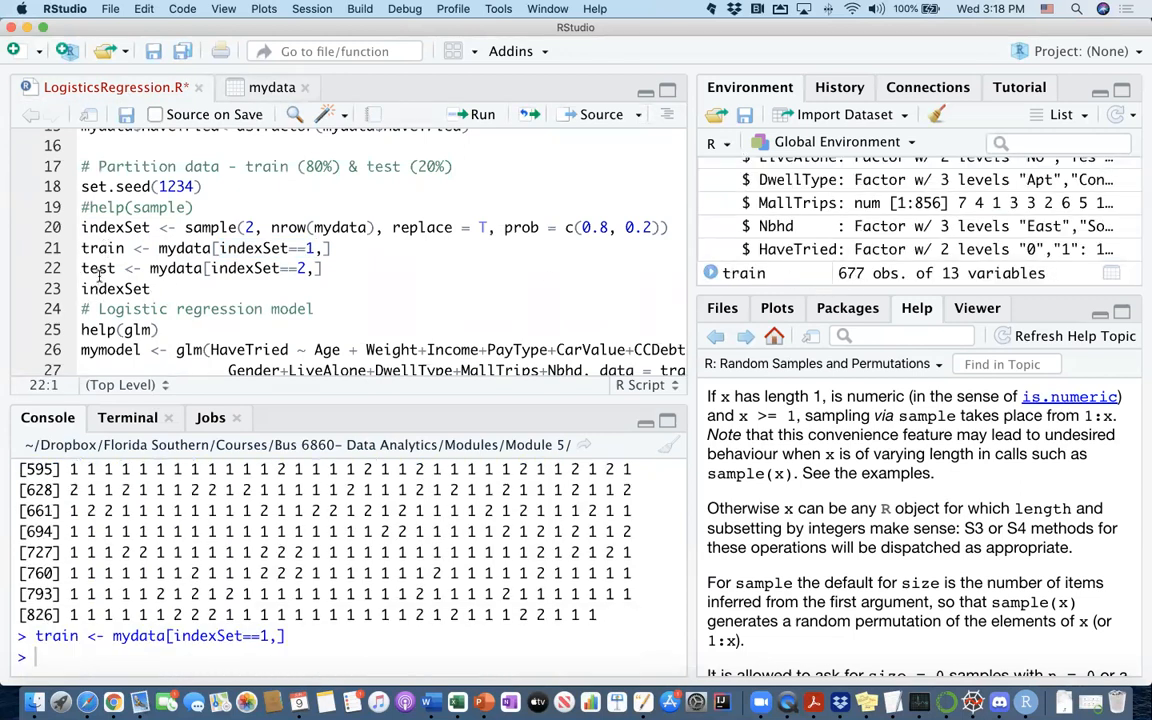
Go to the test split line that keeps the 179 rows where indexSet equals 2
click(170, 268)
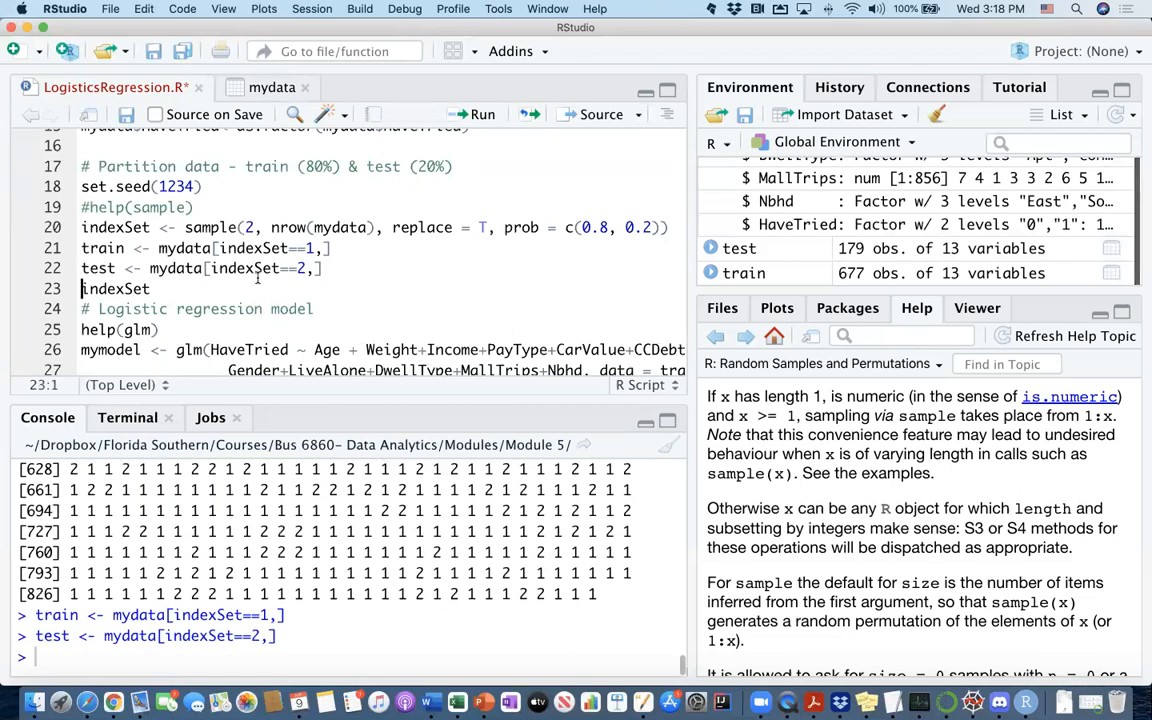
mouse_move(830, 278)
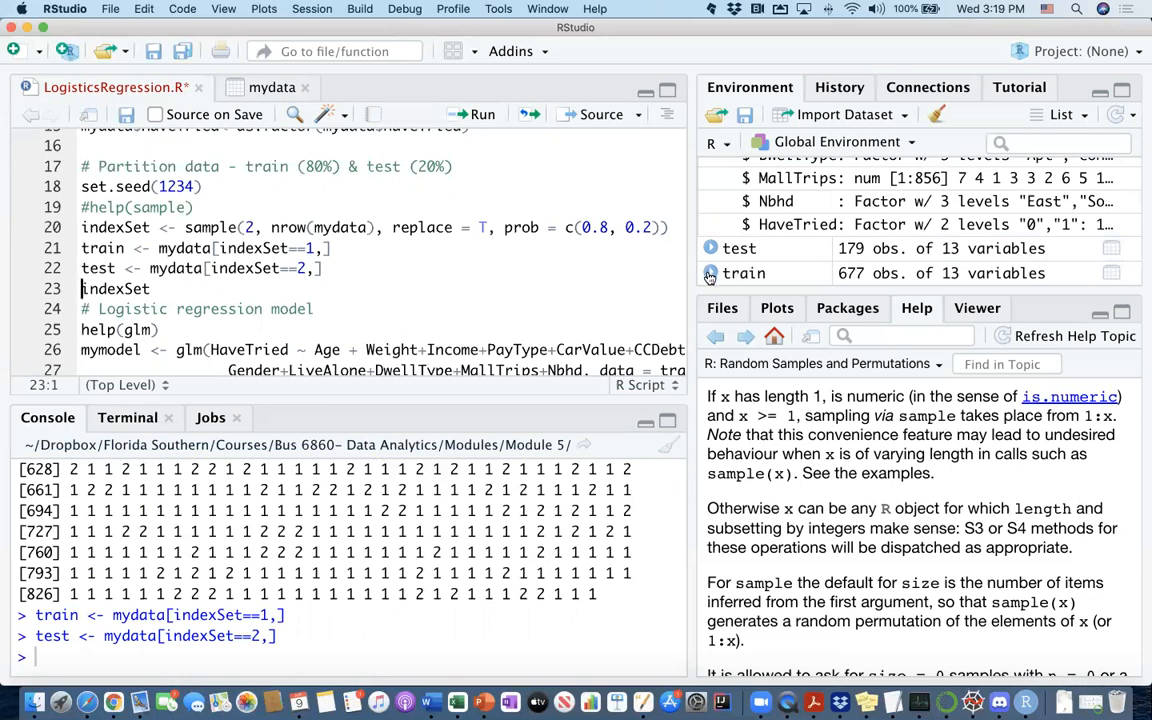
mouse_move(744, 272)
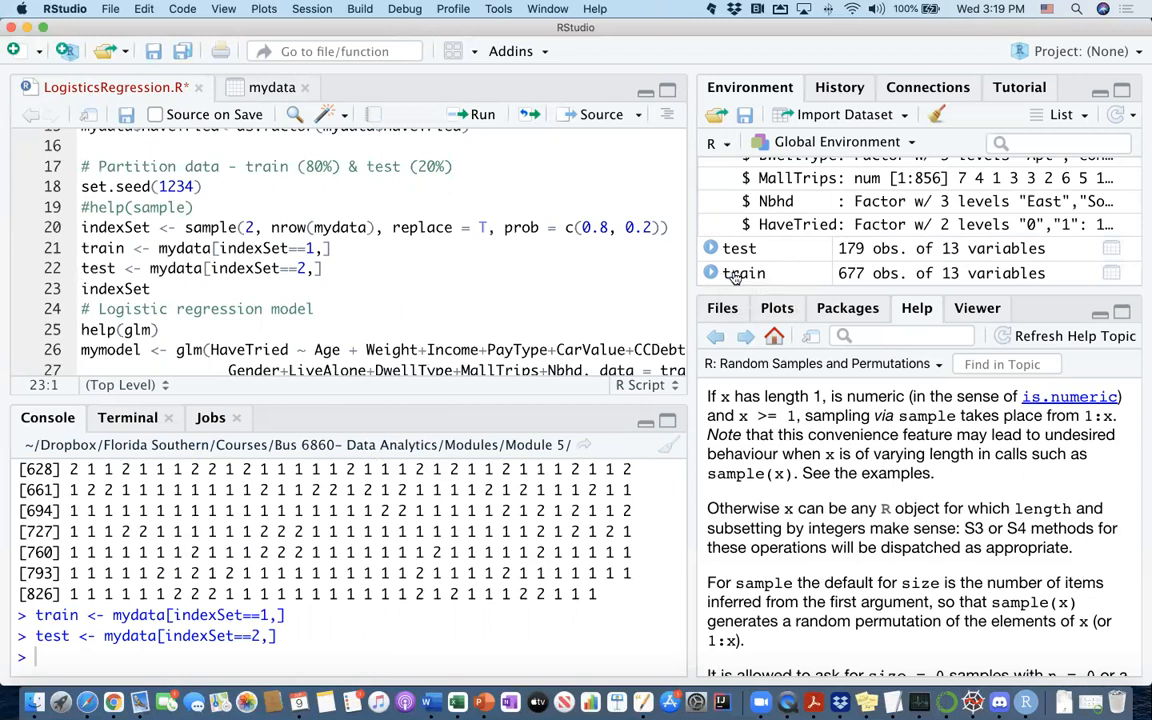
mouse_move(744, 272)
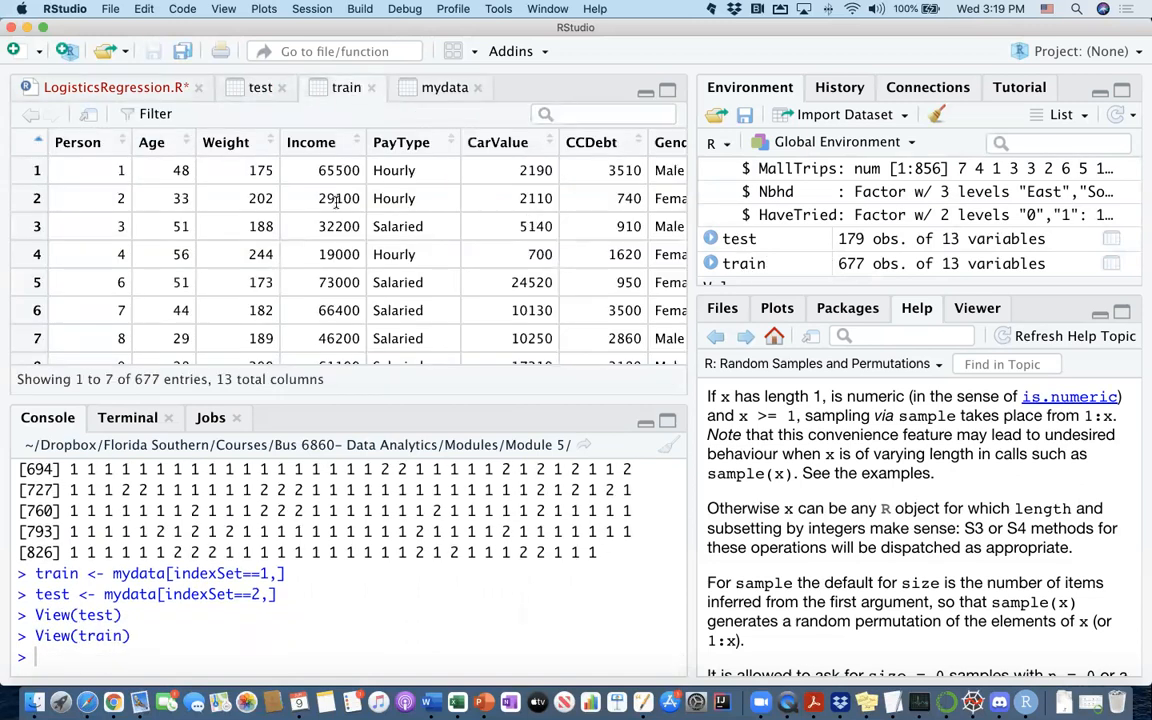
Look across the train table columns and the test table, then return to LogisticsRegression.R
scroll(right, 3)
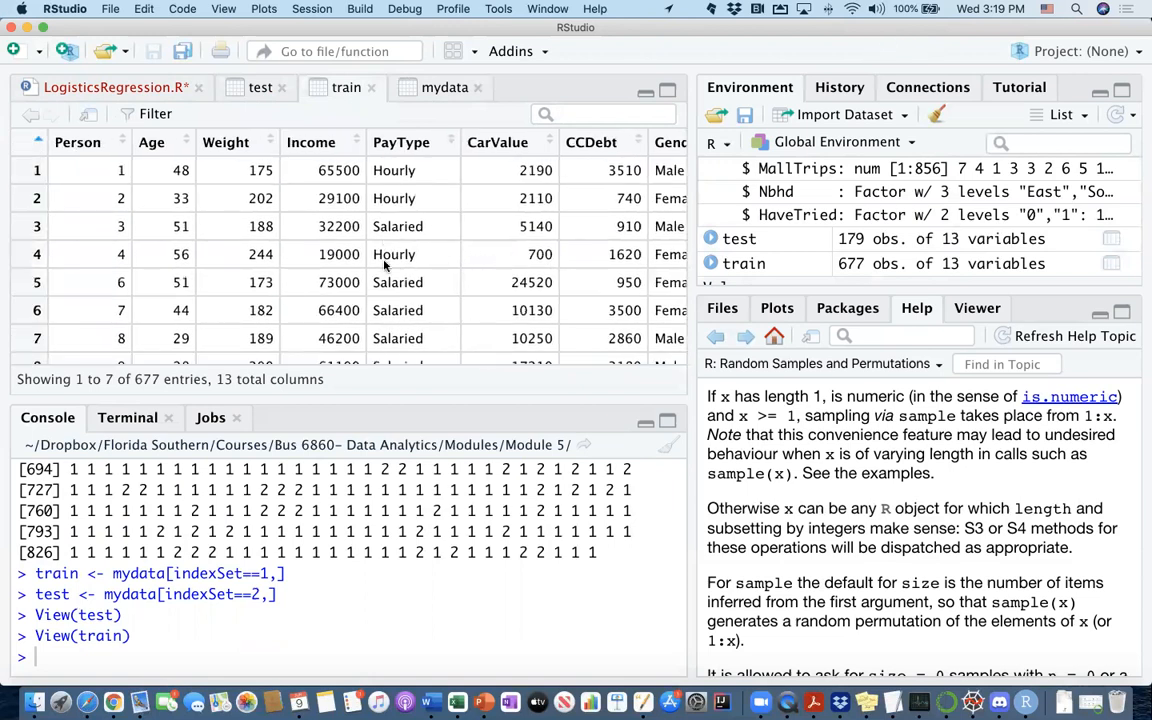
scroll(right, 3)
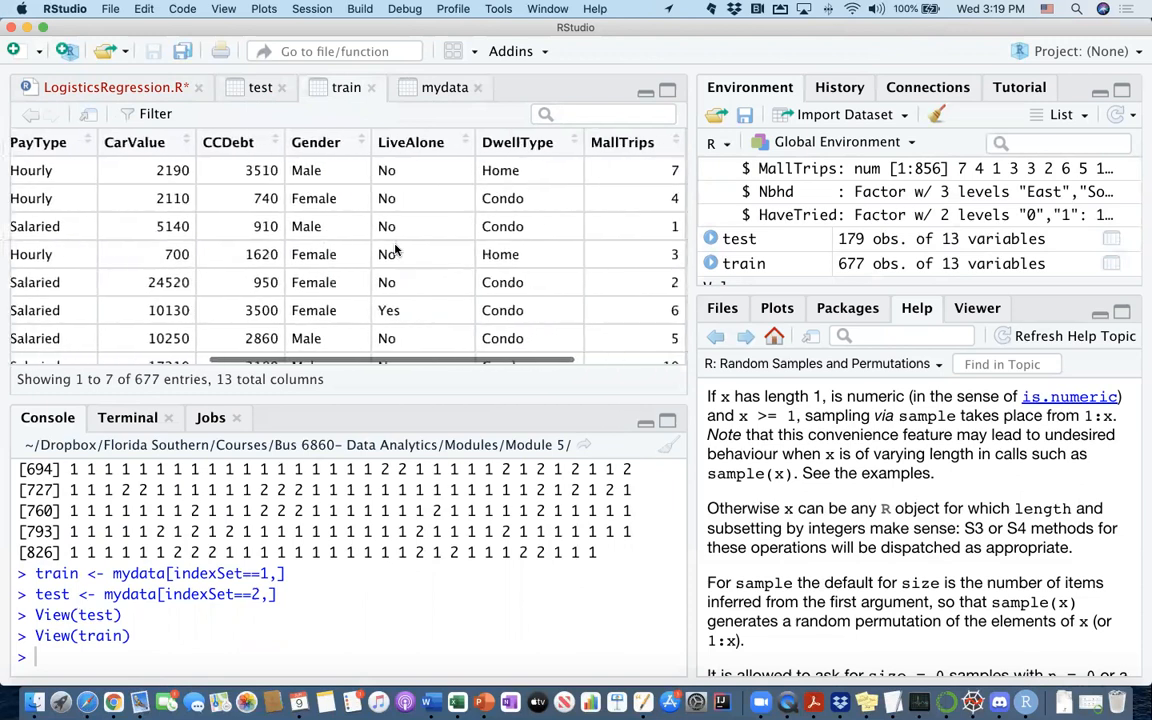
scroll(right, 3)
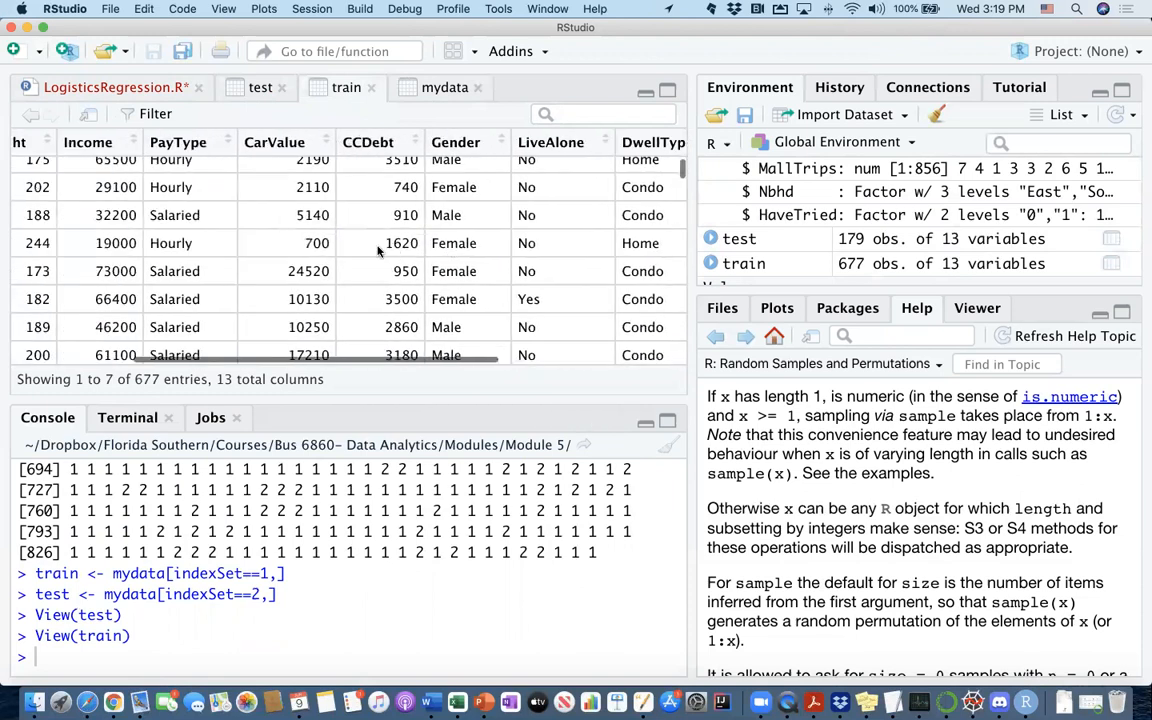
scroll(left, 3)
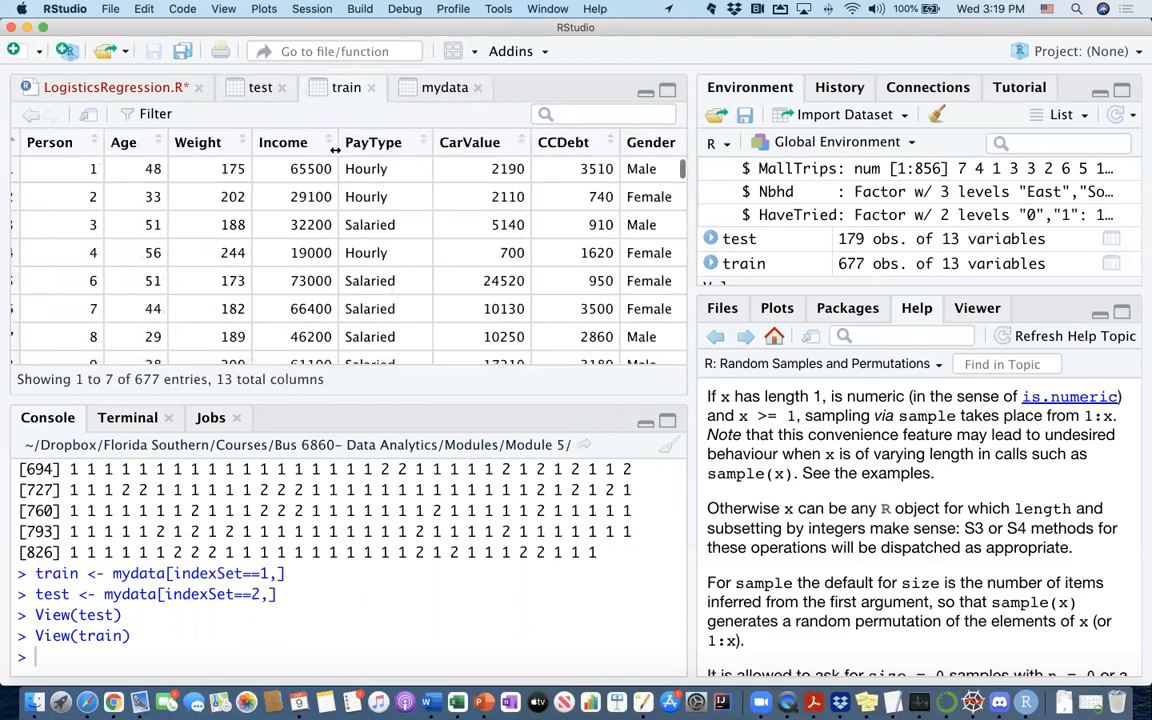
click(260, 88)
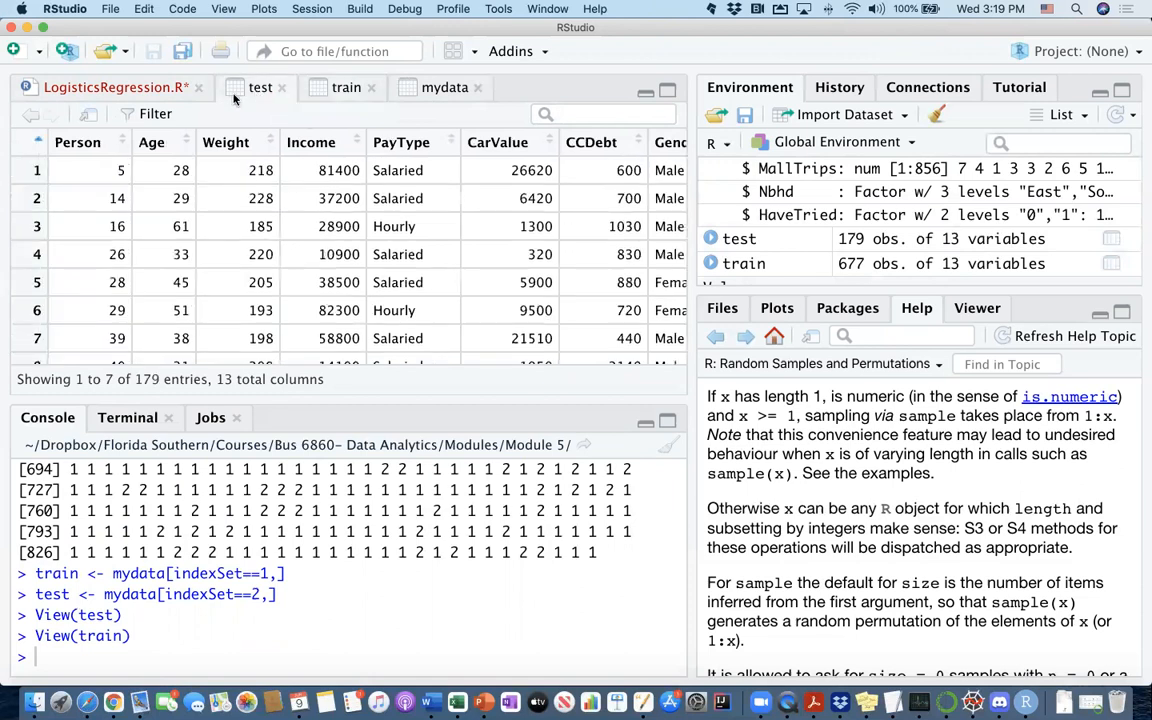
click(116, 88)
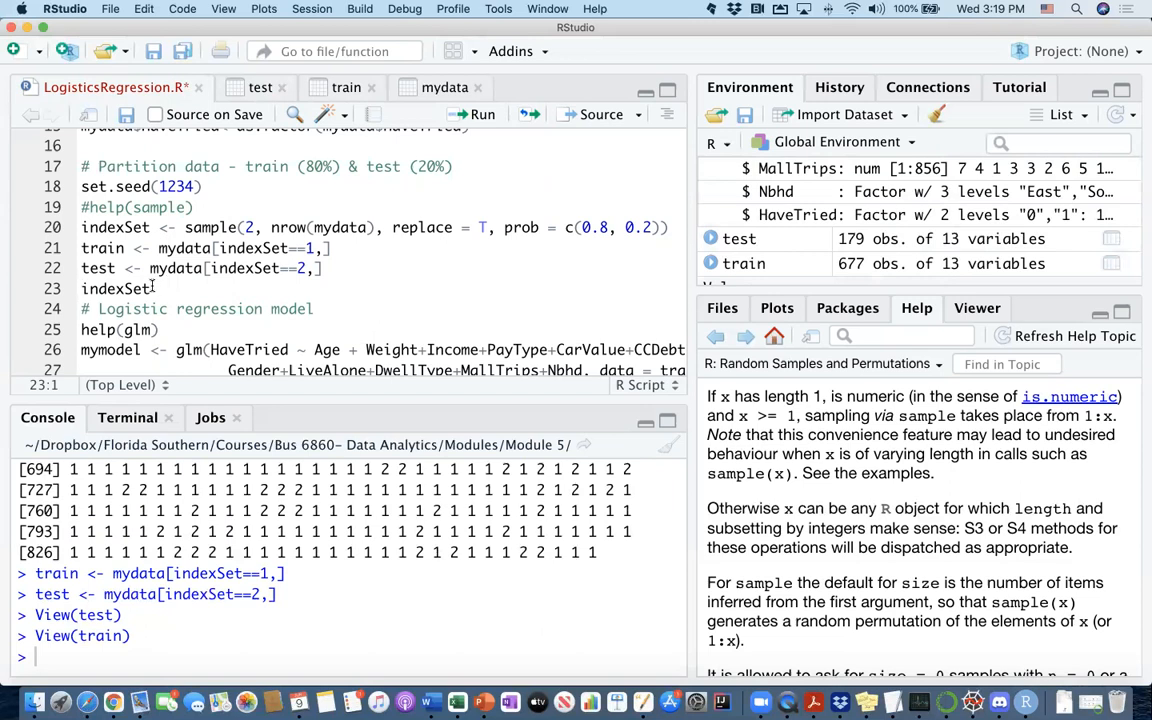
Remove the stray indexSet line and move down to the logistic regression and help(glm) lines
double_click(116, 288)
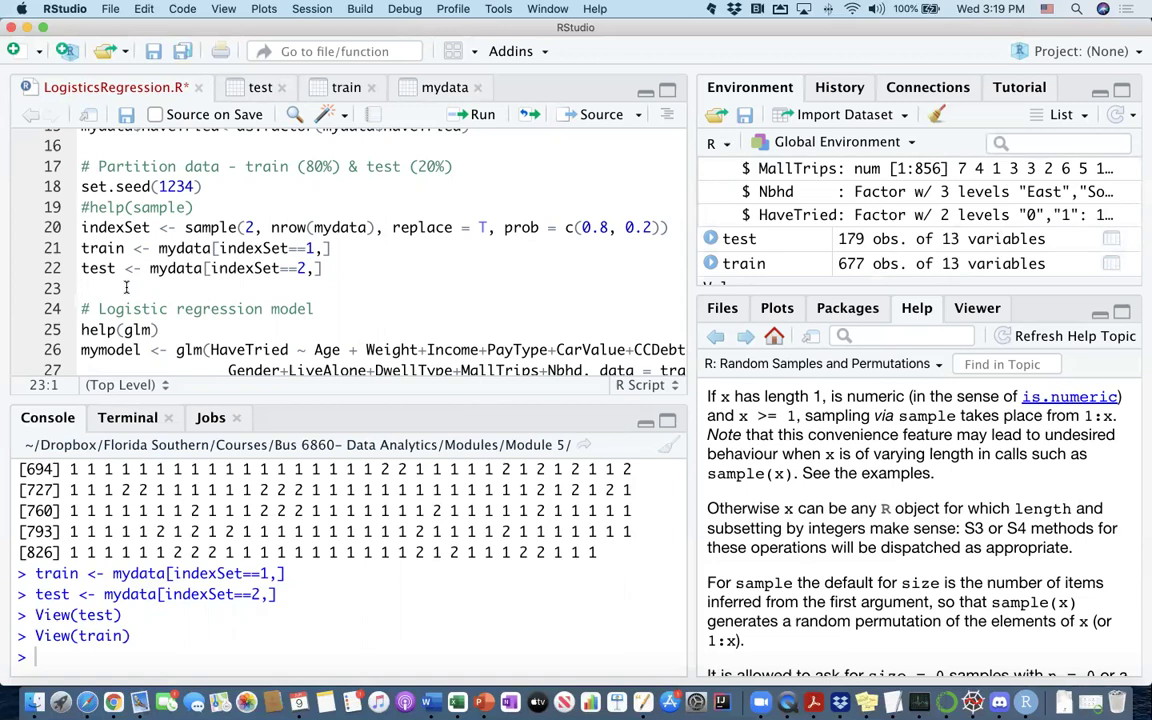
scroll(down, 3)
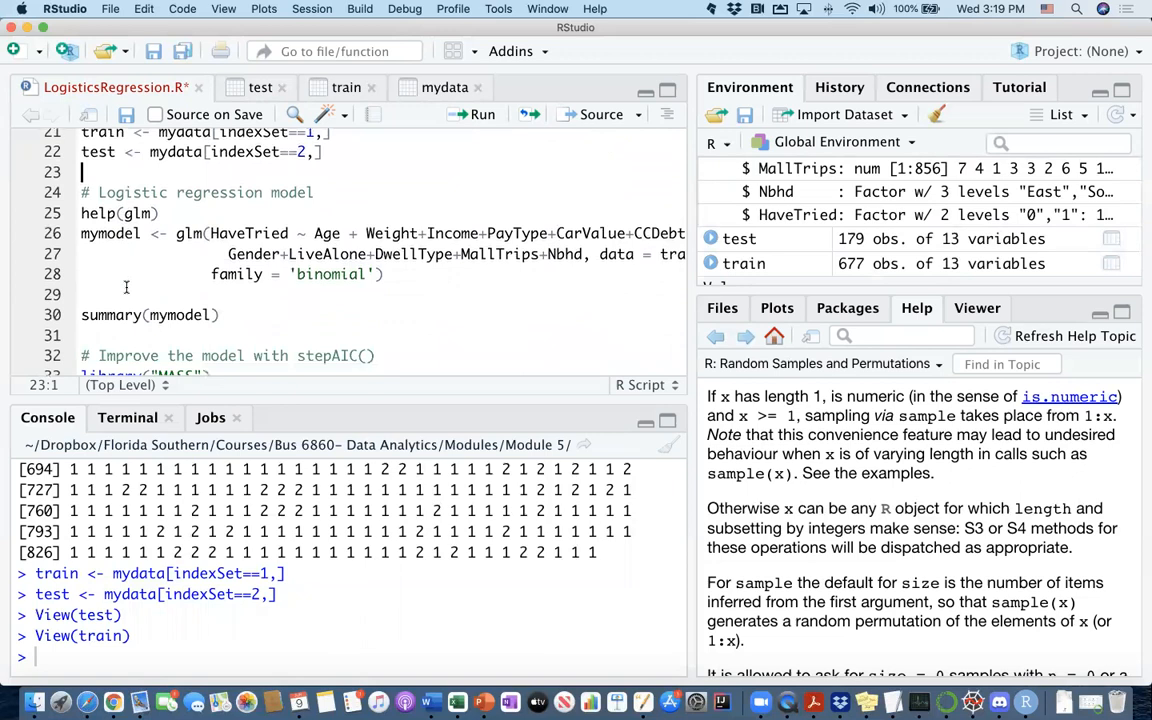
scroll(down, 3)
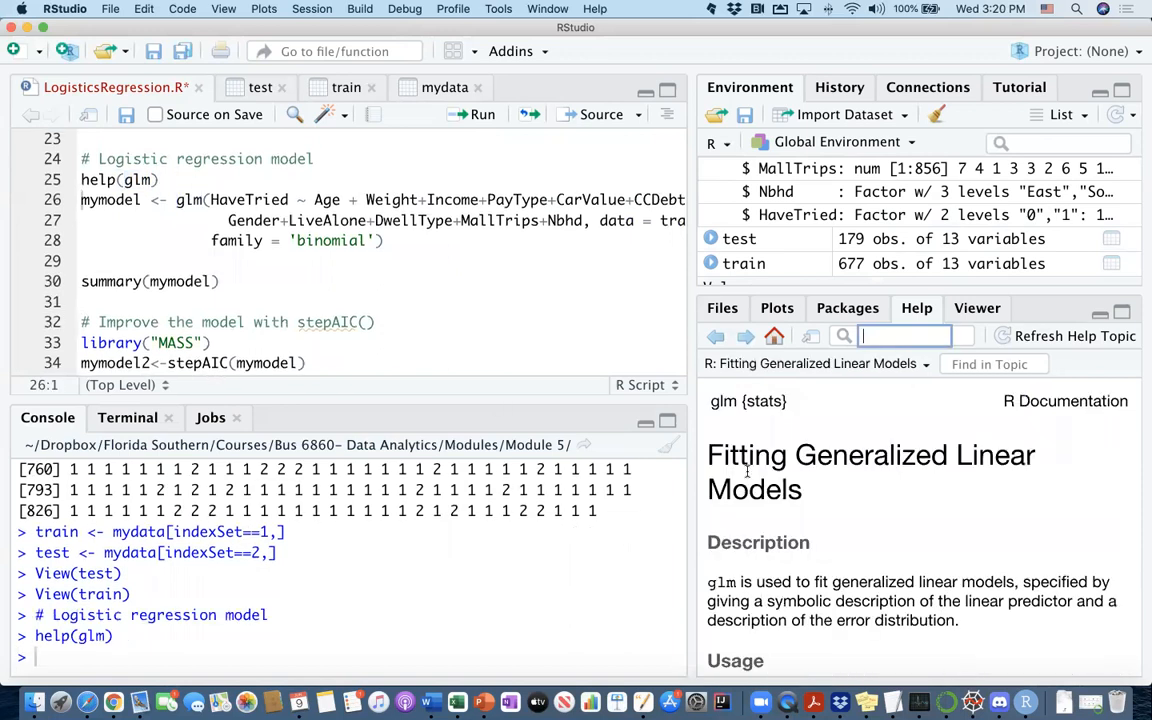
scroll(down, 3)
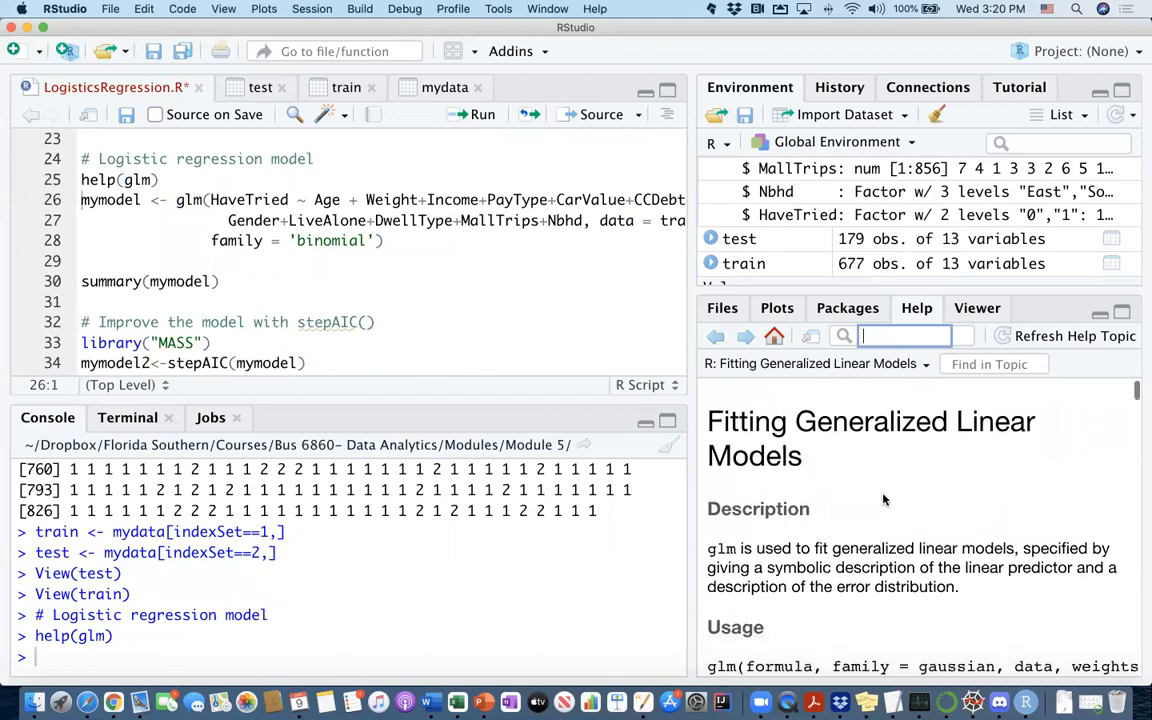
scroll(down, 3)
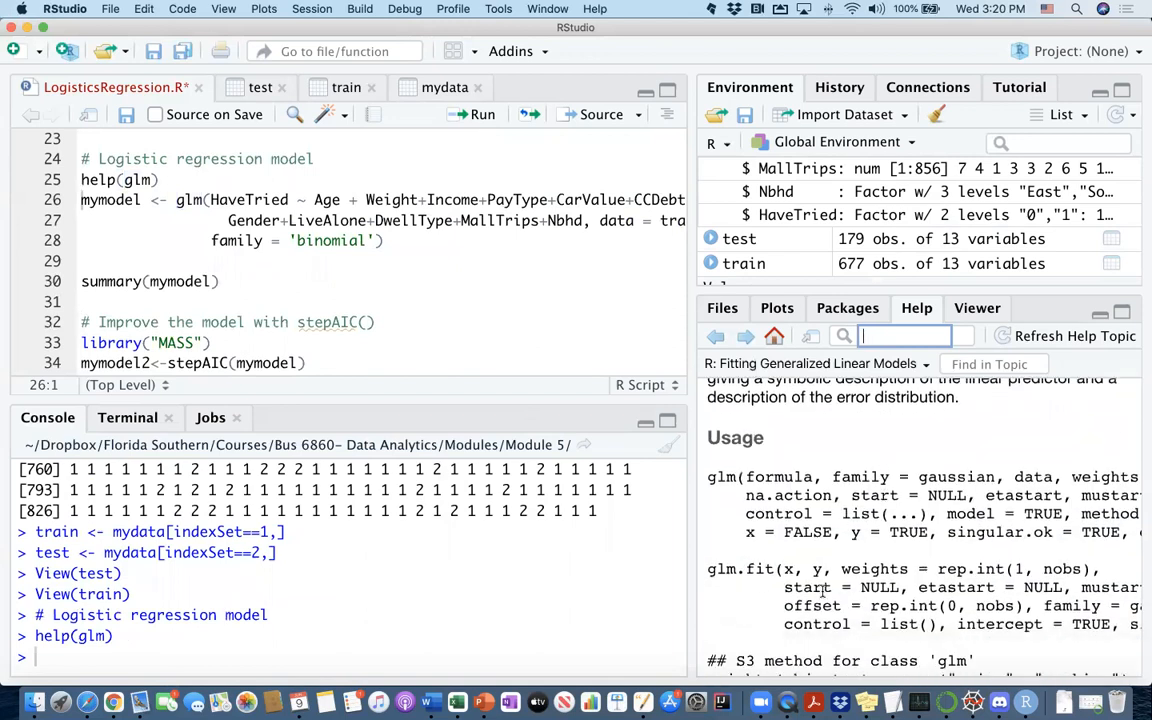
scroll(down, 3)
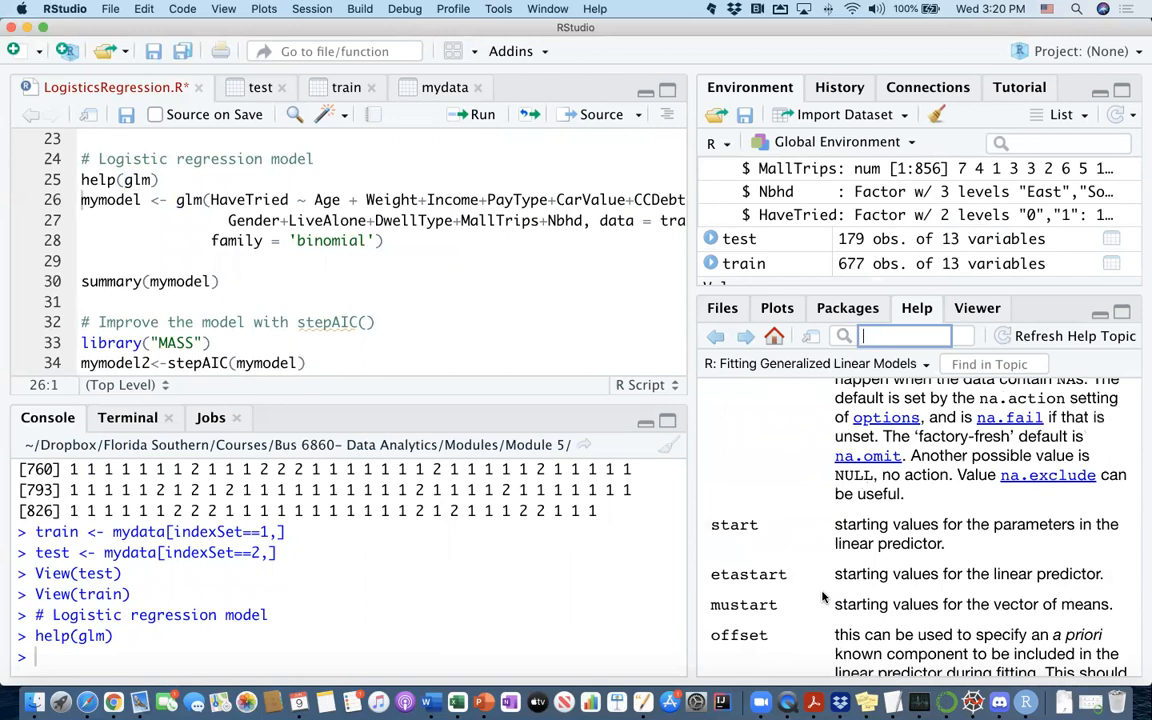
scroll(down, 3)
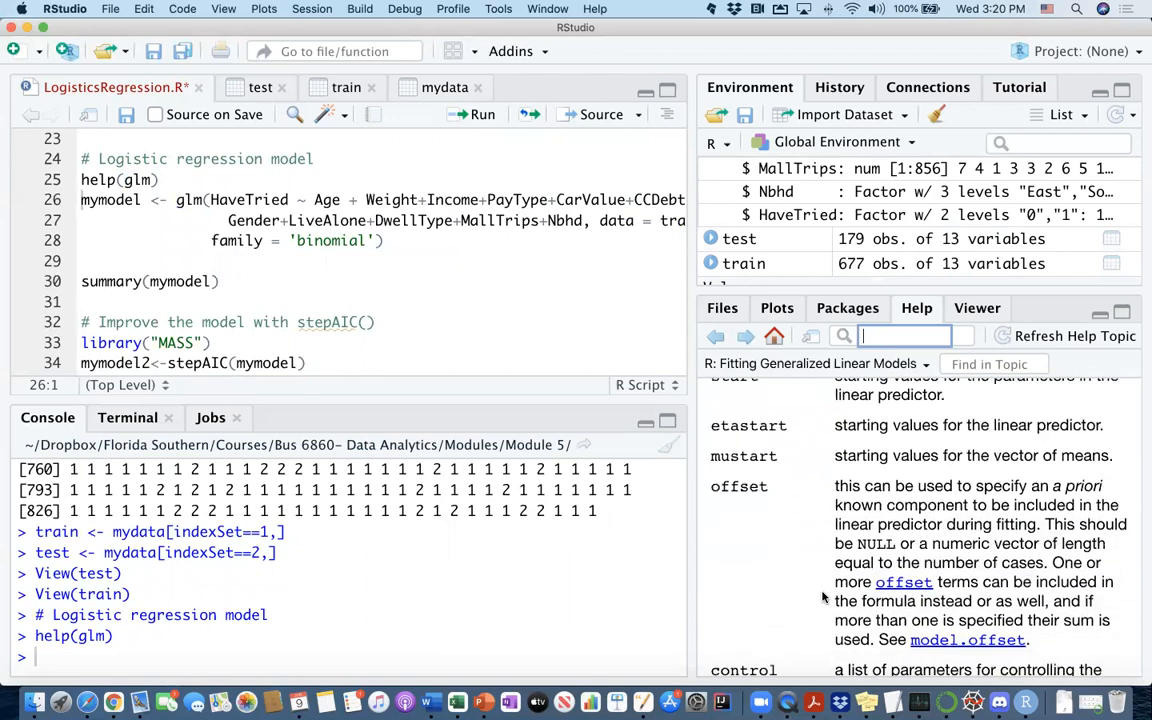
mouse_move(604, 276)
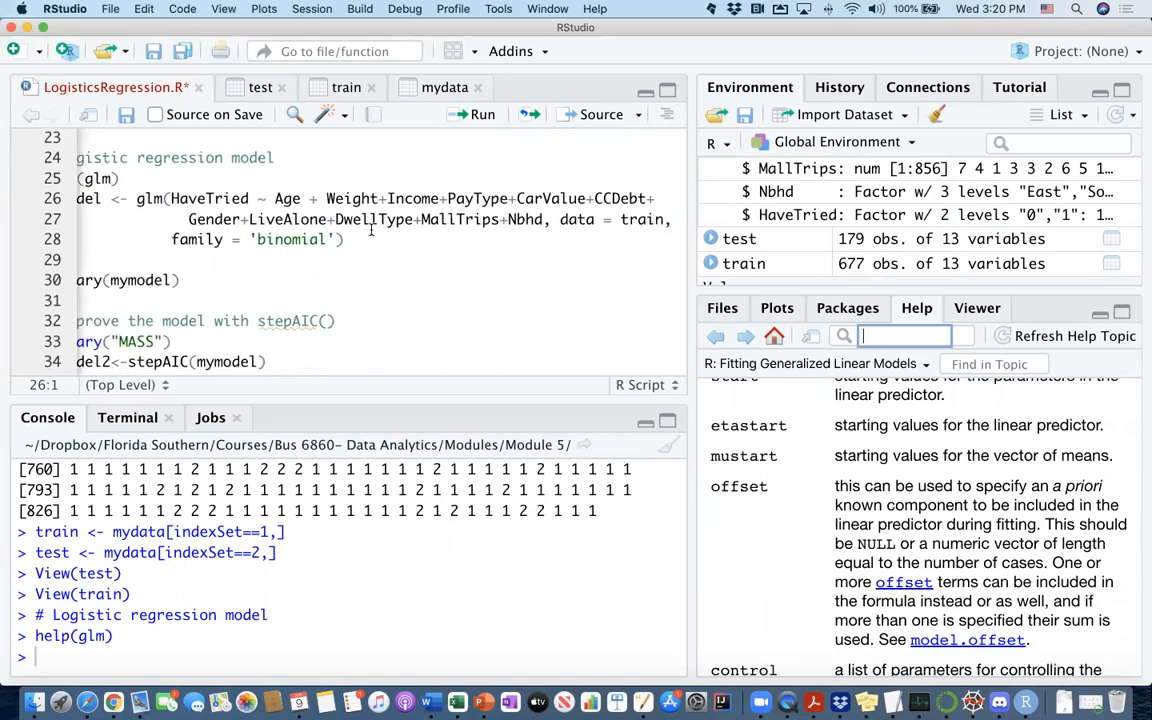
mouse_move(540, 220)
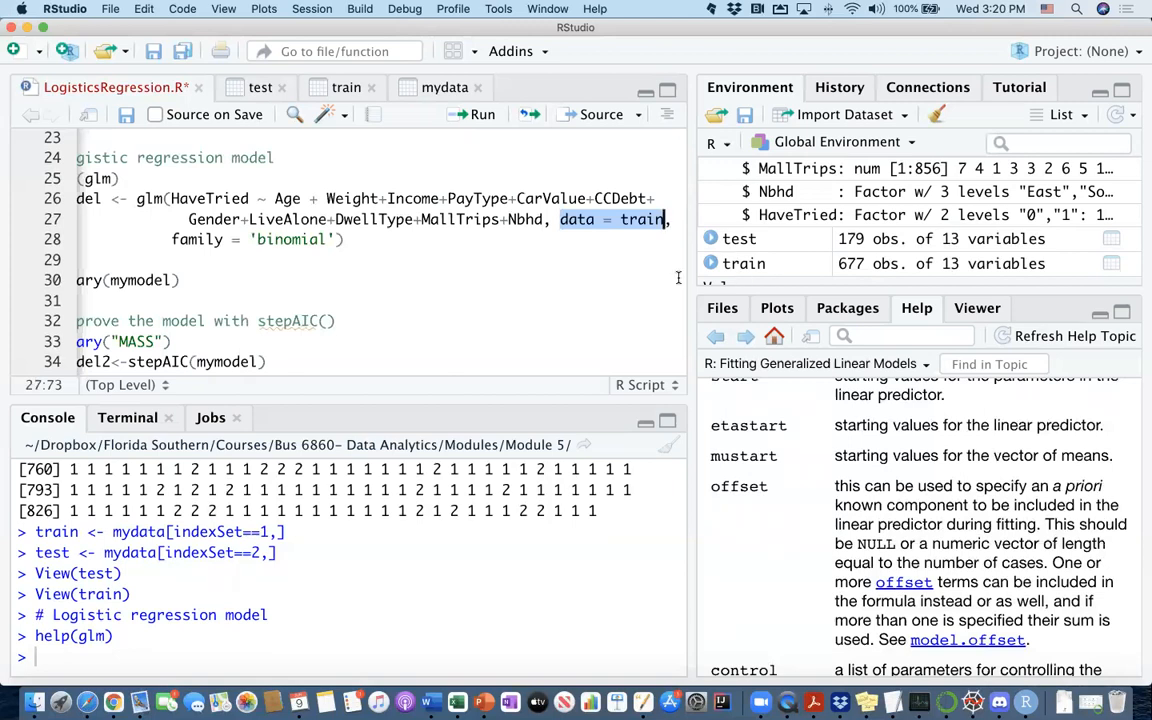
mouse_move(548, 256)
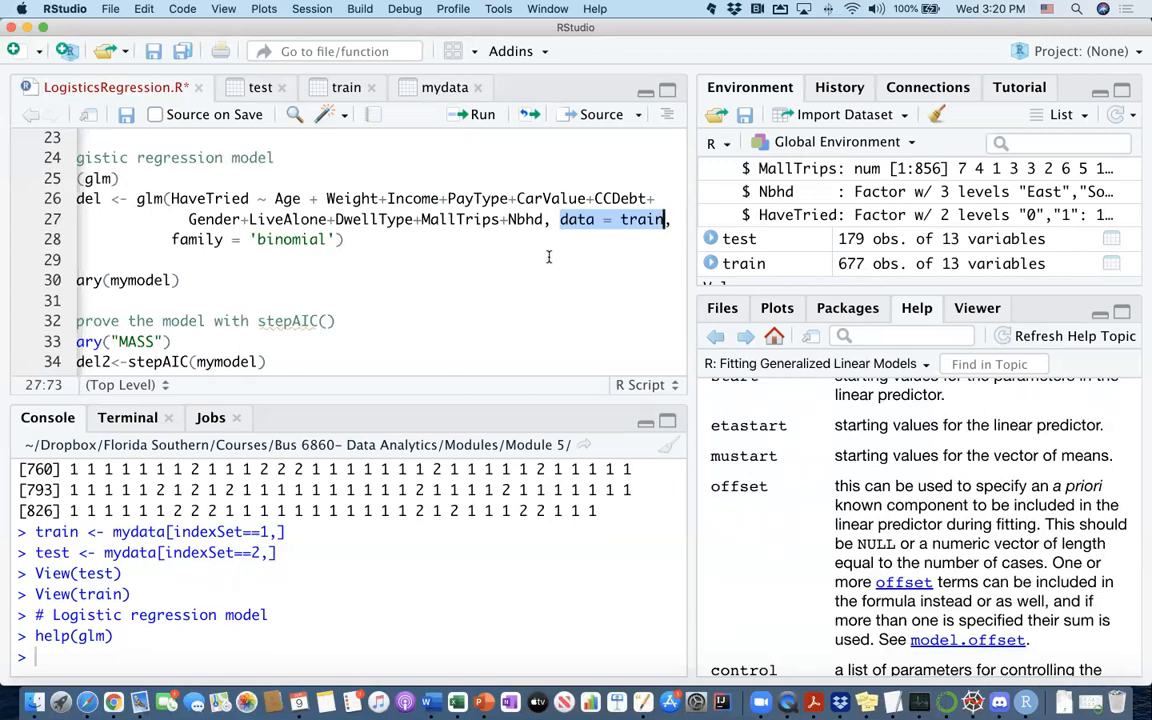
mouse_move(740, 238)
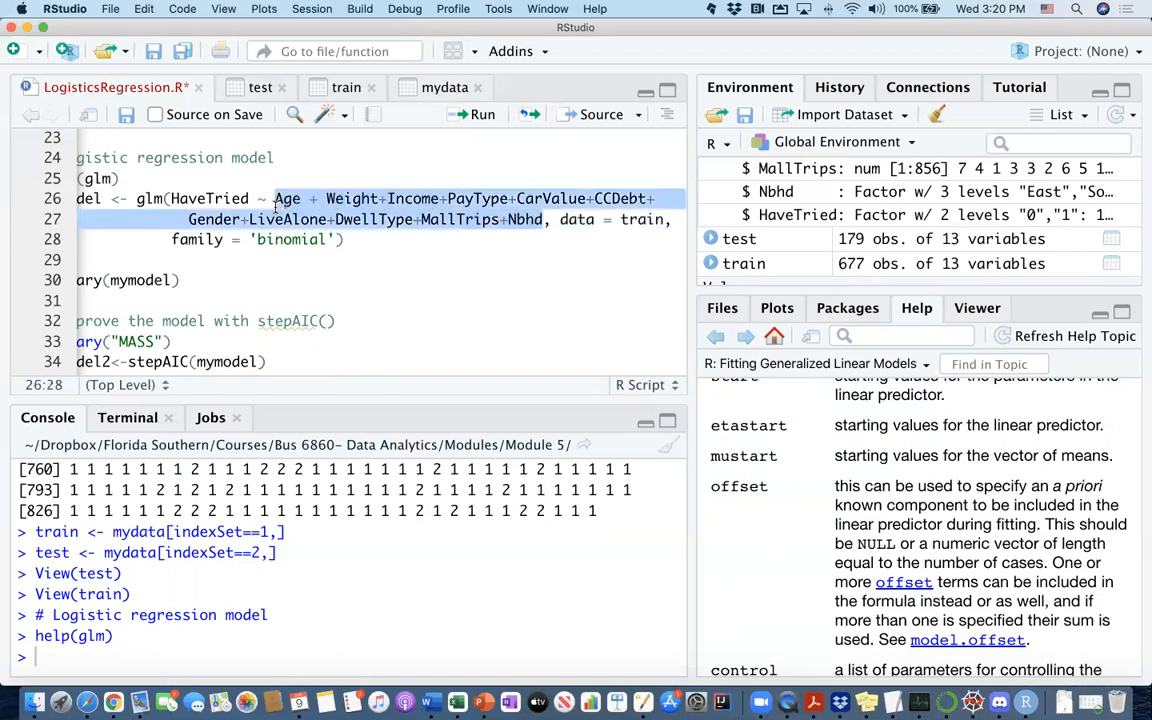
click(348, 88)
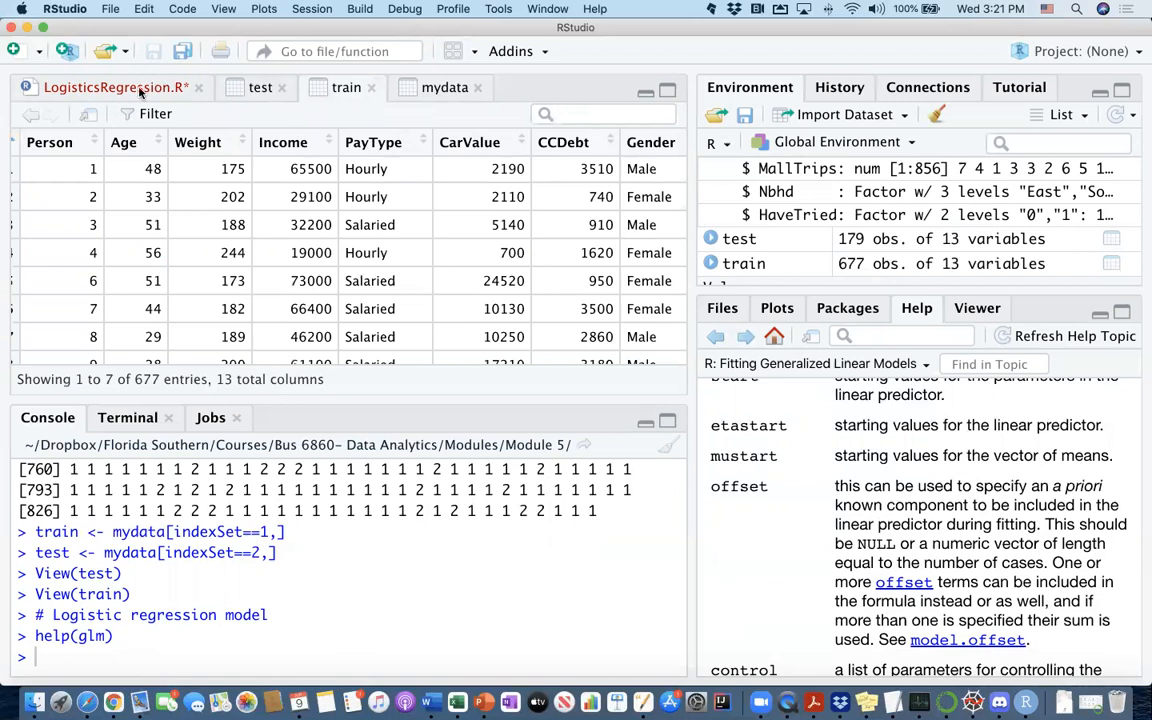
scroll(right, 3)
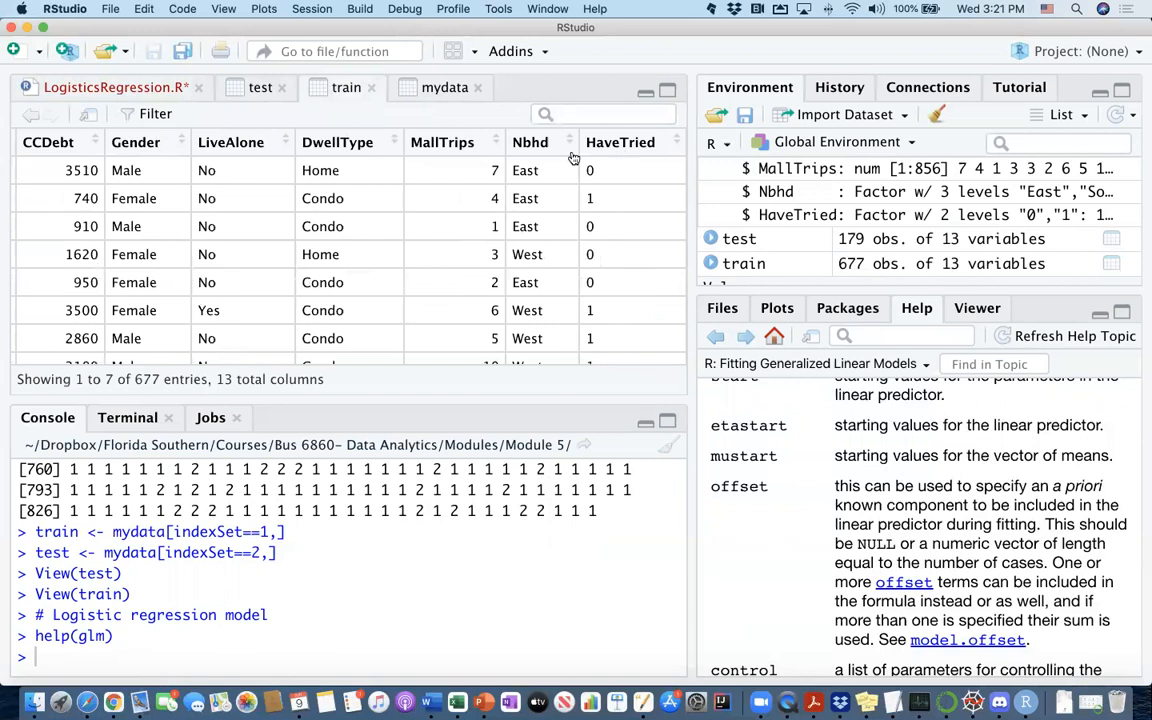
click(116, 88)
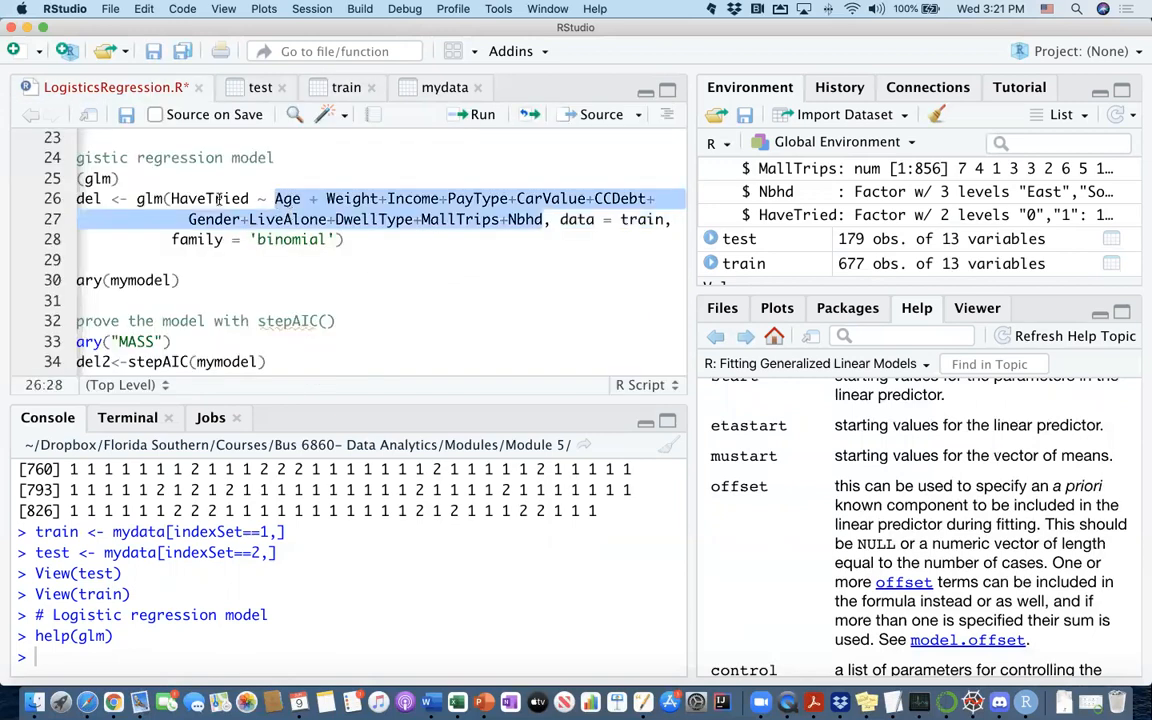
Highlight the binomial family argument and HaveTried response in the glm model on train
double_click(208, 198)
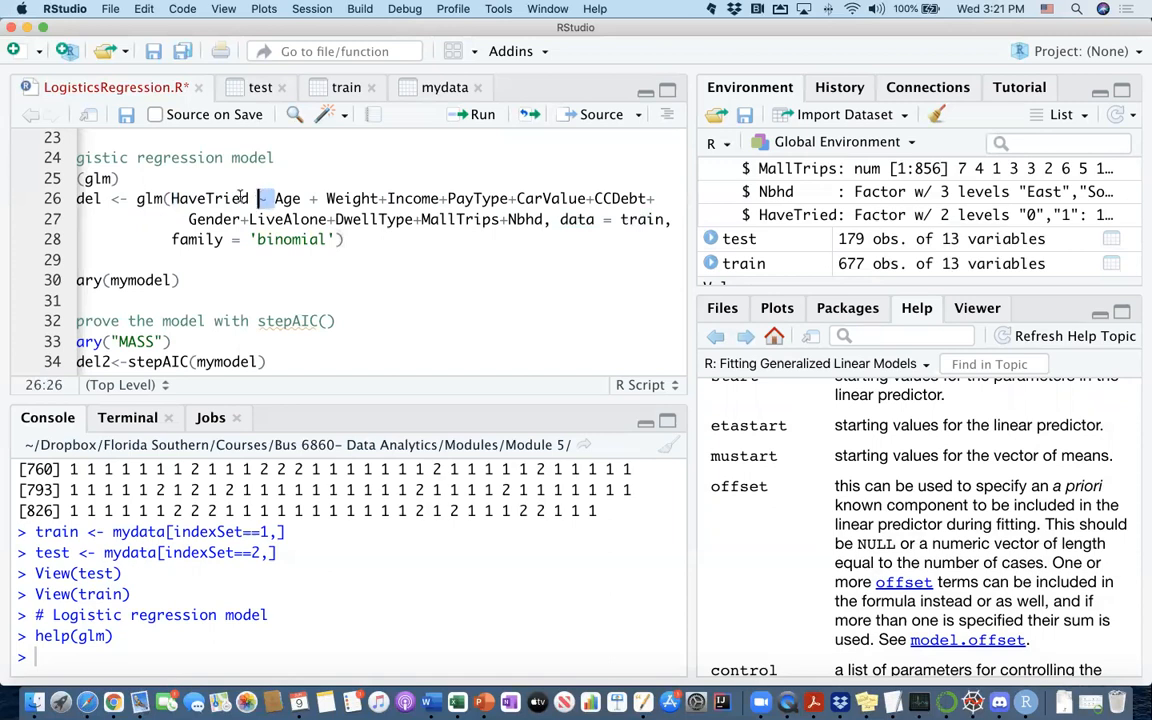
double_click(210, 198)
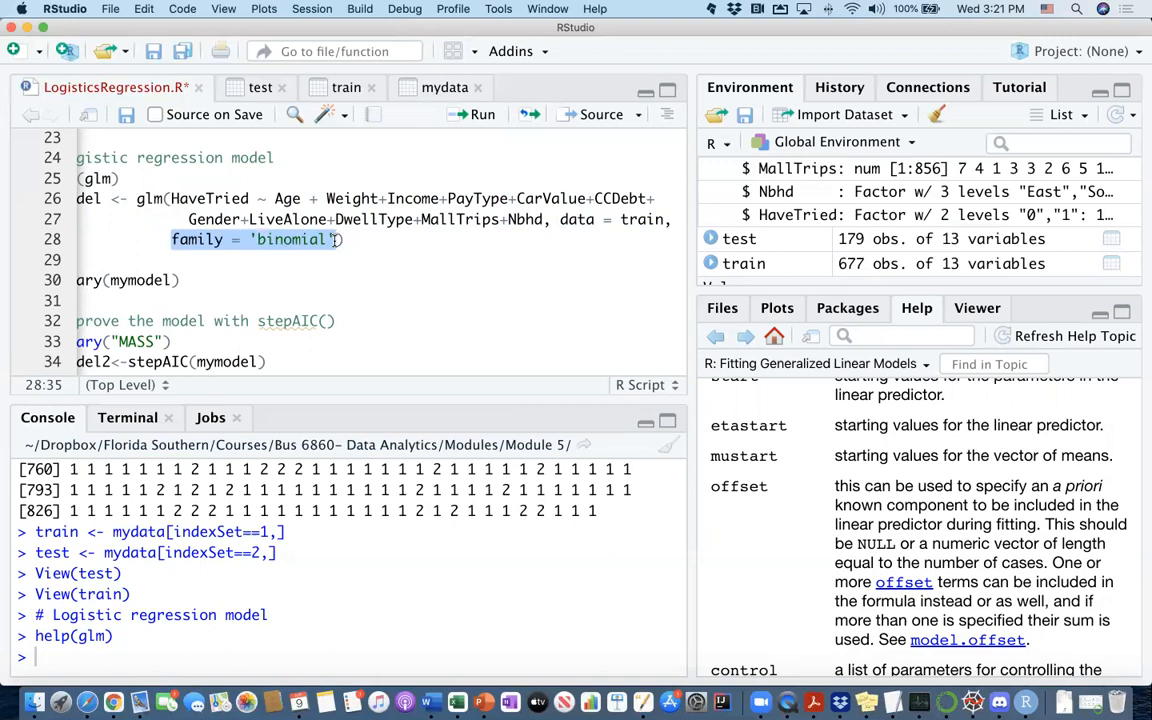
double_click(208, 198)
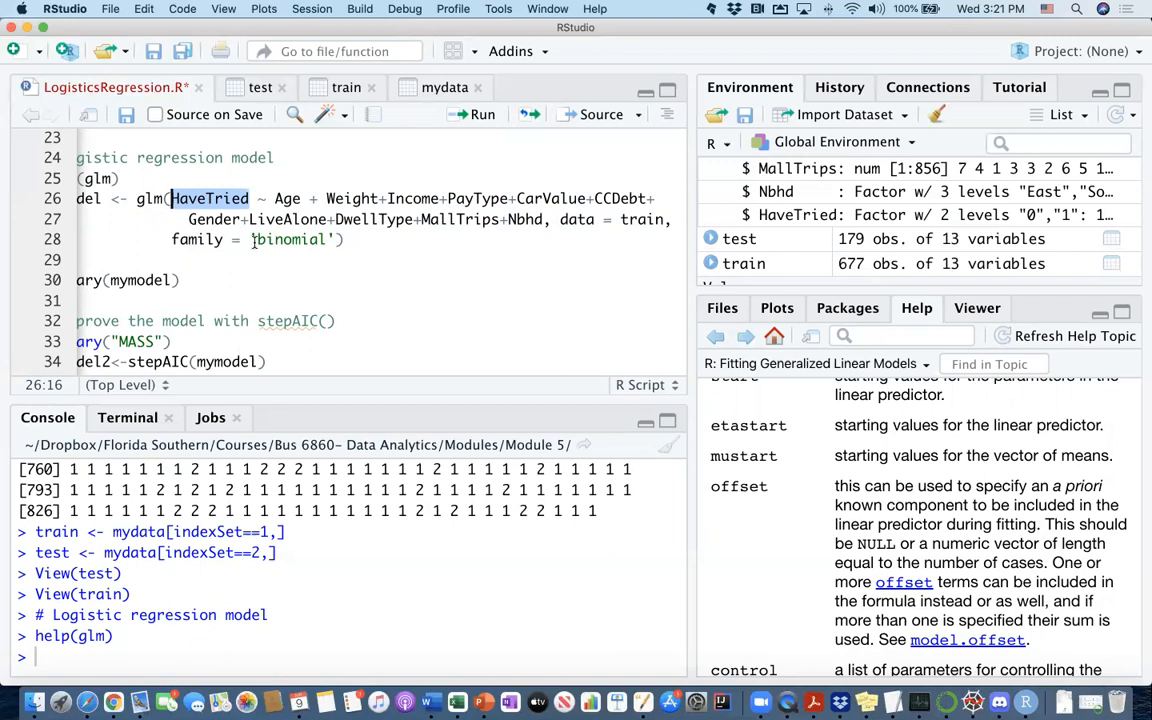
scroll(up, 3)
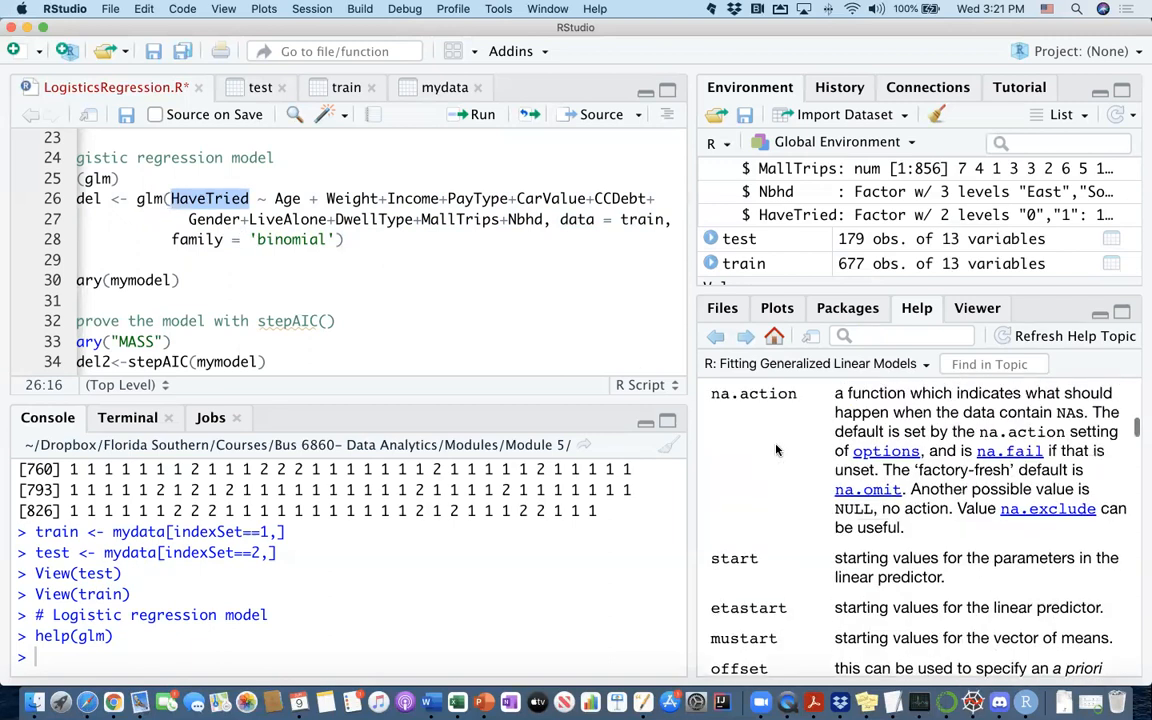
scroll(down, 3)
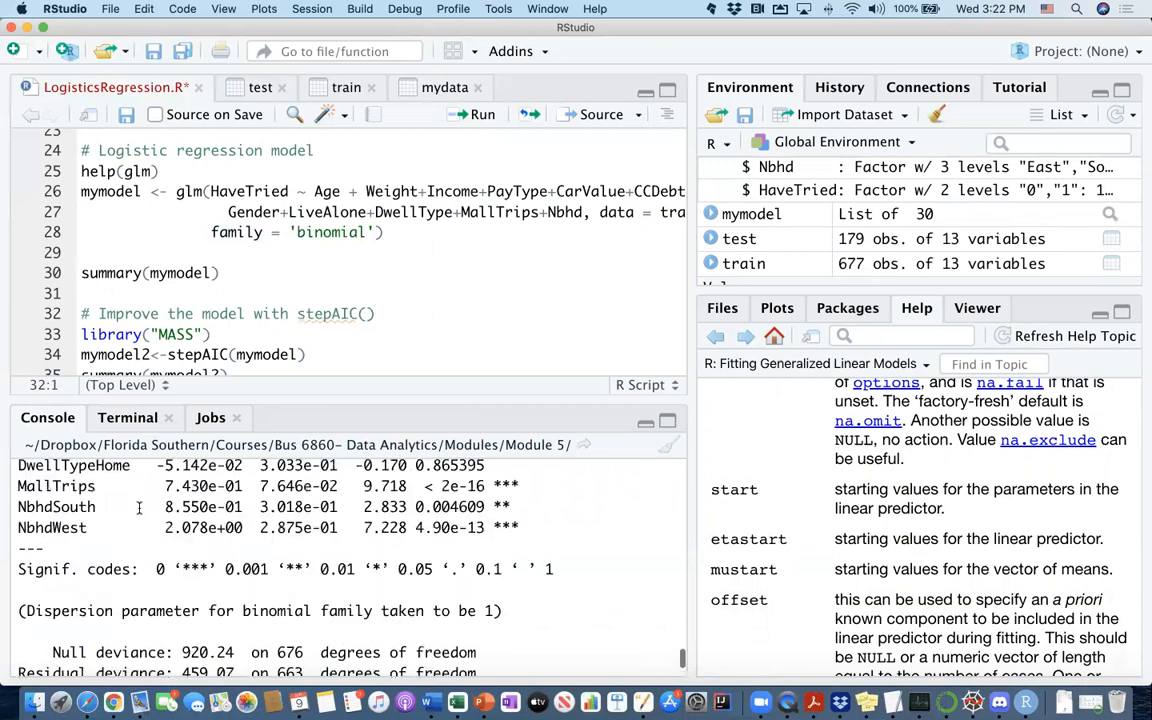
scroll(up, 3)
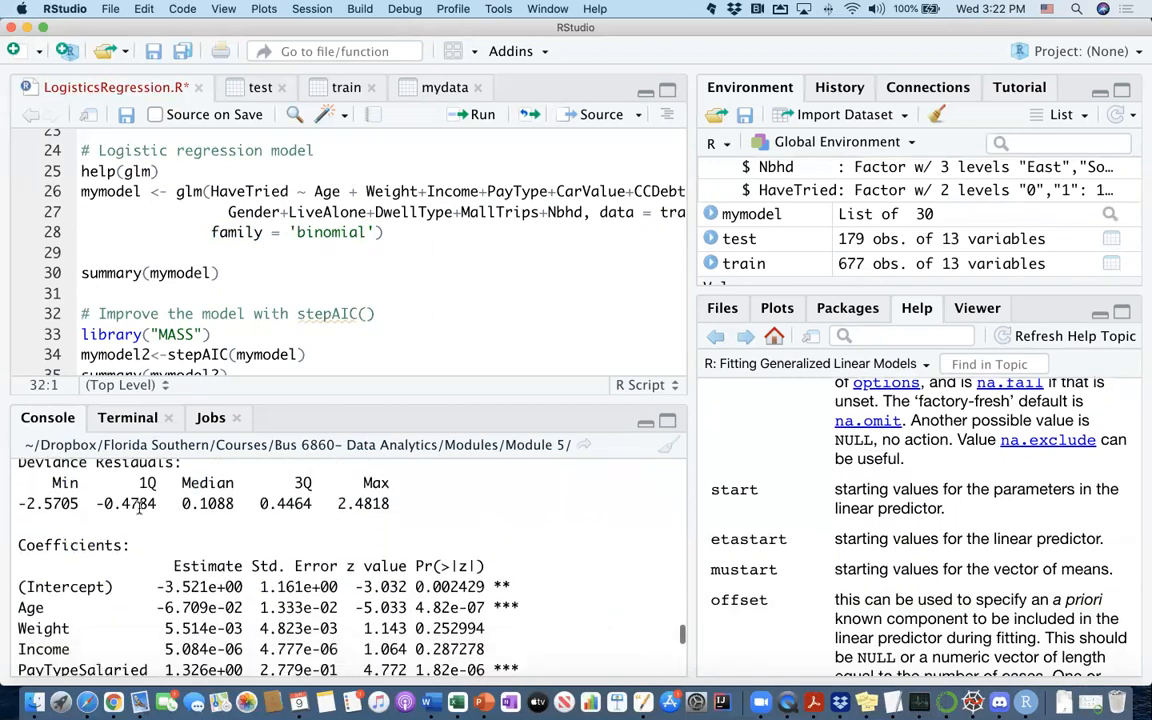
scroll(down, 3)
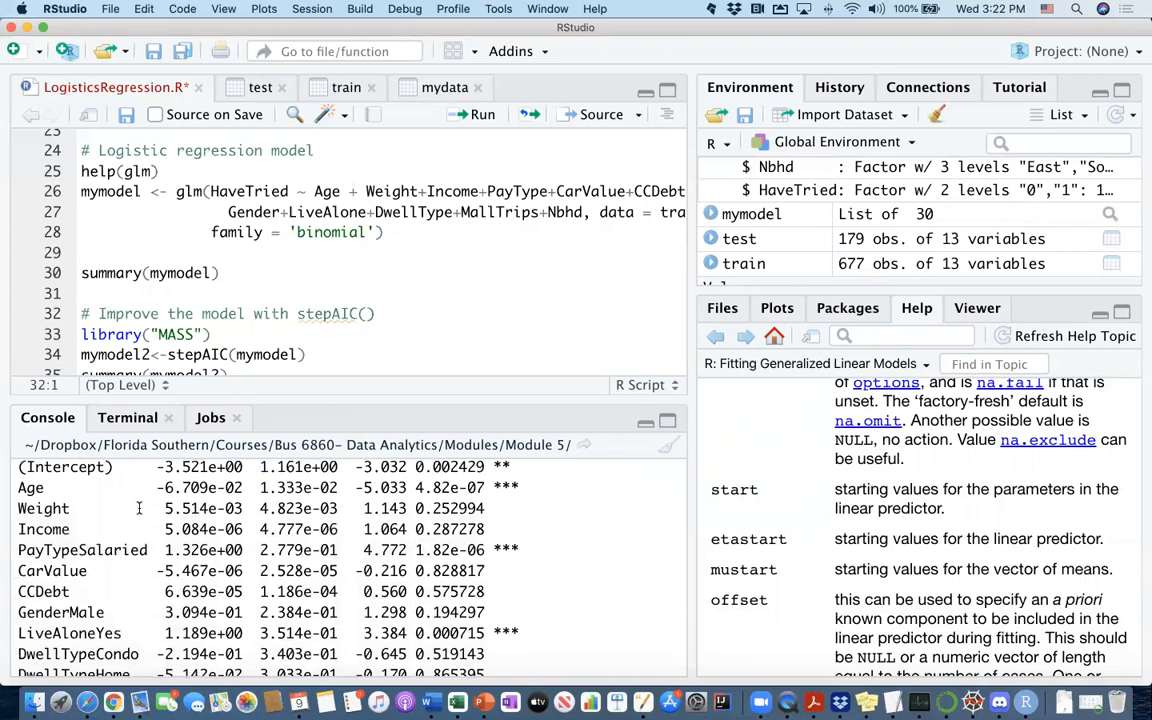
scroll(up, 3)
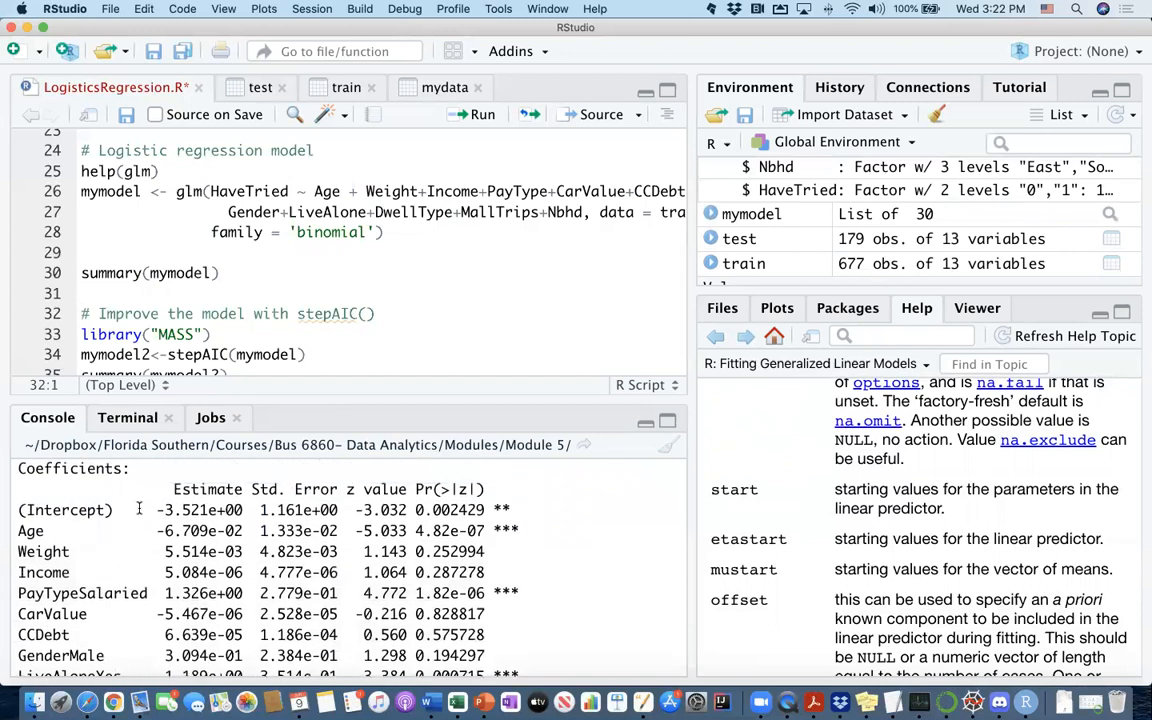
scroll(down, 3)
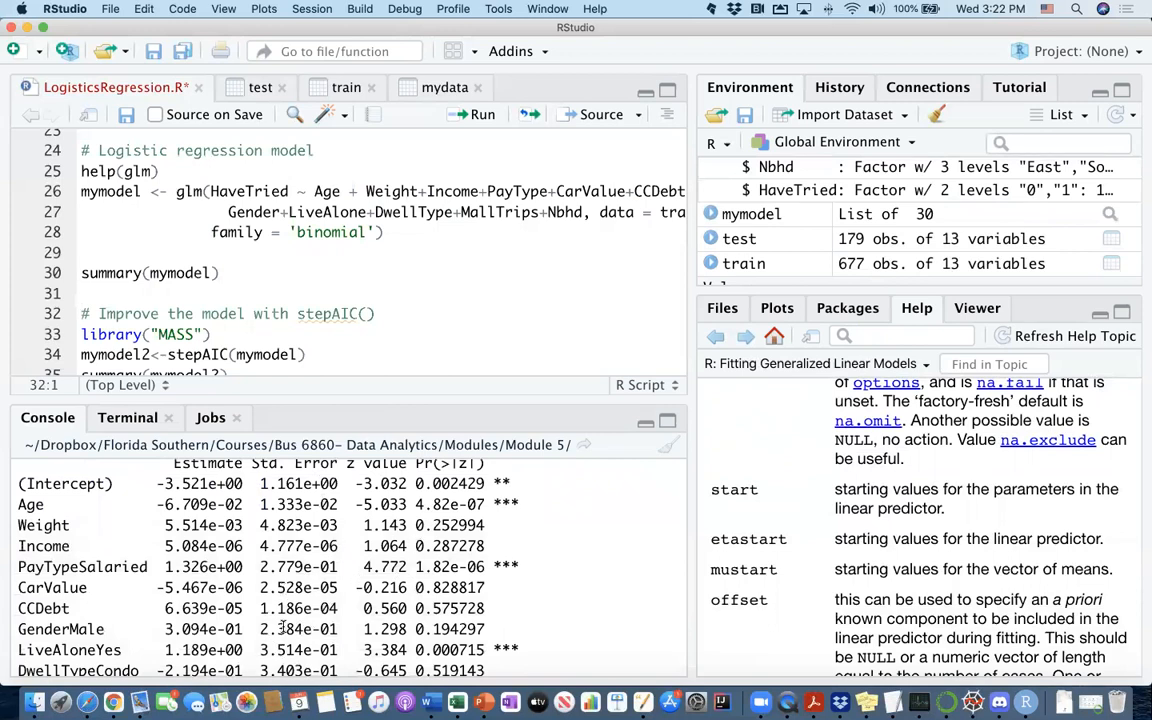
scroll(down, 3)
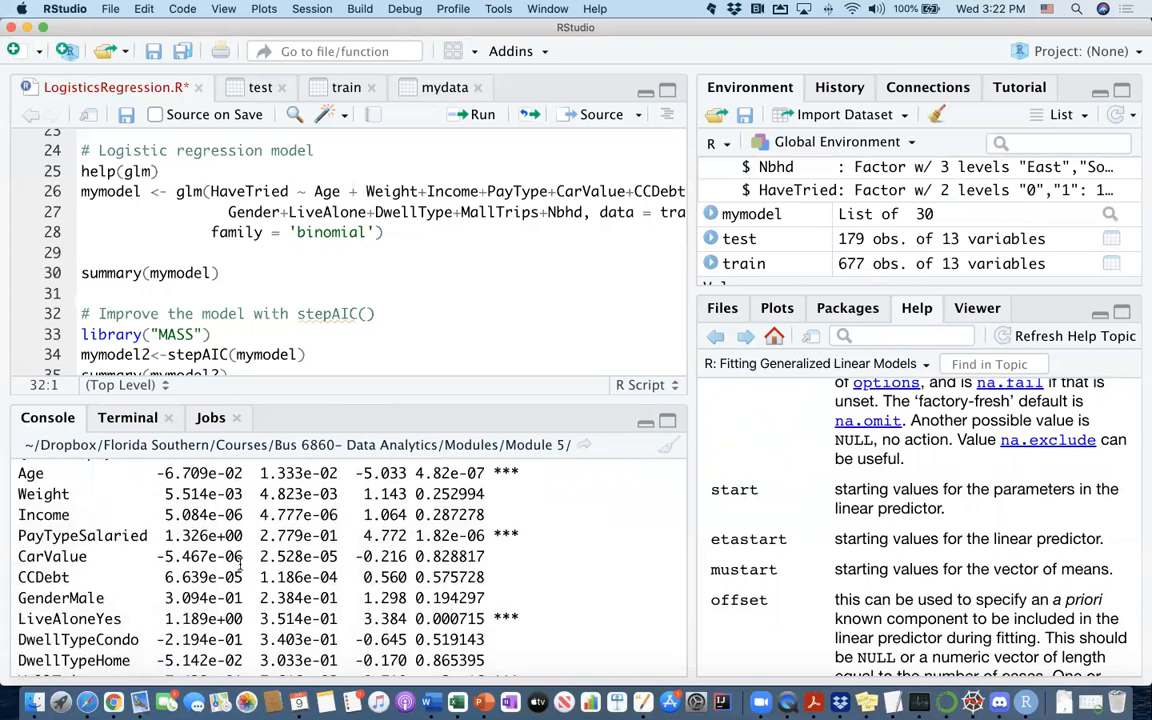
scroll(down, 3)
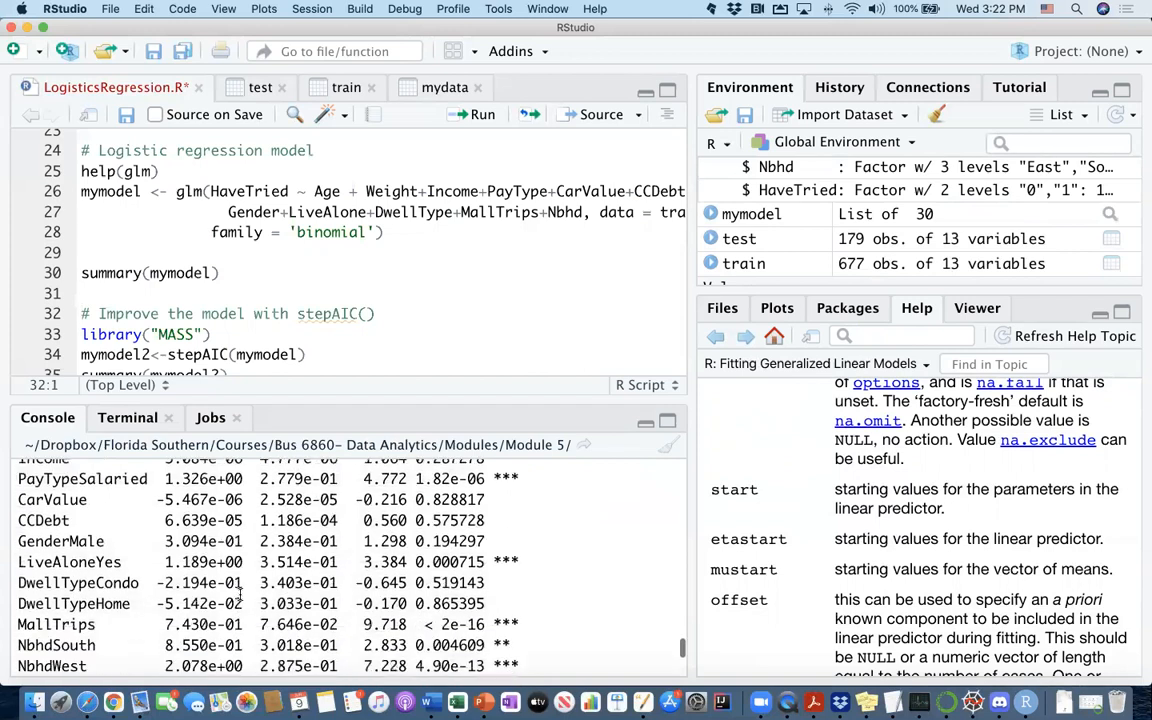
scroll(down, 3)
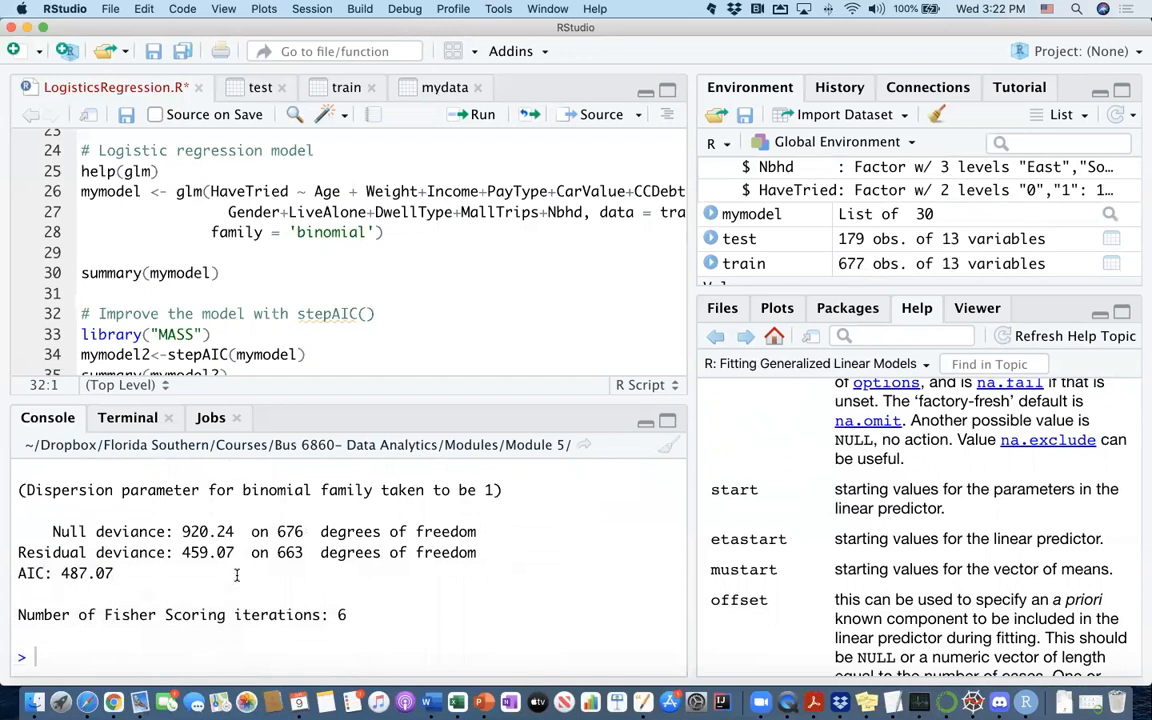
scroll(up, 3)
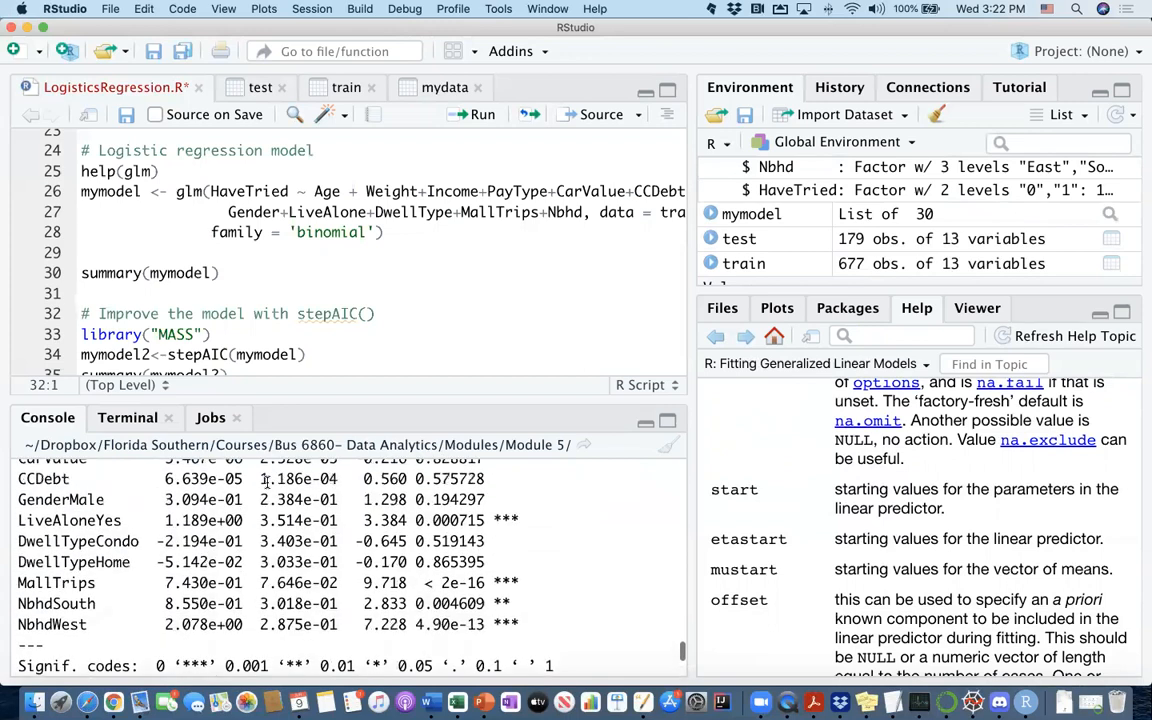
scroll(up, 3)
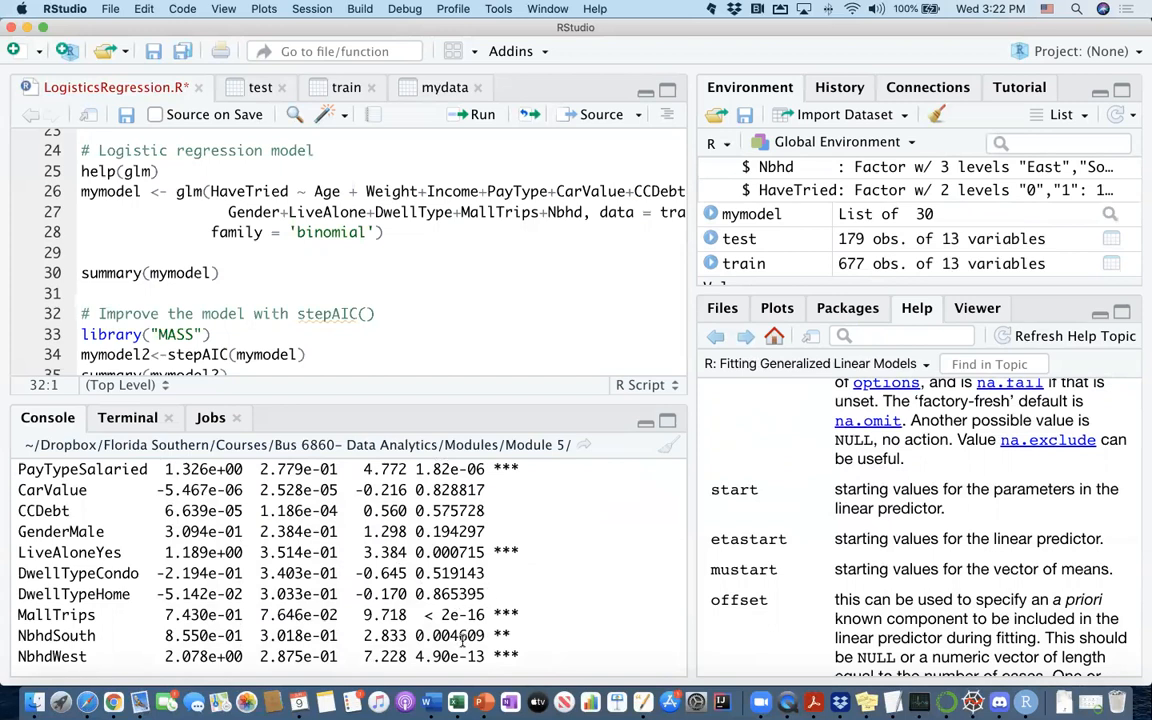
scroll(down, 3)
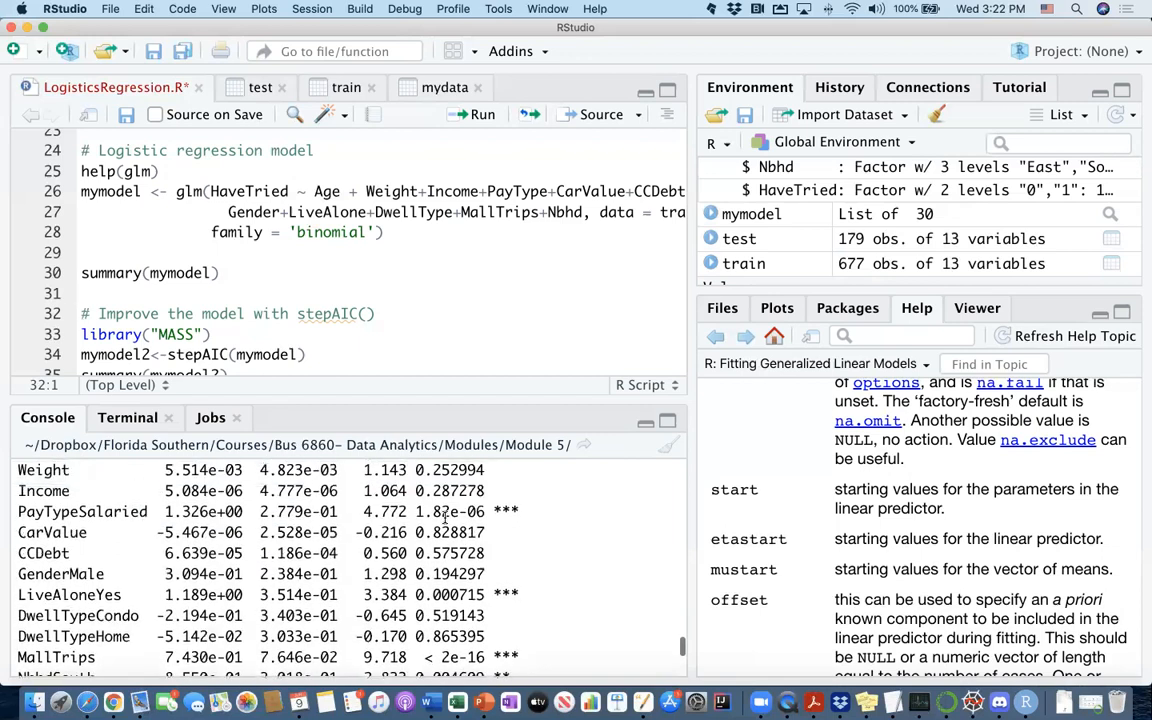
scroll(up, 3)
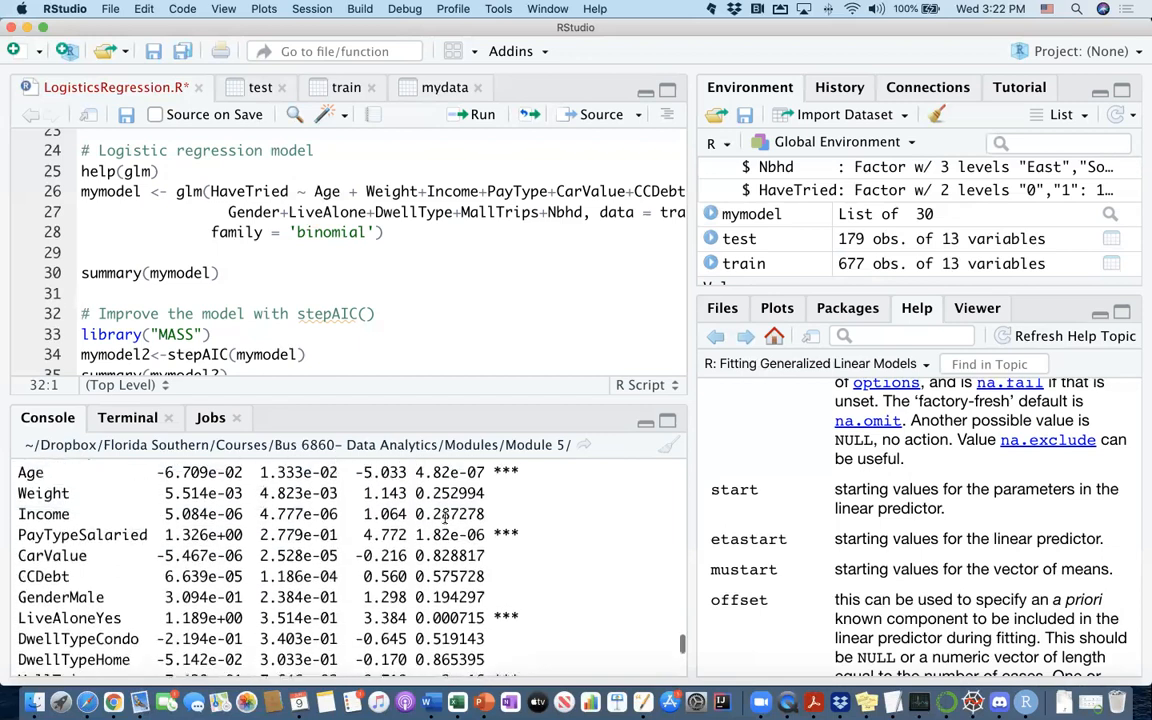
scroll(up, 3)
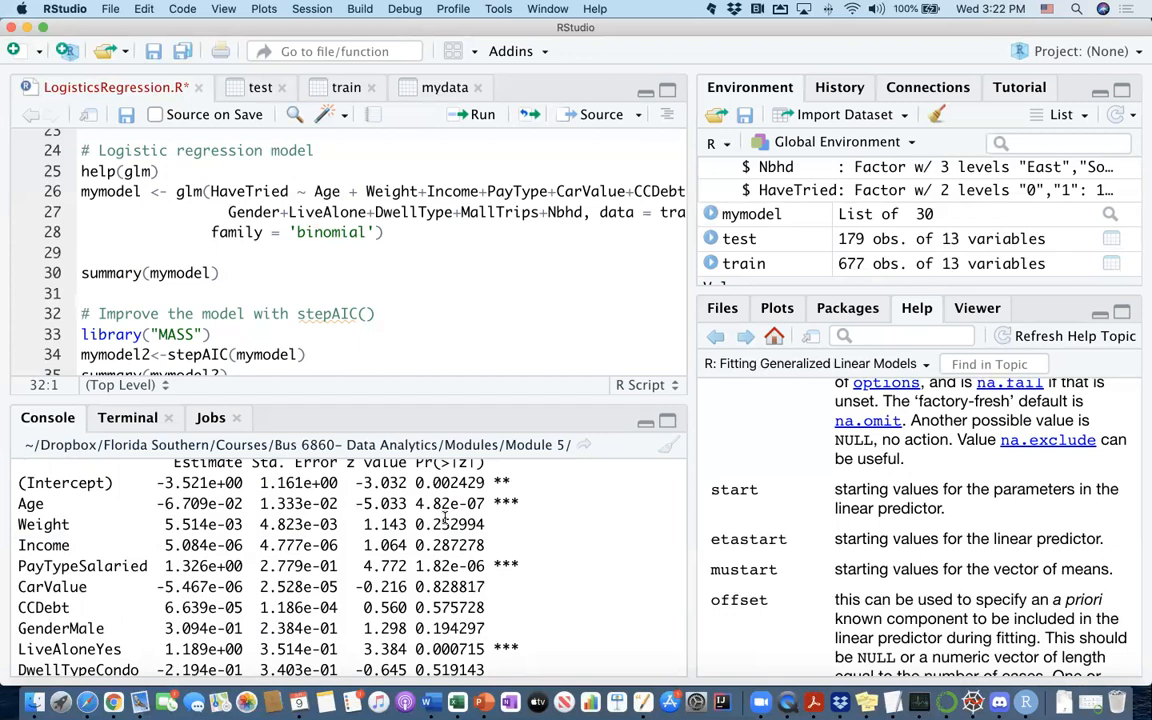
scroll(down, 3)
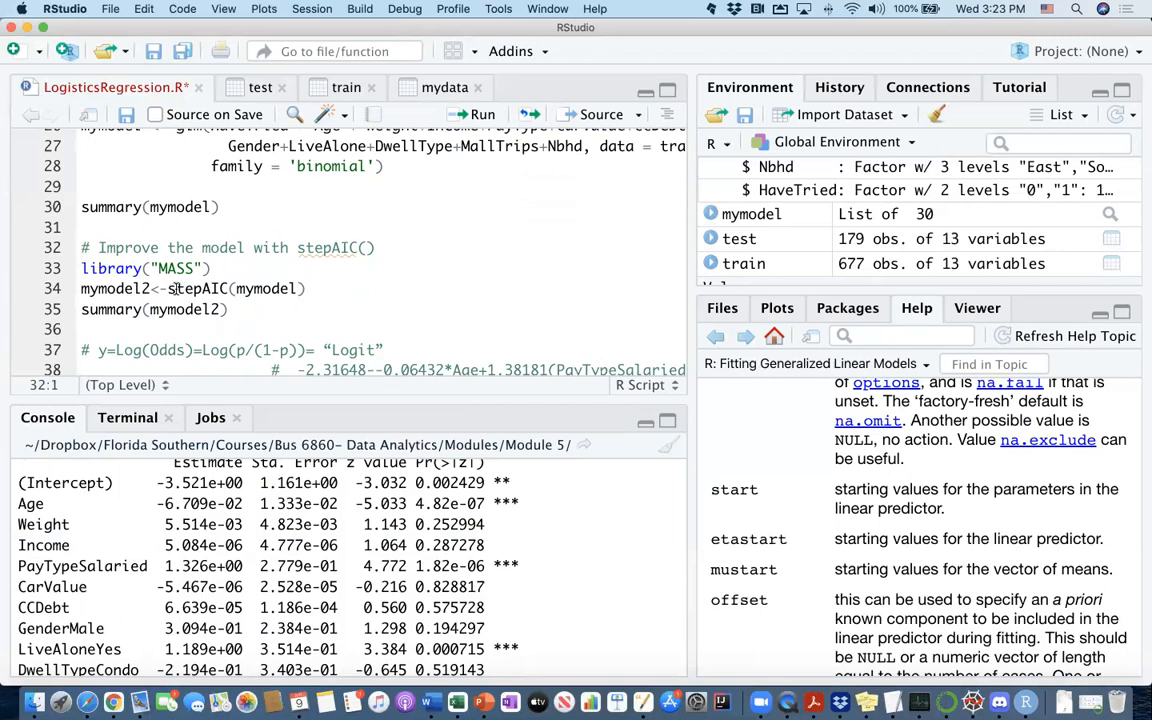
mouse_move(196, 288)
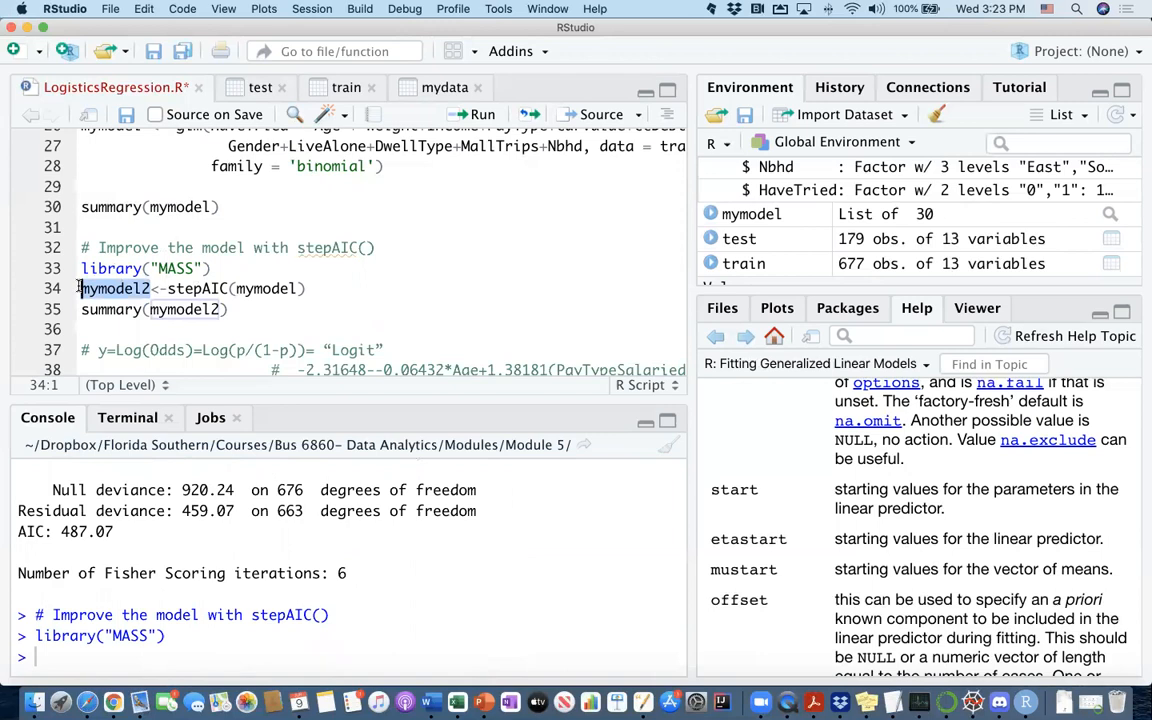
Point out mymodel as the original model passed to stepAIC to create mymodel2
double_click(266, 288)
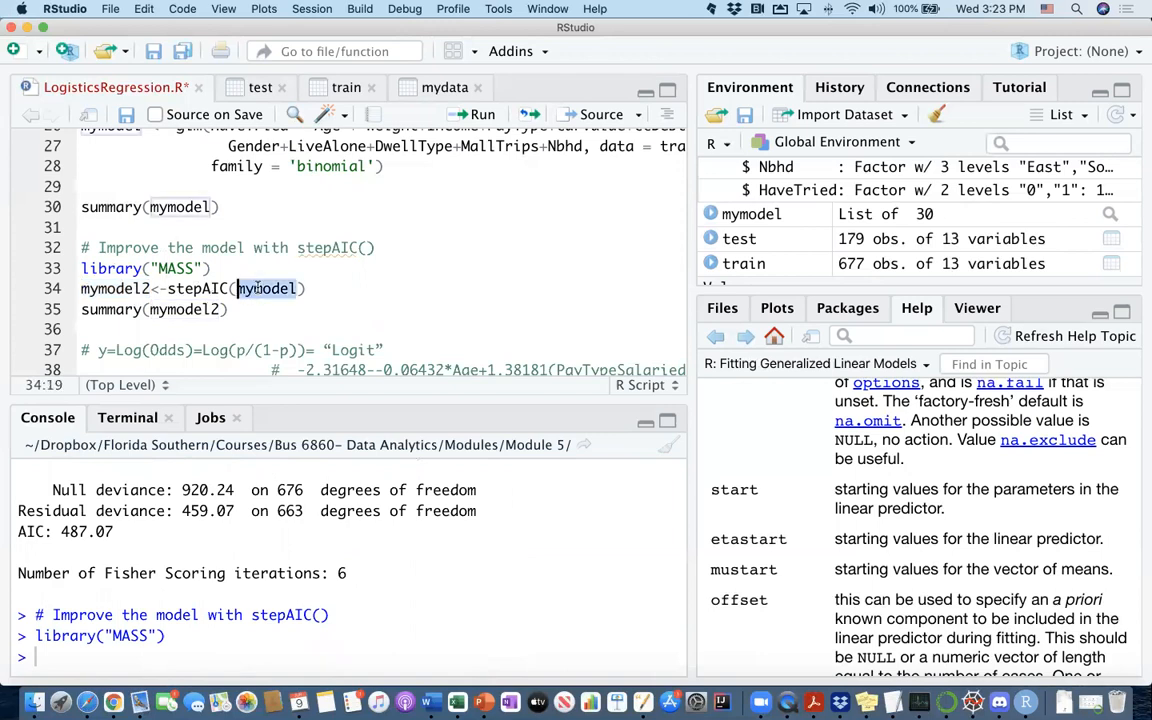
scroll(up, 3)
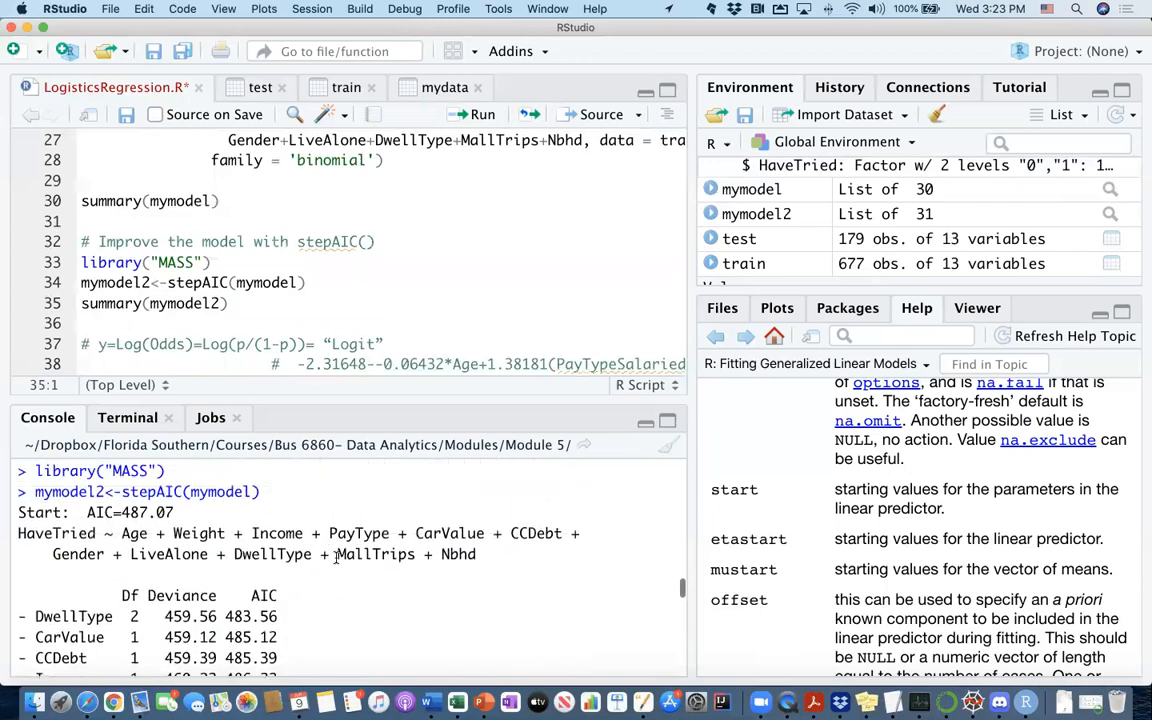
Review the stepAIC elimination output for mymodel2 and move to the summary(mymodel2) line
scroll(down, 3)
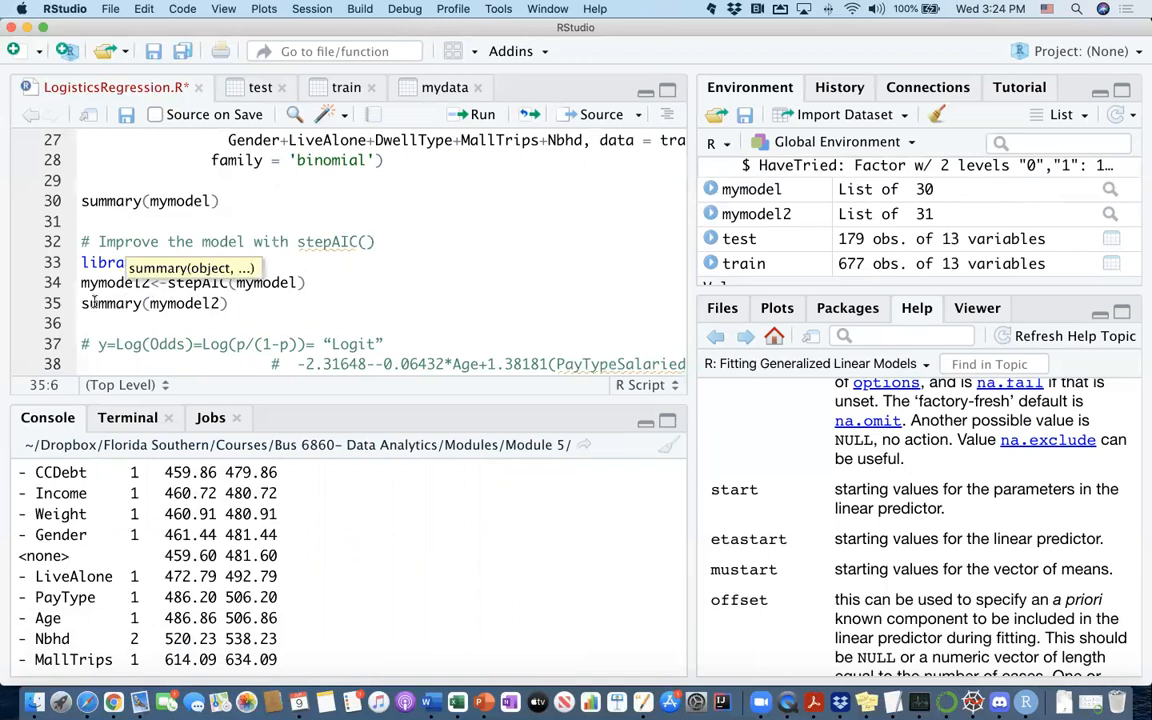
click(472, 112)
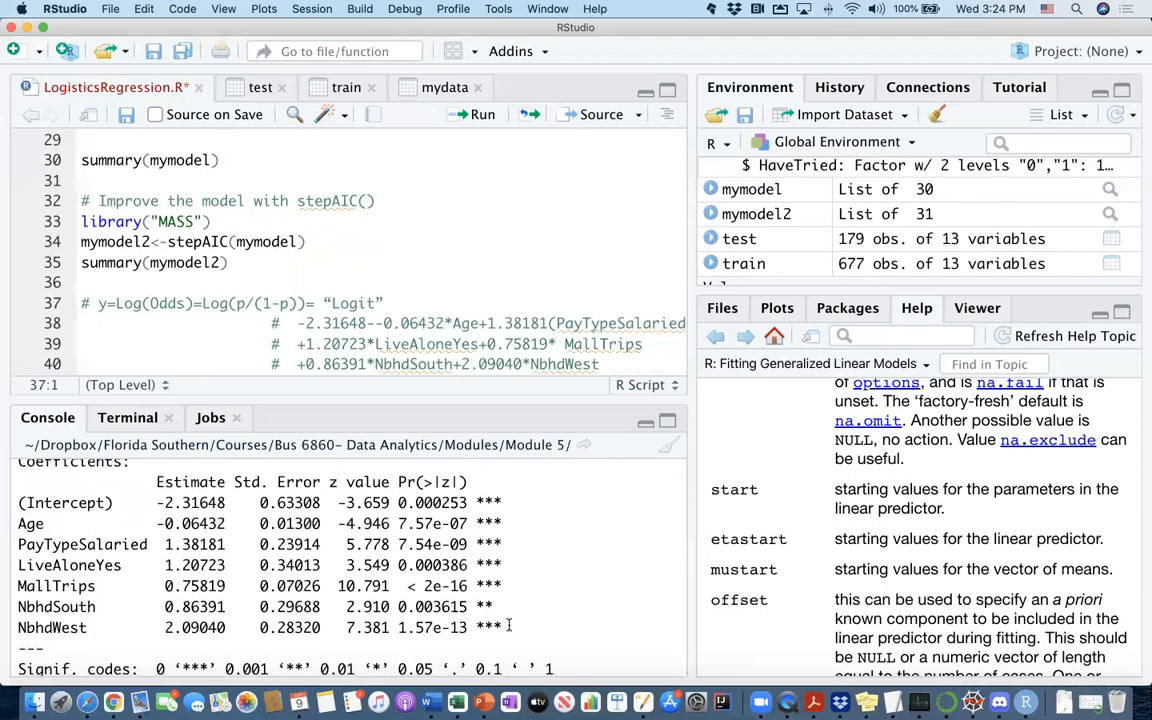
Highlight the six significant coefficient rows (Age through NbhdWest) and review the rest of the summary
drag(18, 524, 508, 628)
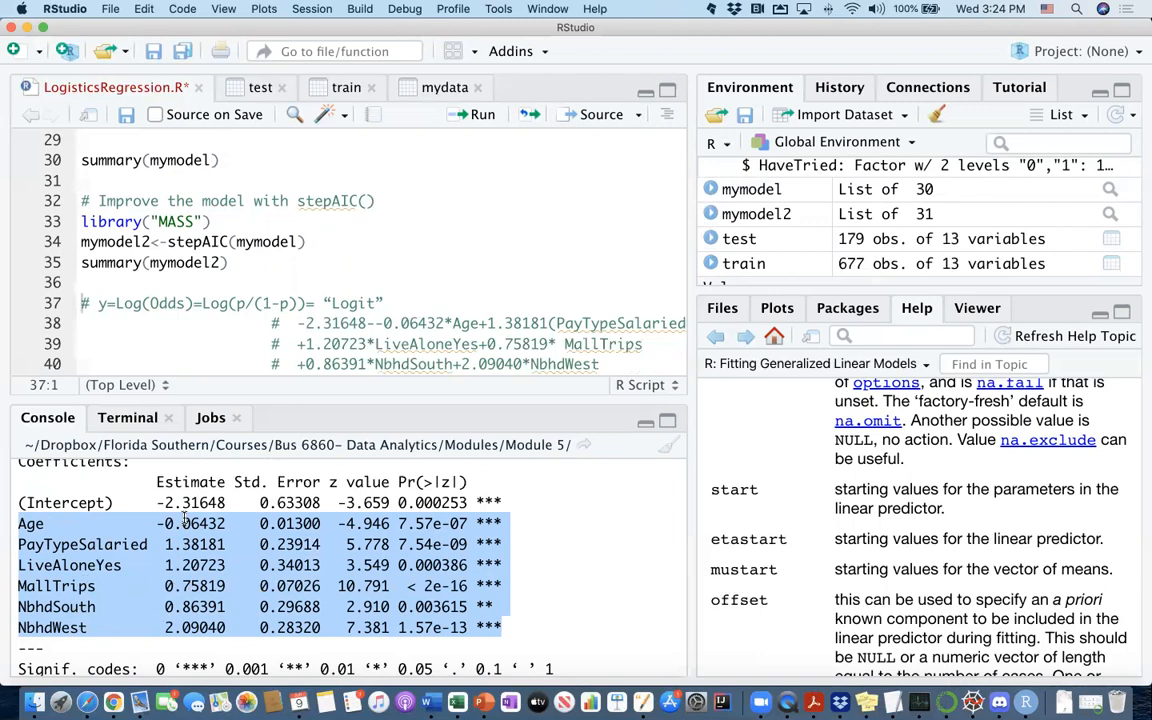
scroll(down, 3)
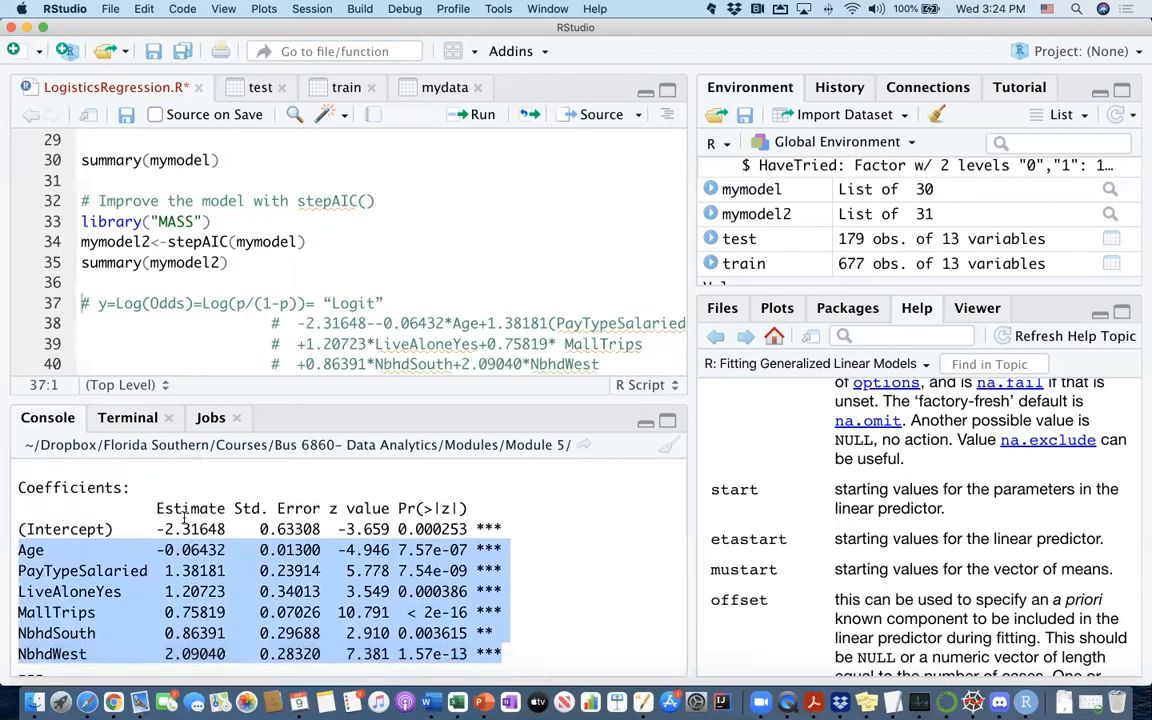
scroll(down, 3)
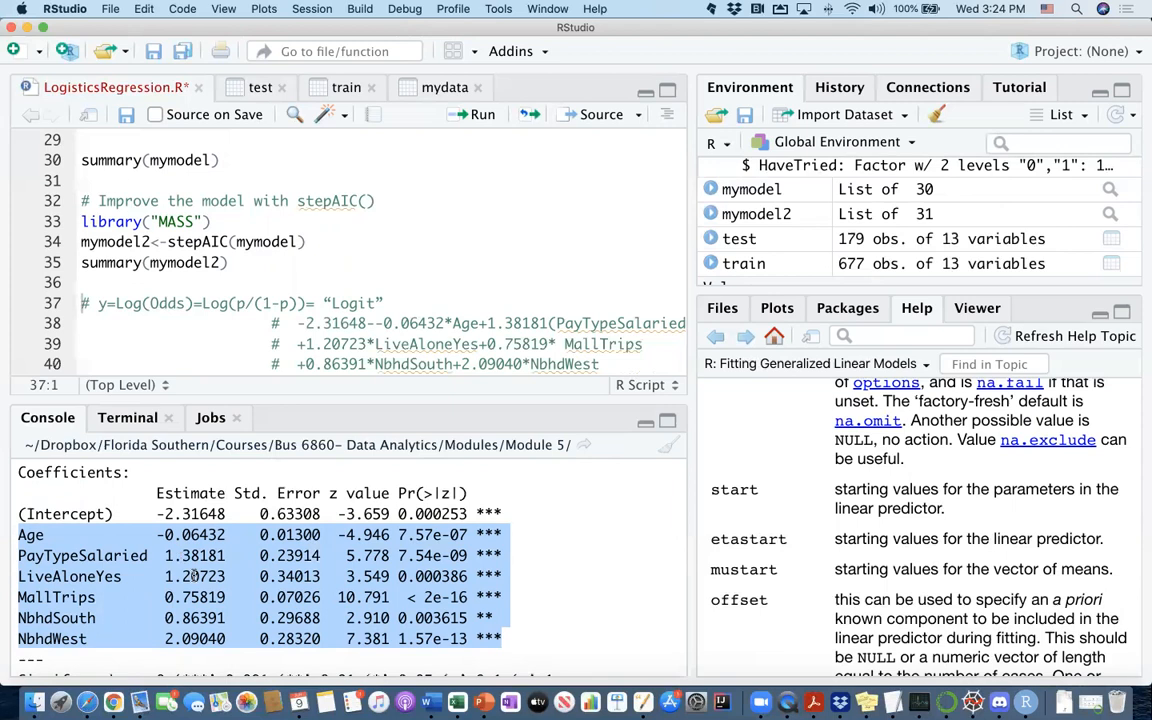
scroll(down, 3)
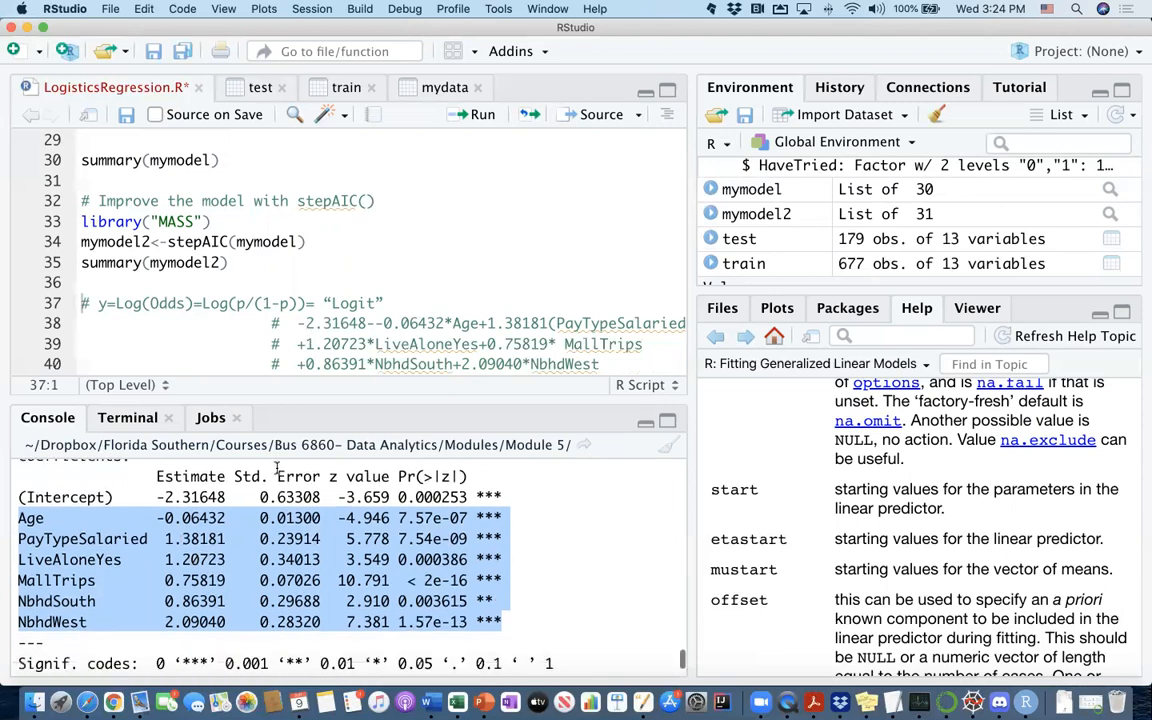